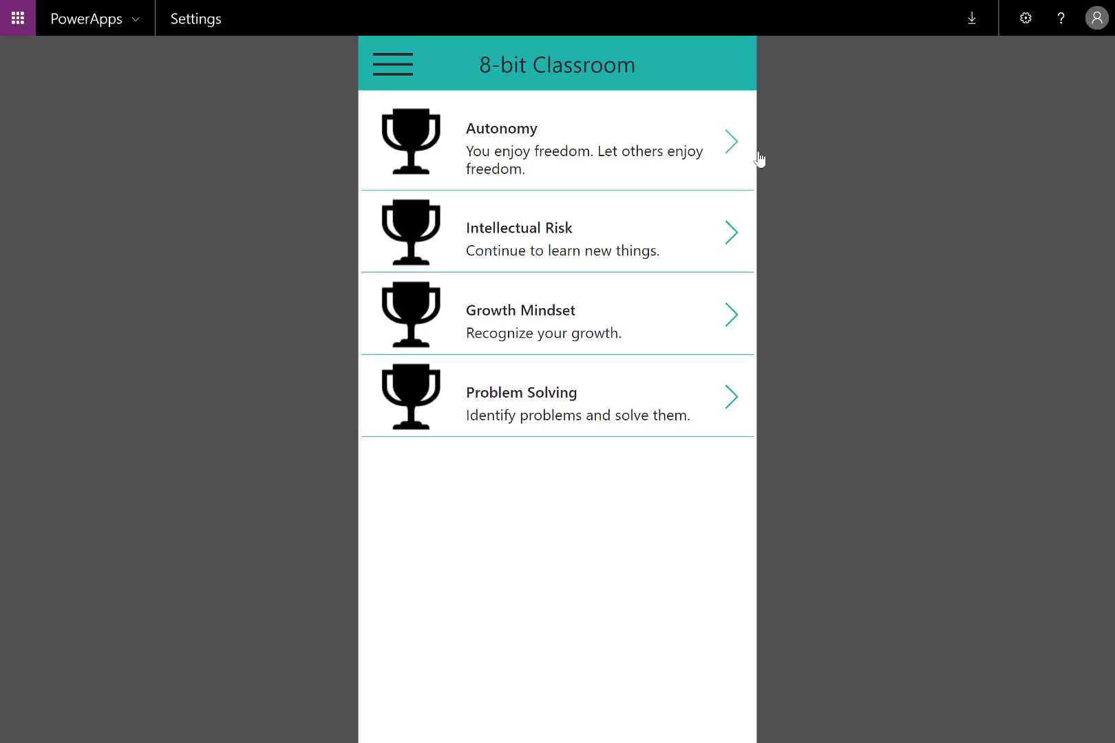
mouse_move(914, 257)
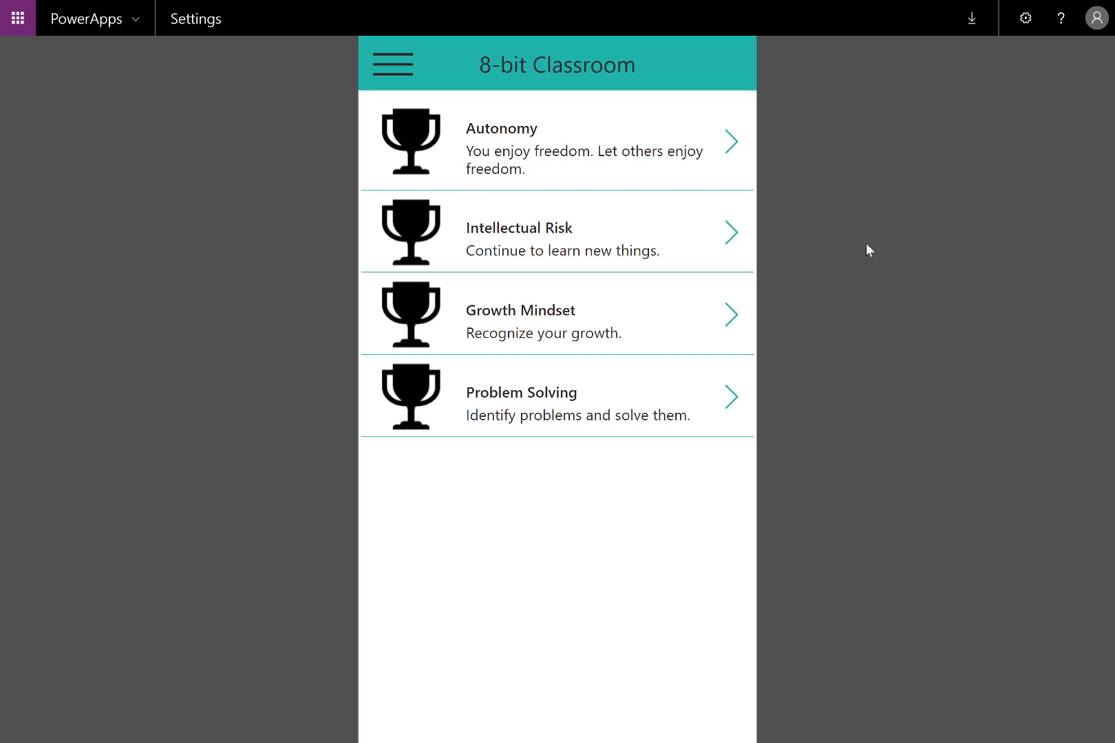
- Navigate via the hamburger menu to Settings and scroll through the Language gallery
click(393, 65)
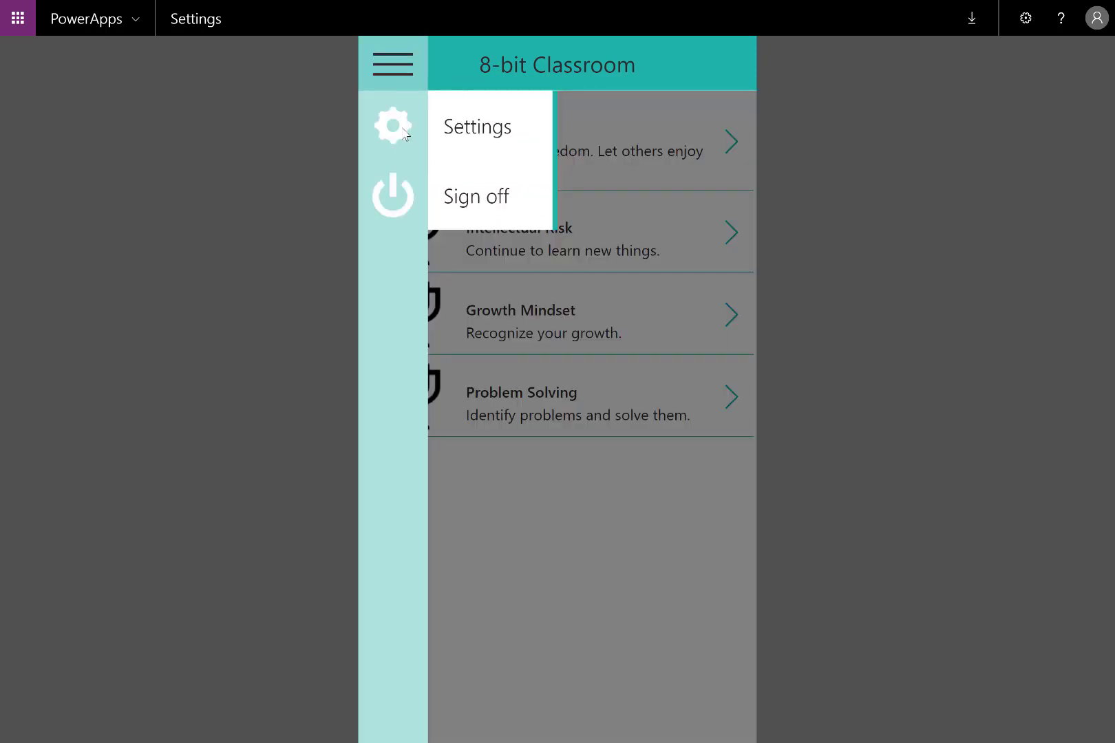
click(392, 64)
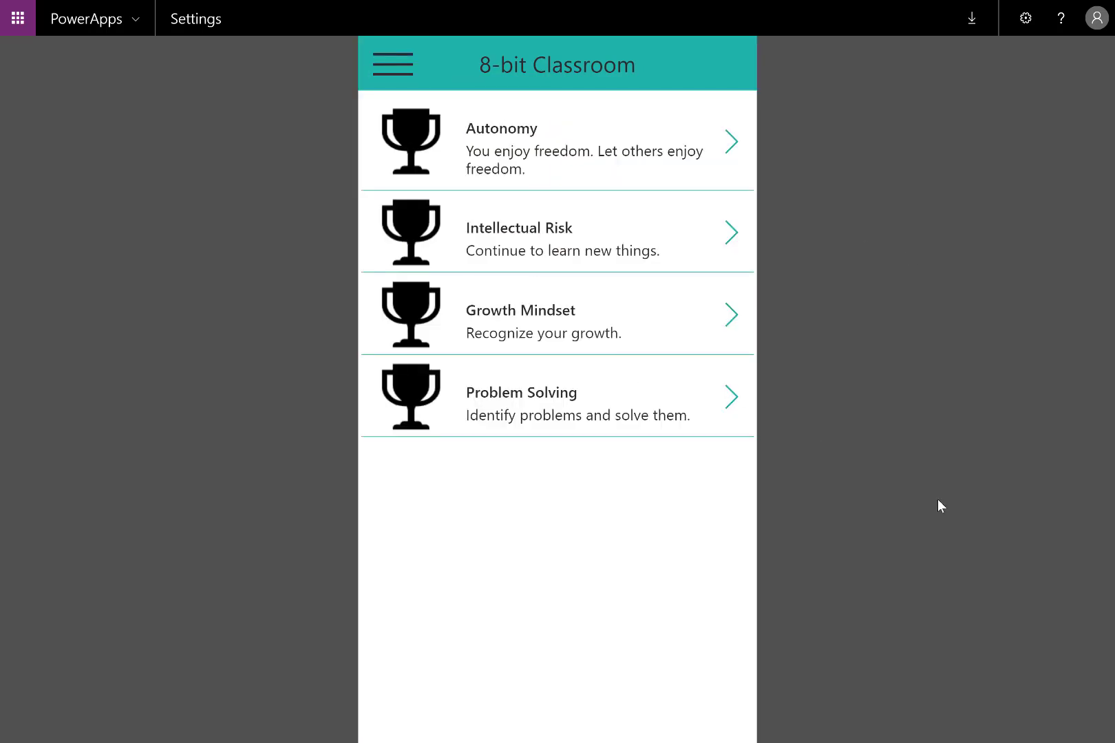
click(196, 18)
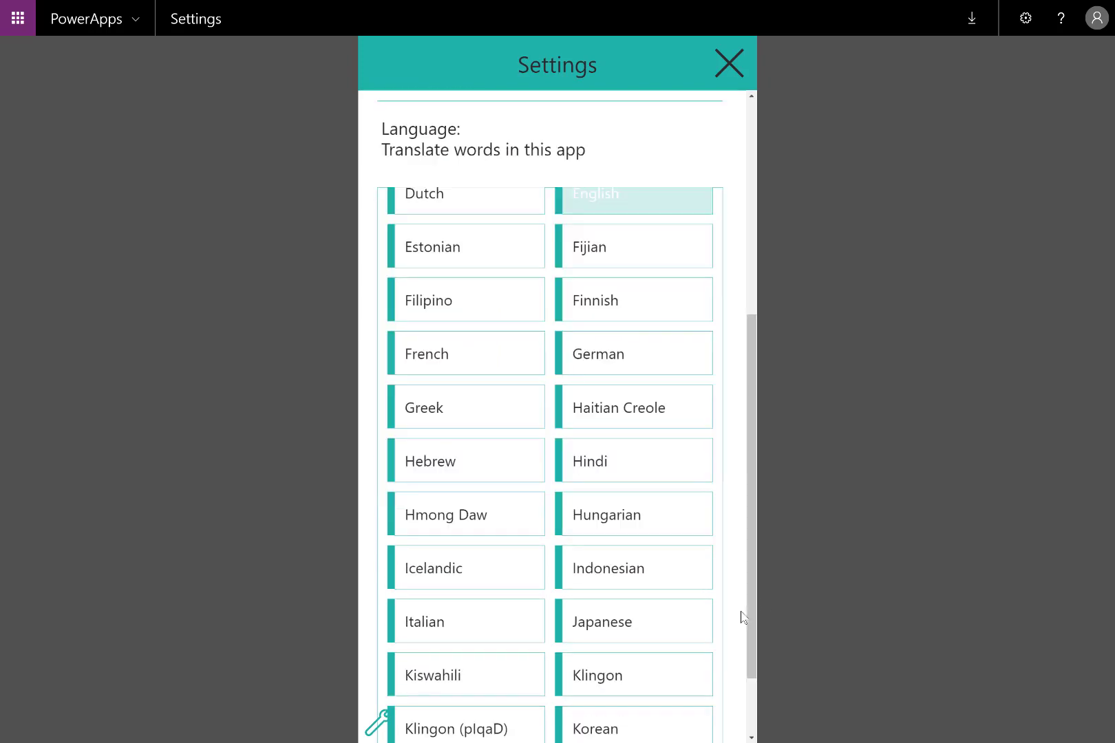
scroll(down, 3)
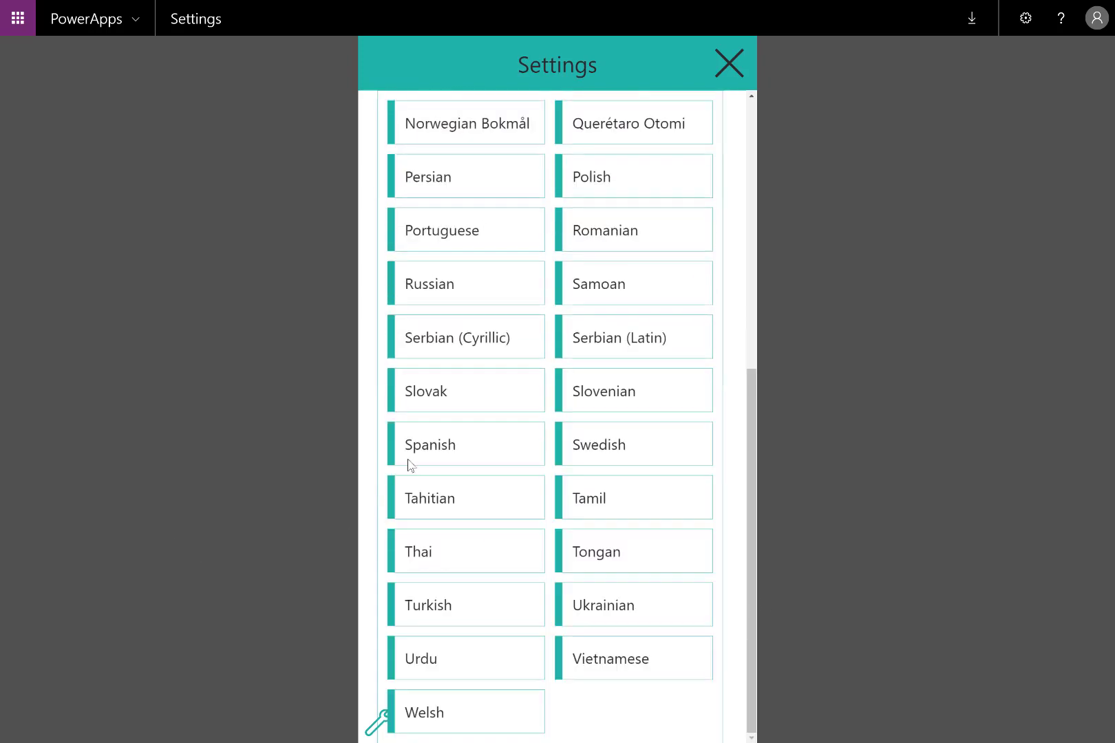
click(727, 62)
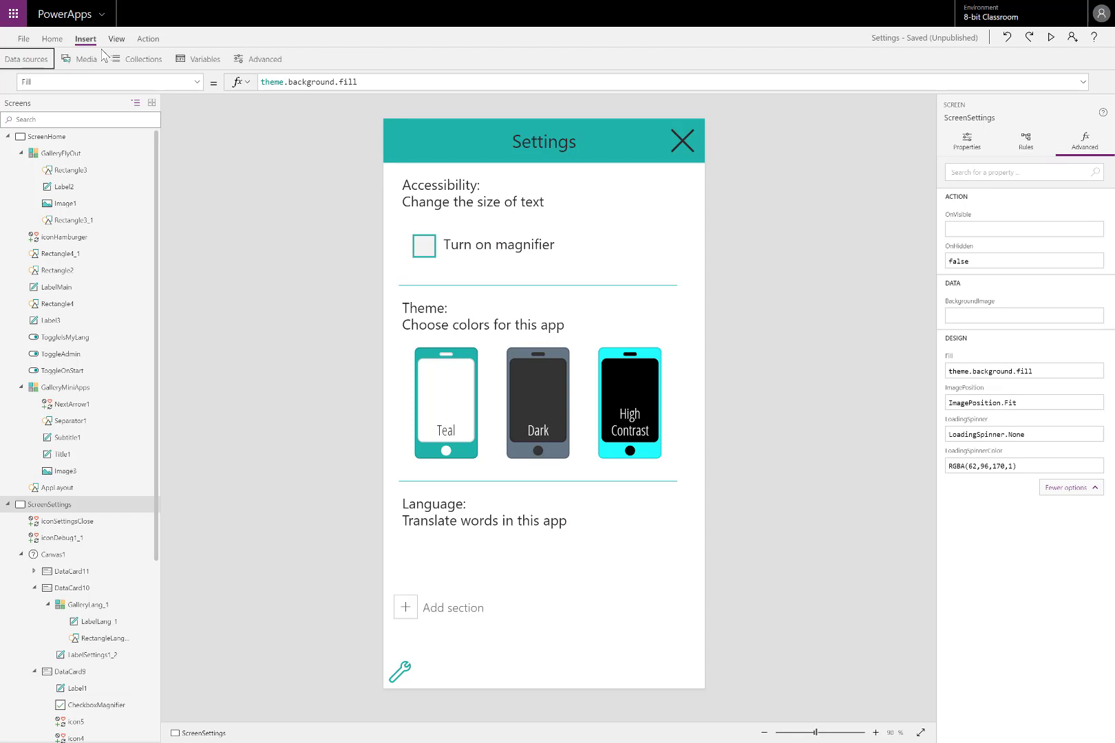
click(28, 57)
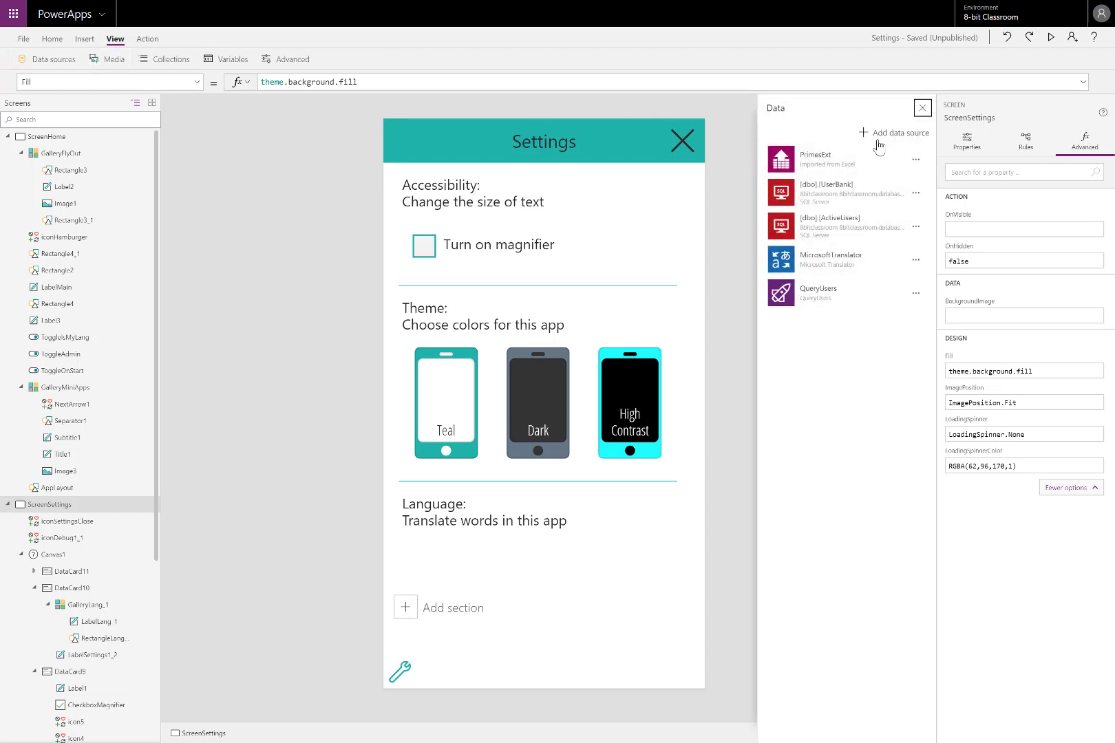
click(901, 132)
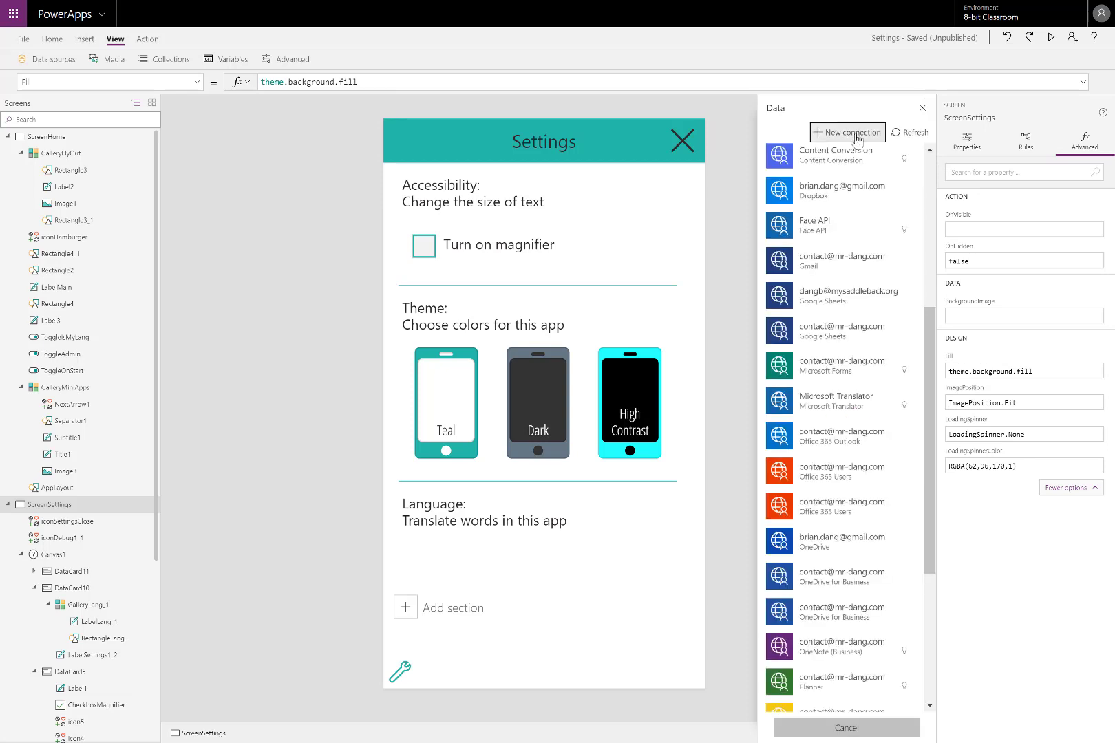
click(847, 132)
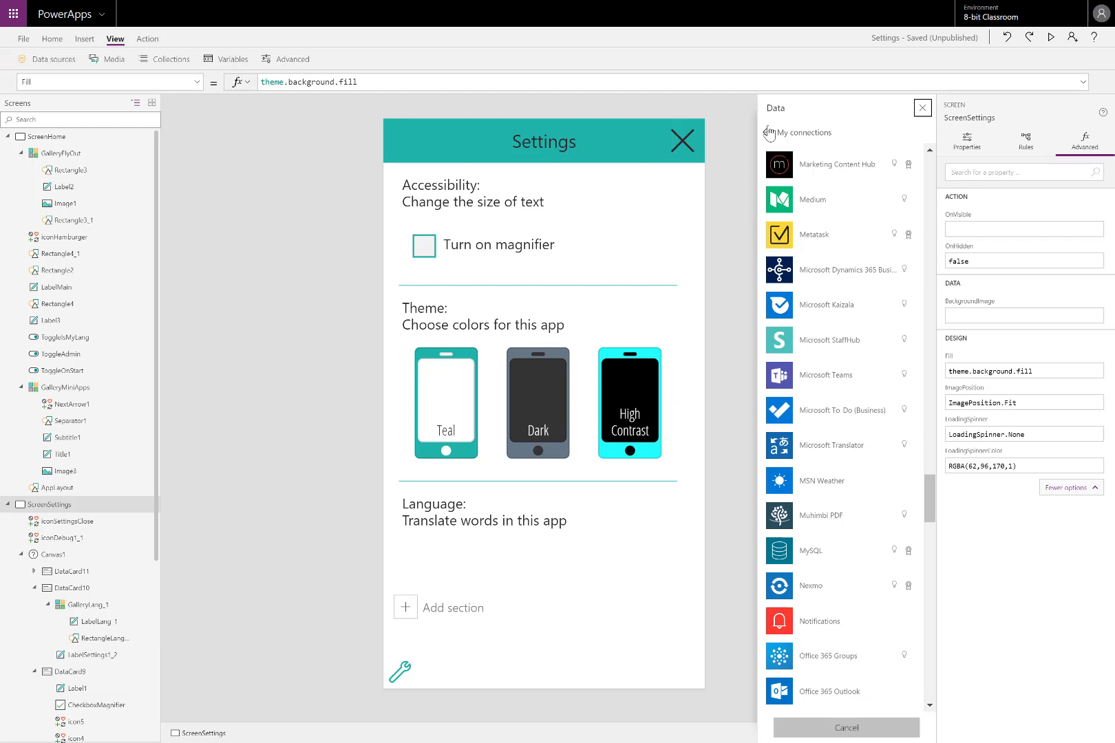
click(804, 132)
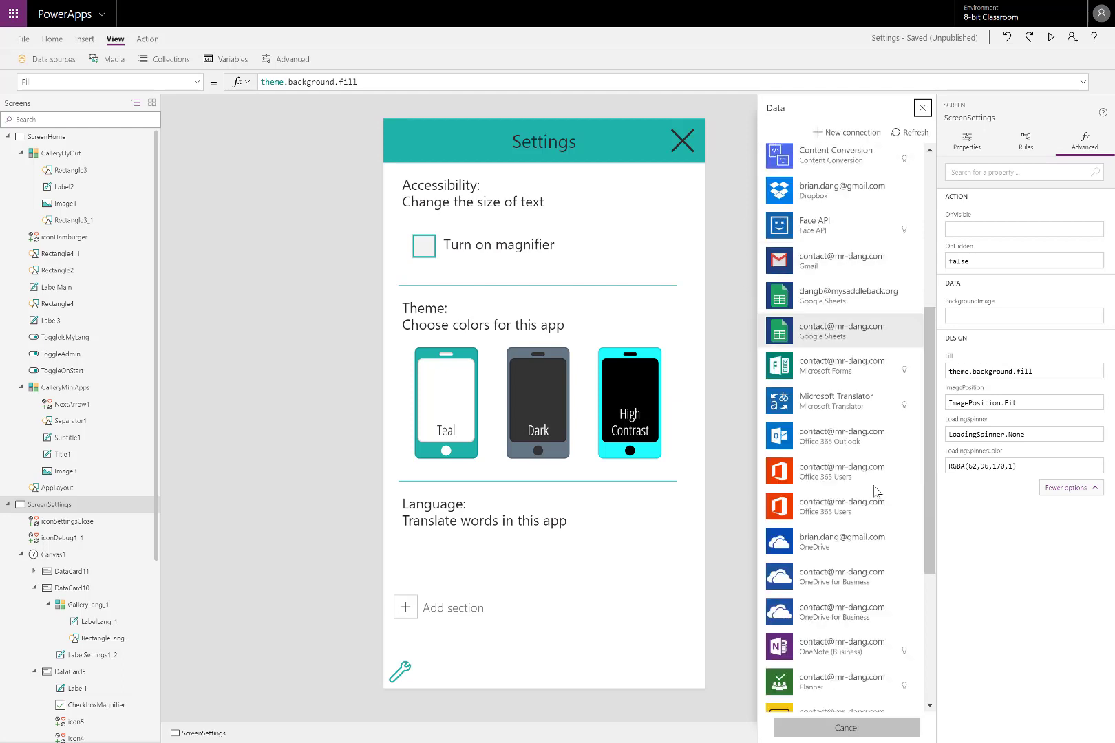
mouse_move(854, 676)
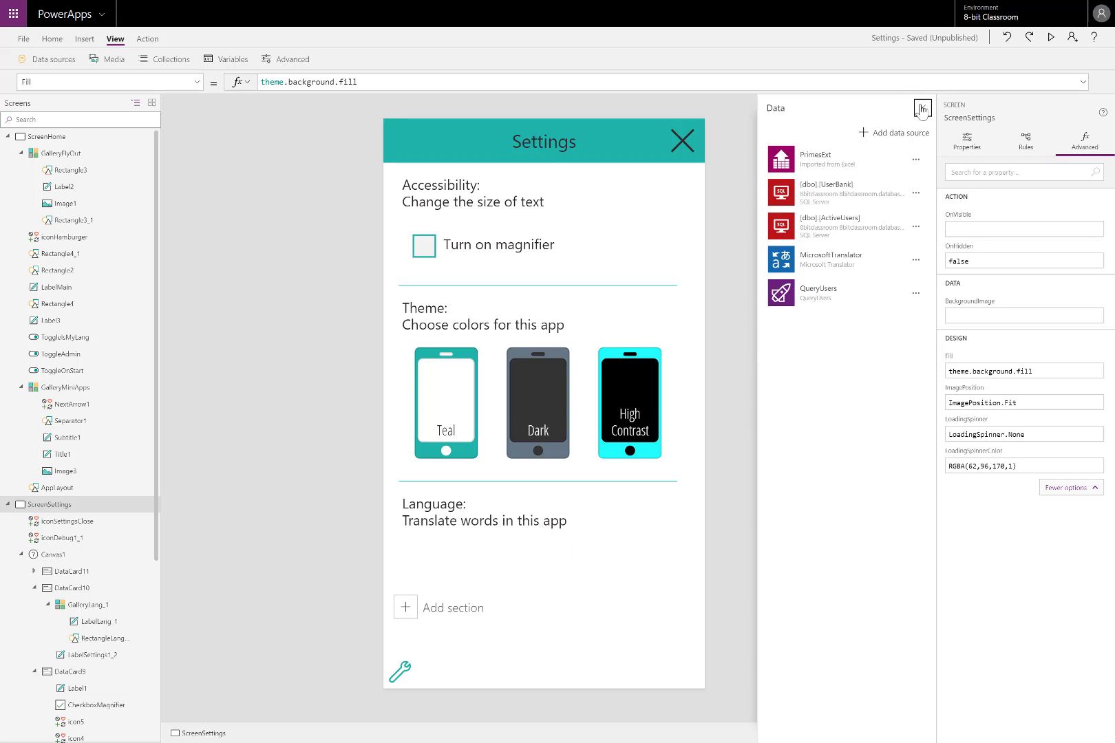
click(922, 109)
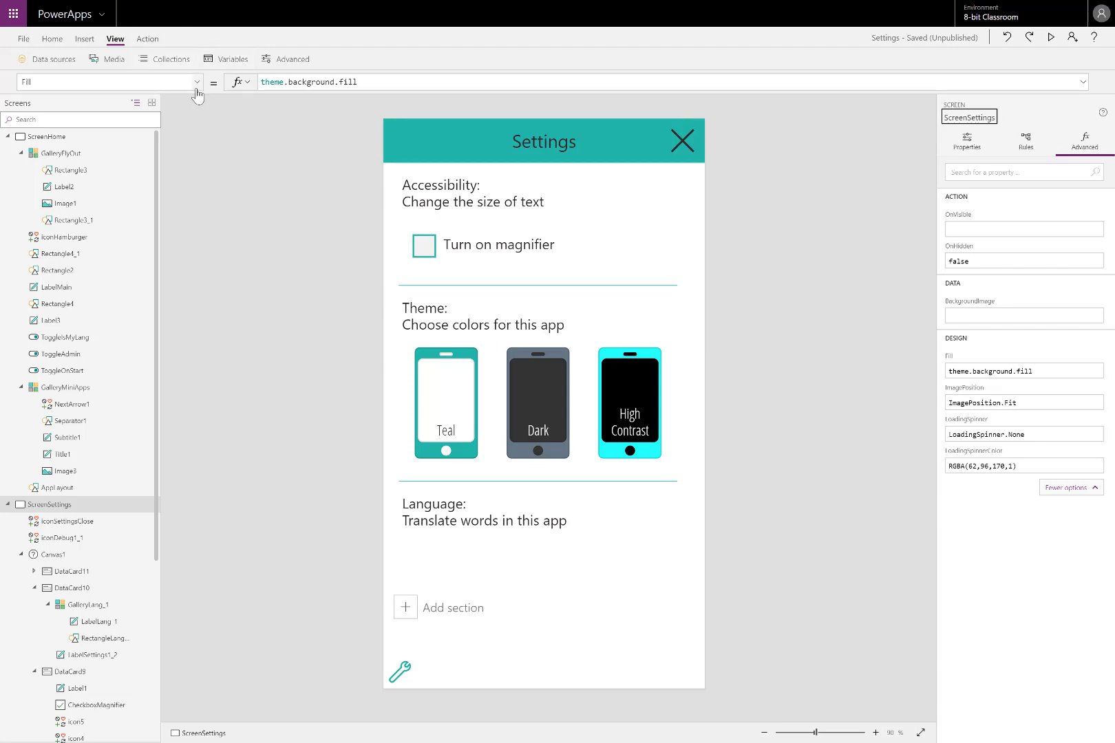
- Set OnVisible to ClearCollect(allLanguages, MicrosoftTranslator.Languages())
click(196, 81)
text(C)
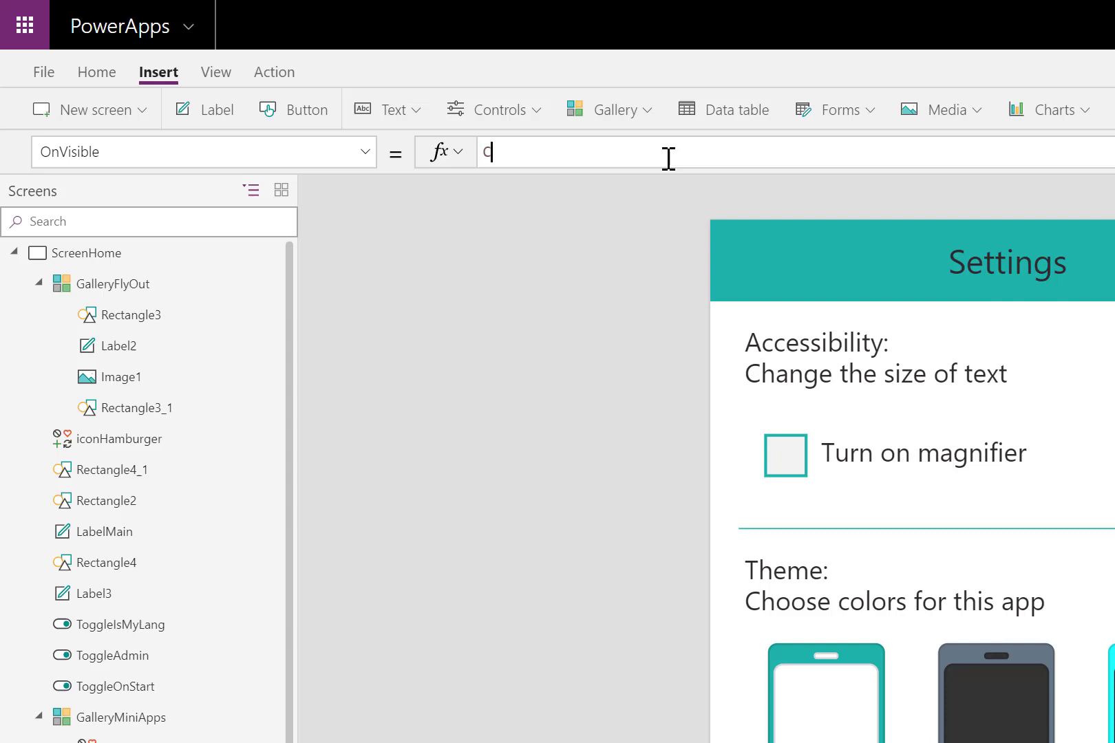
text(l)
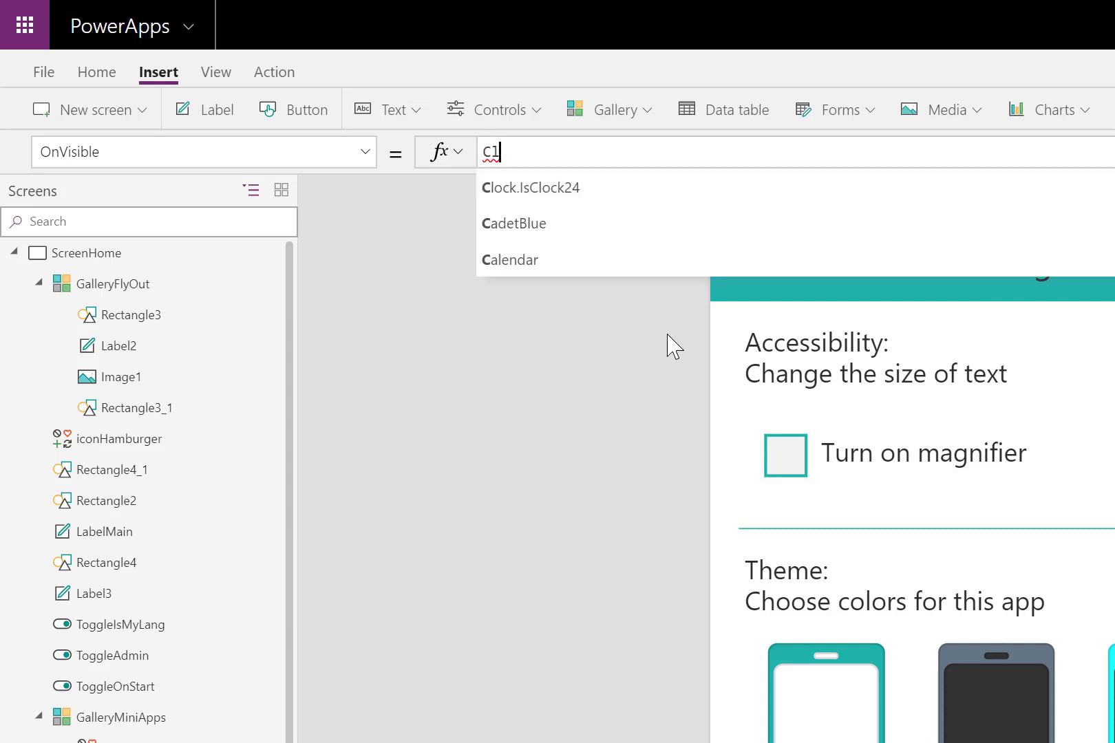
text(ClearCollect(allLanguages)
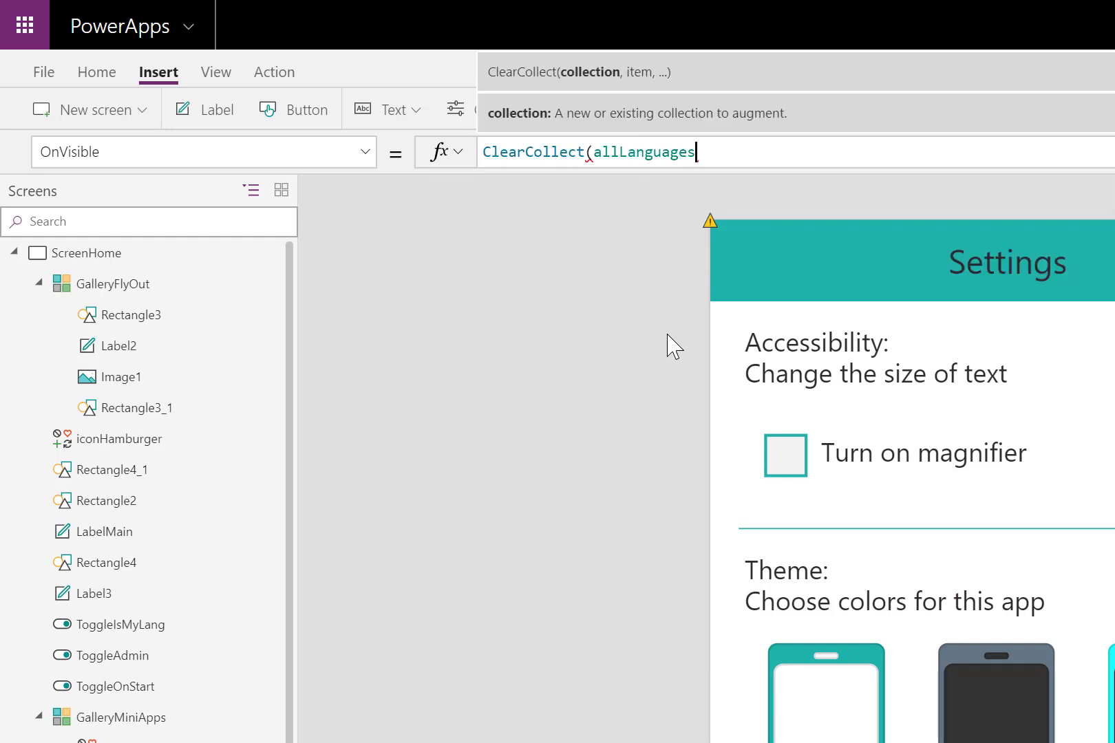
text(,micro)
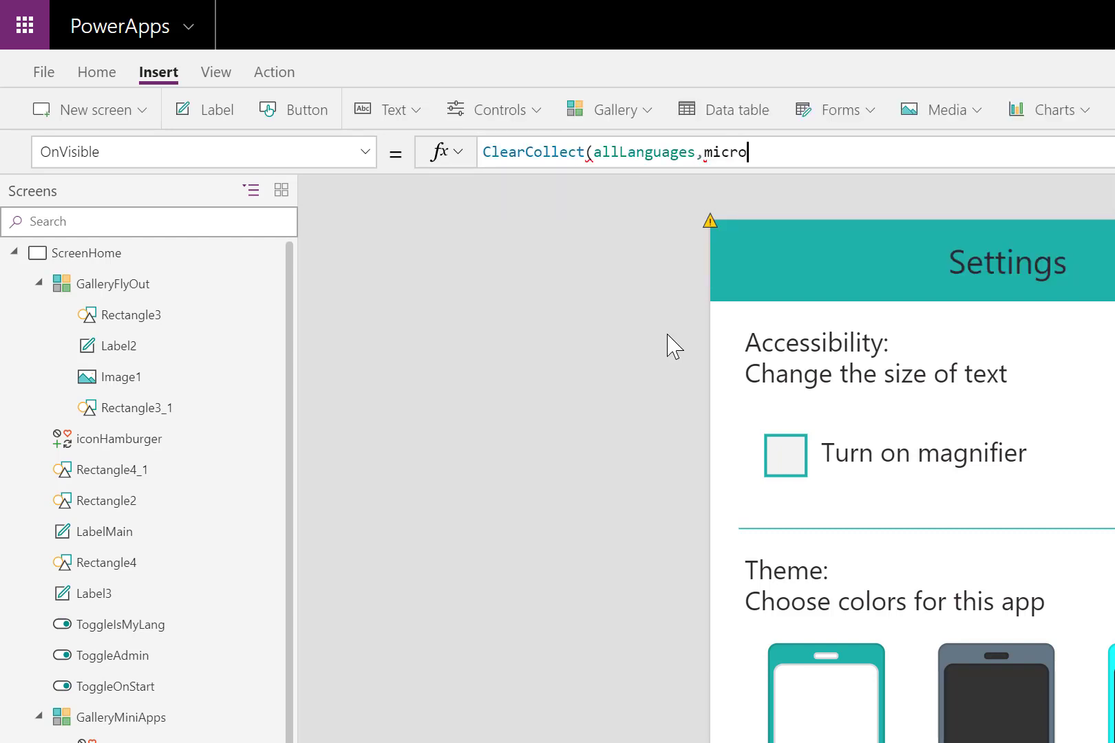
text(MicrosoftTranslator.)
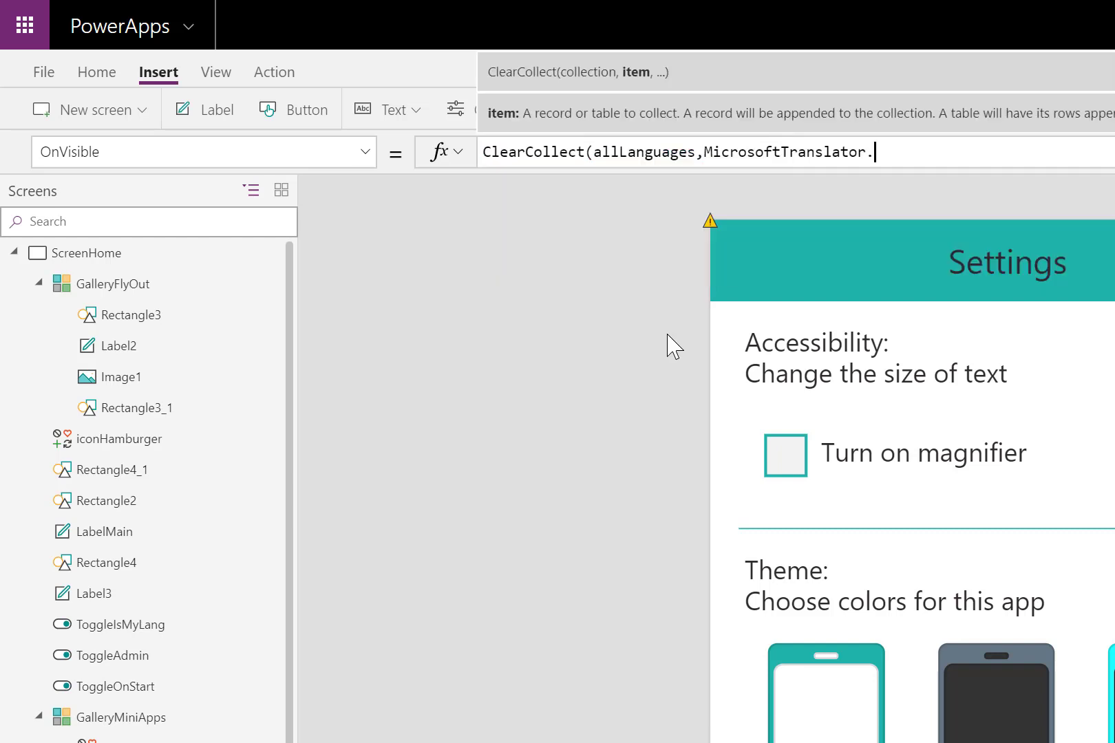
text(.)
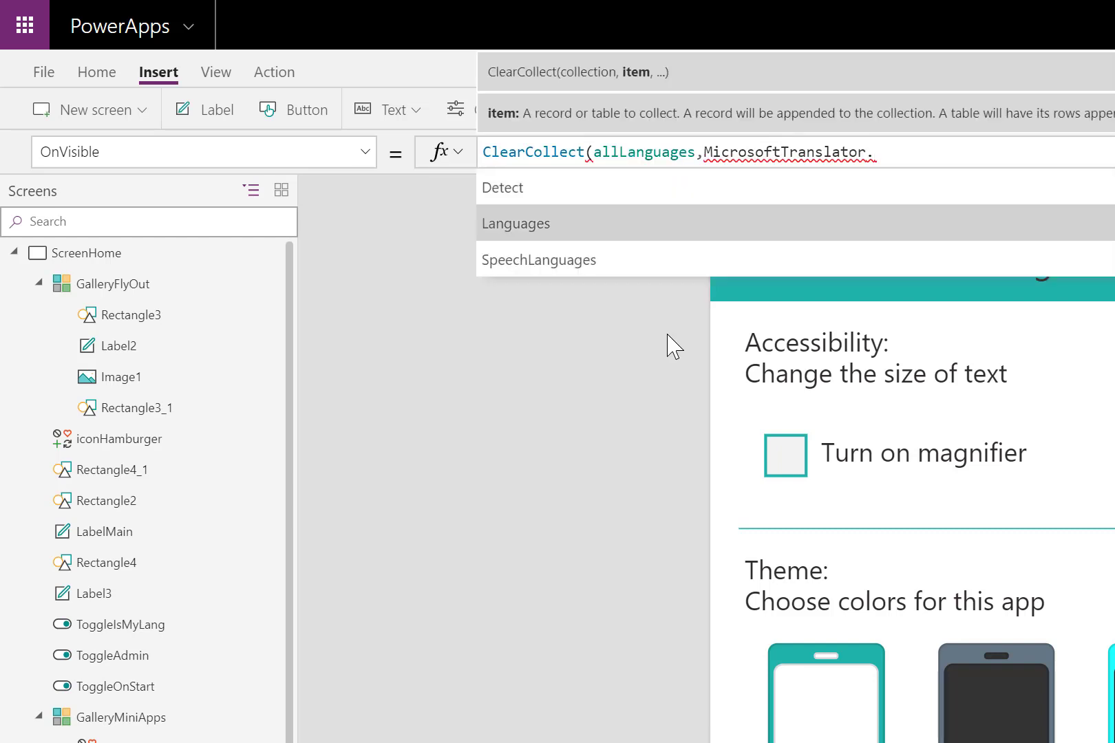
click(515, 223)
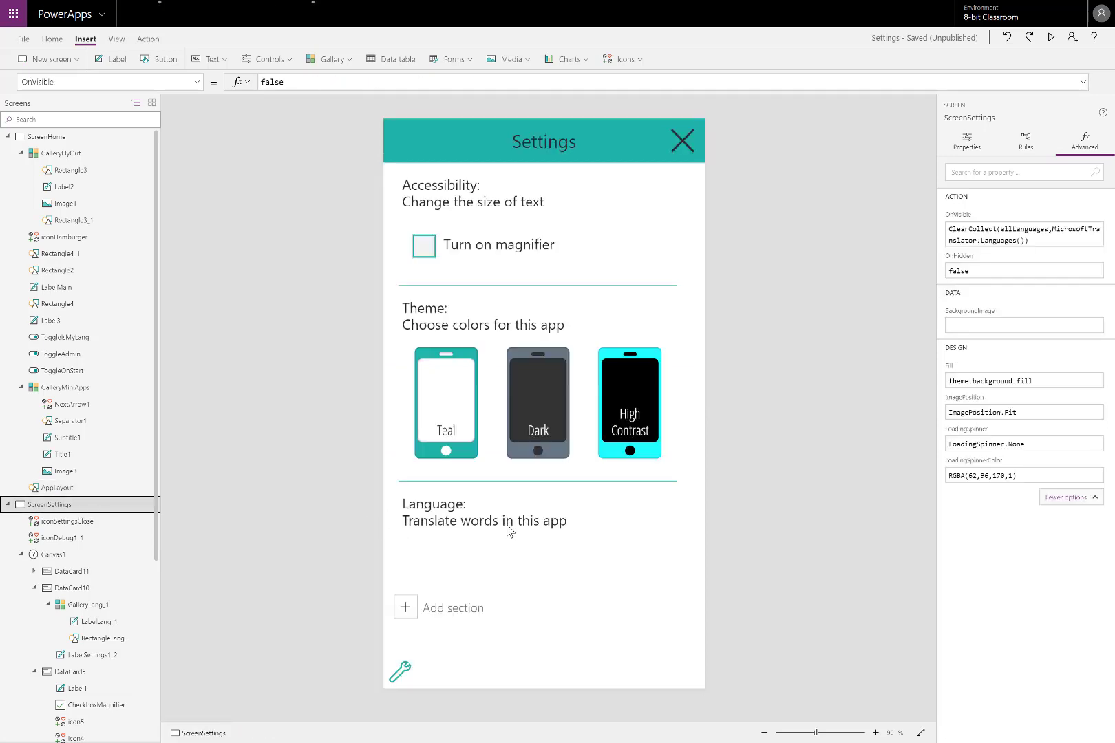
- Set the combo box Data source to allLanguages and Primary text to Name instead of Code
click(538, 512)
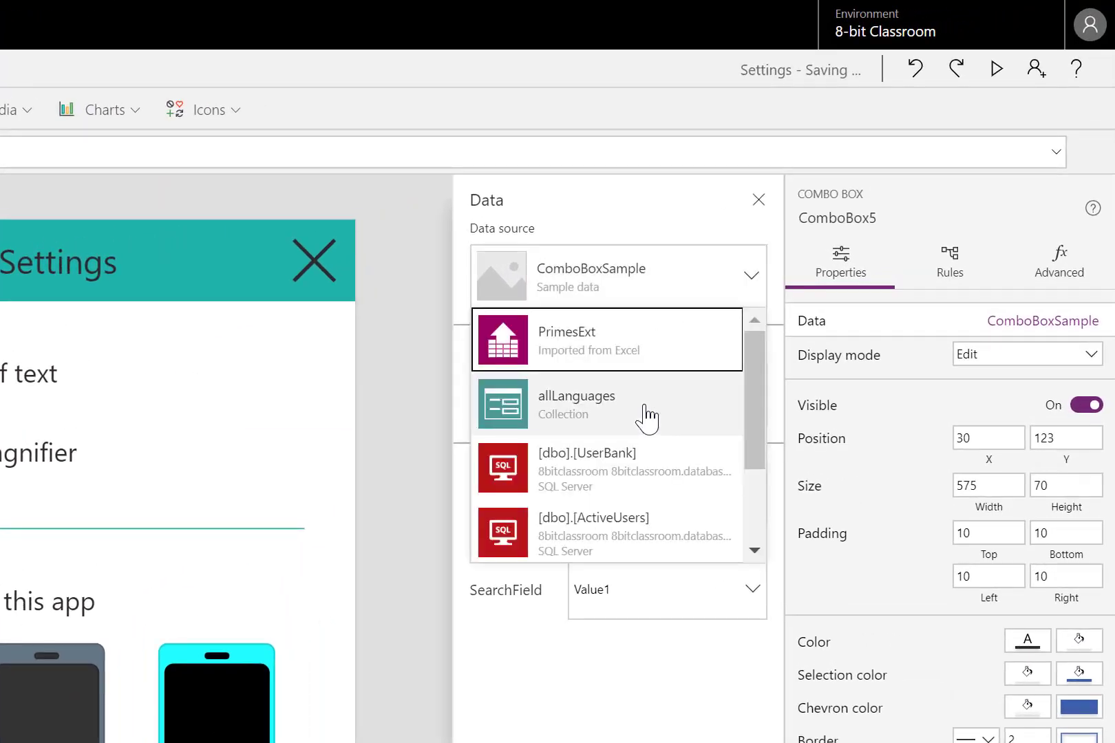
click(575, 404)
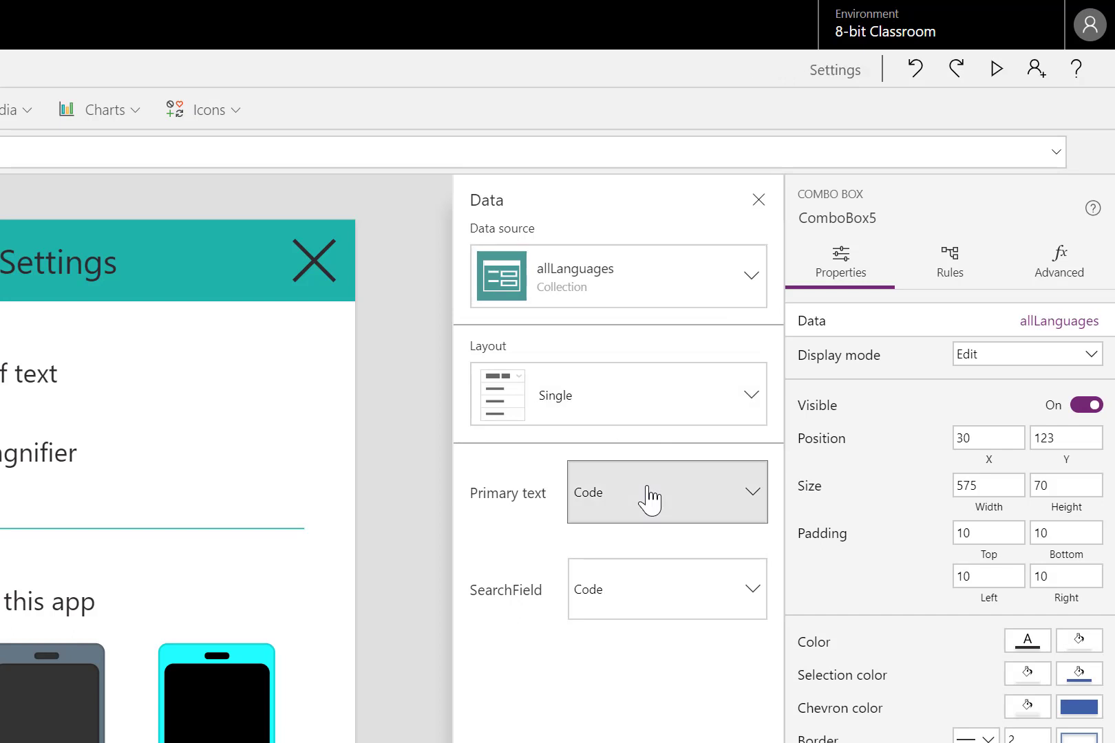
click(666, 491)
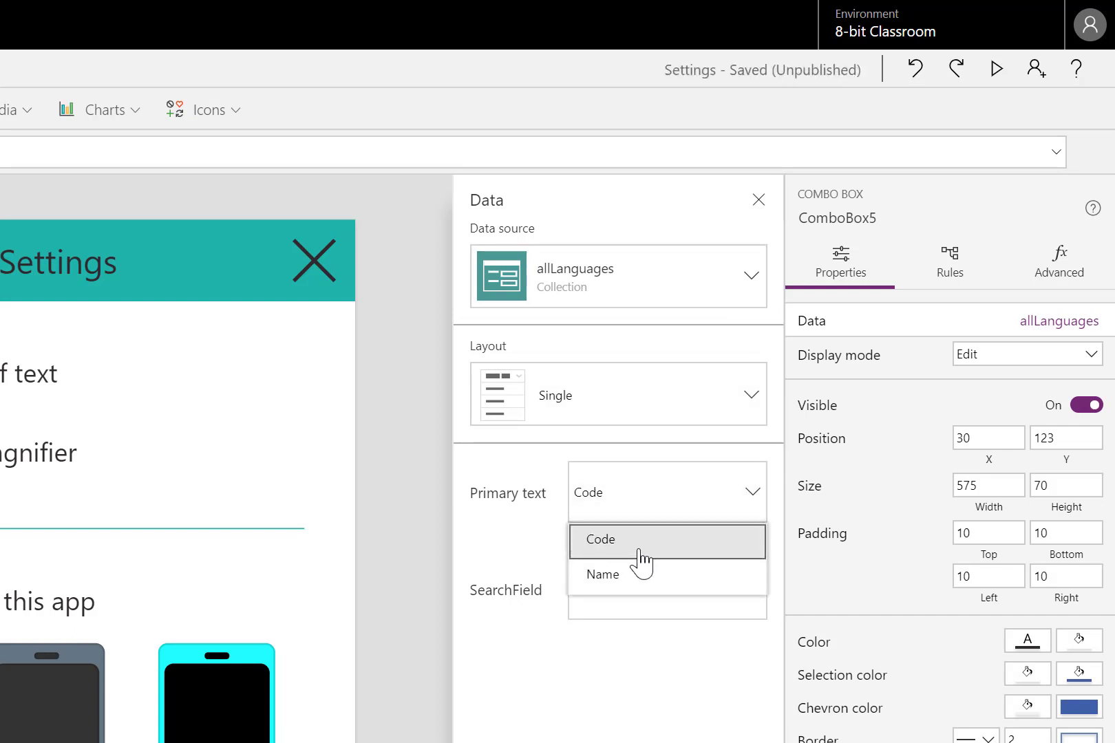
mouse_move(647, 590)
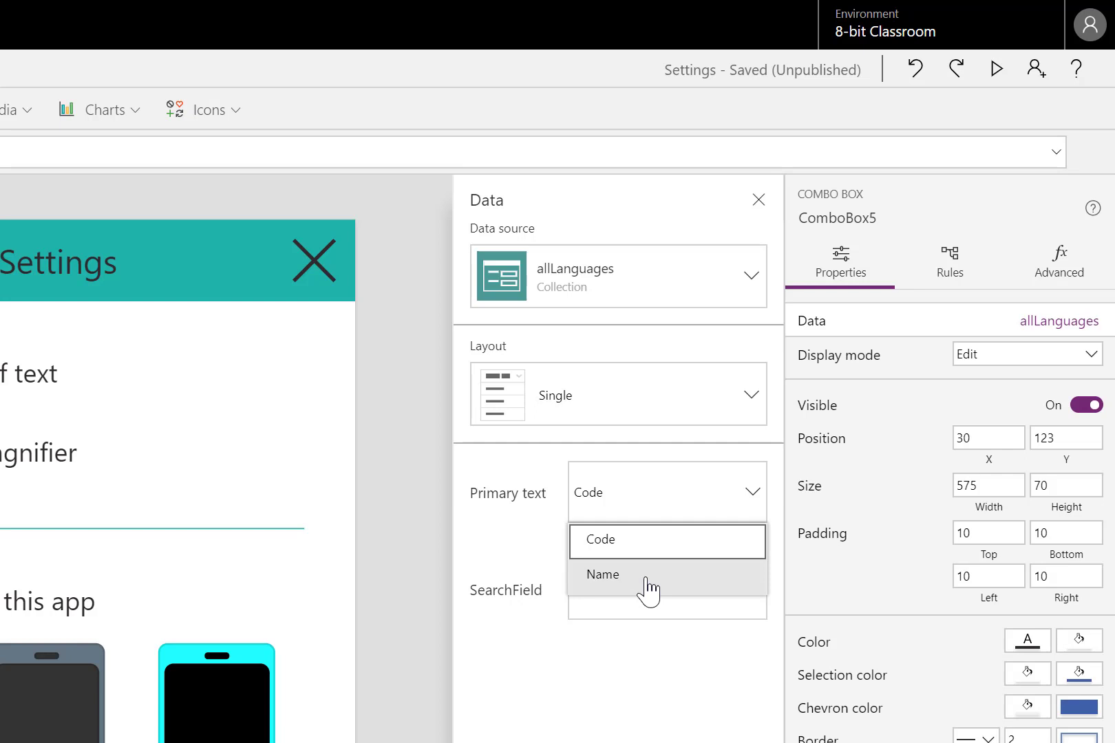
click(601, 576)
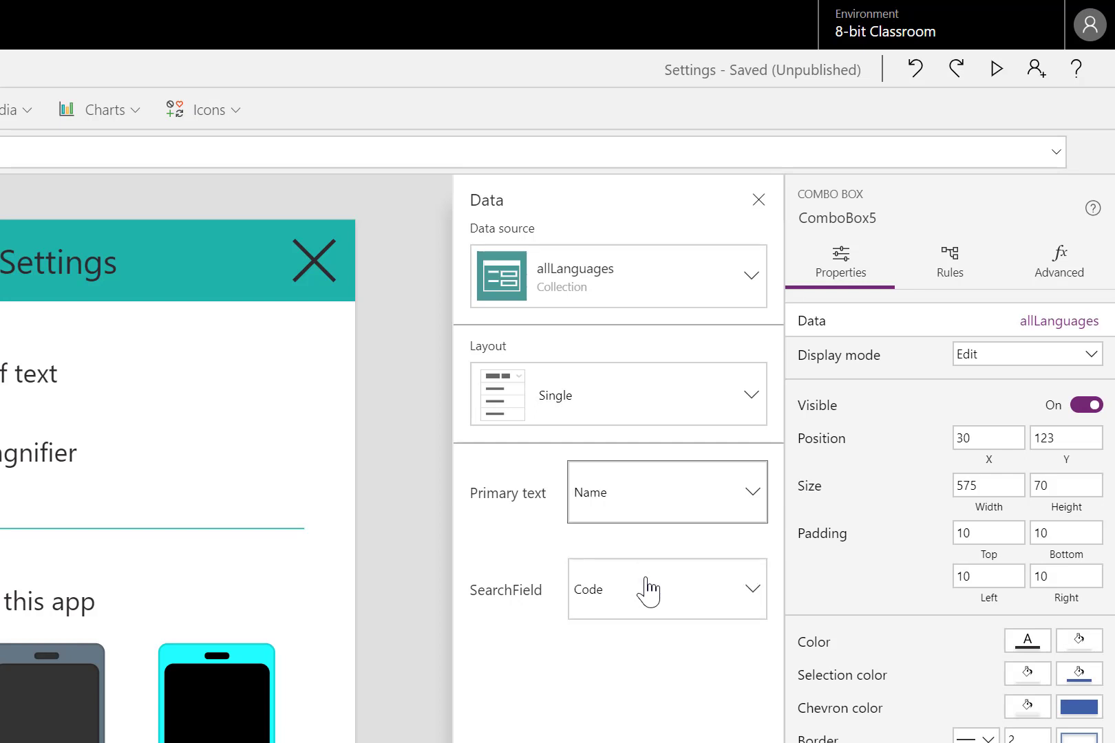
click(757, 200)
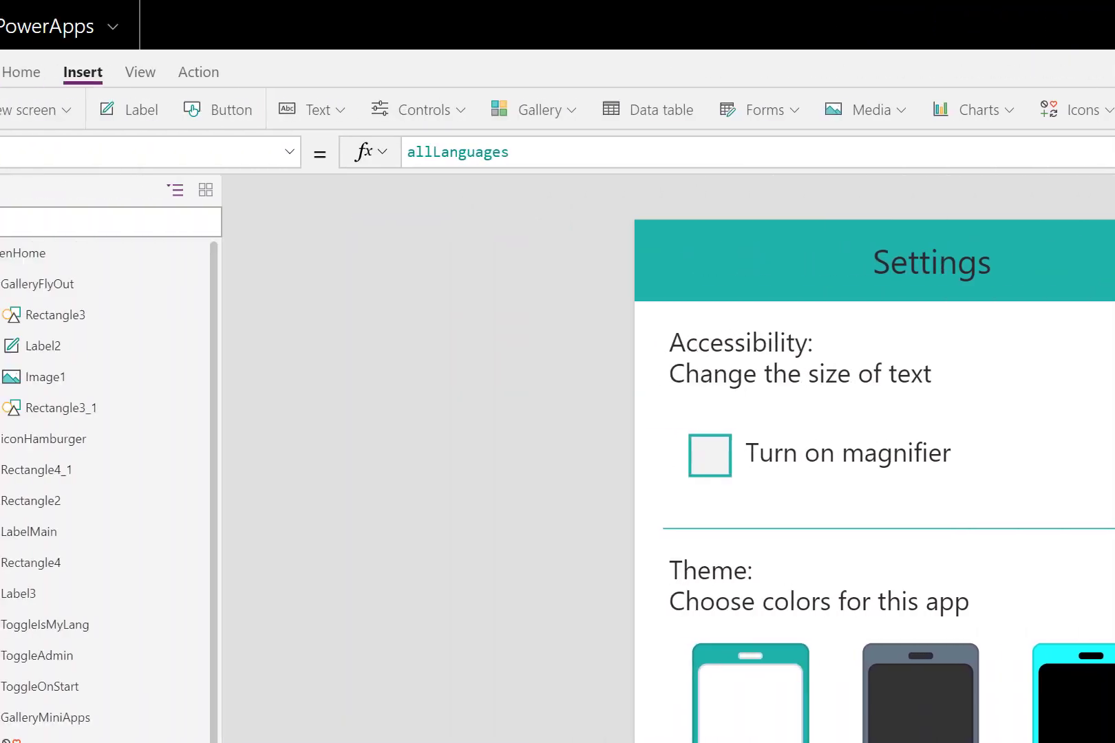
- Set the combo box SearchFields to ["Code","Name"] and test searching 'eng'
click(365, 152)
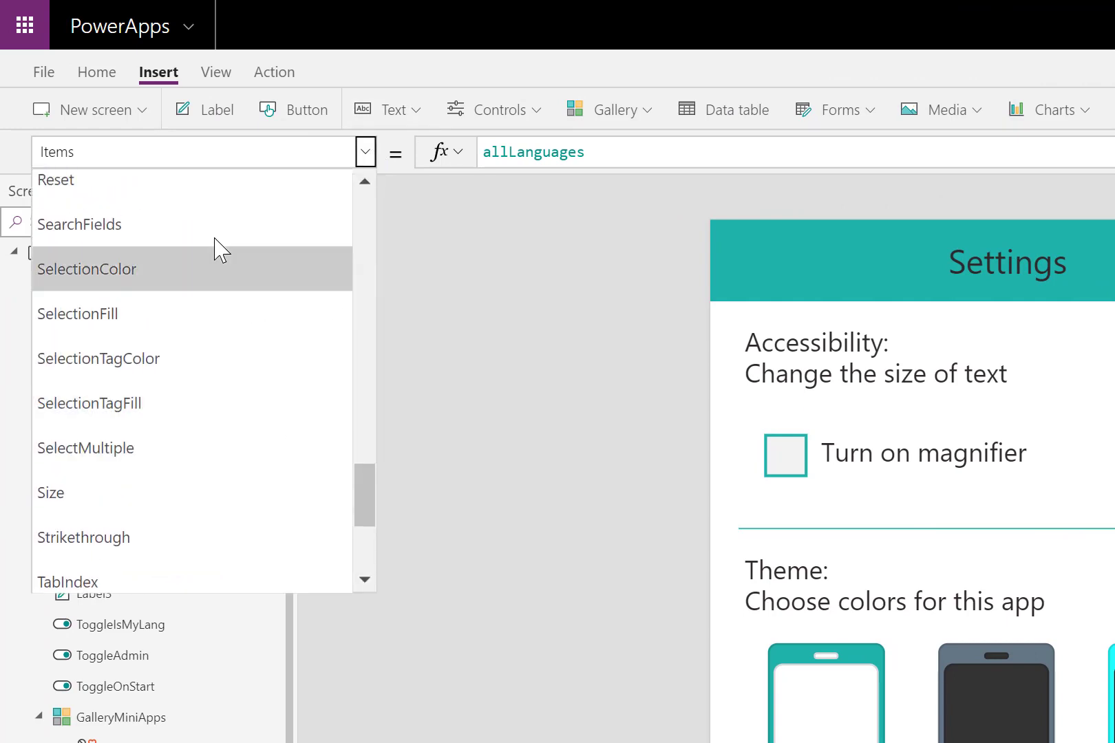
click(79, 224)
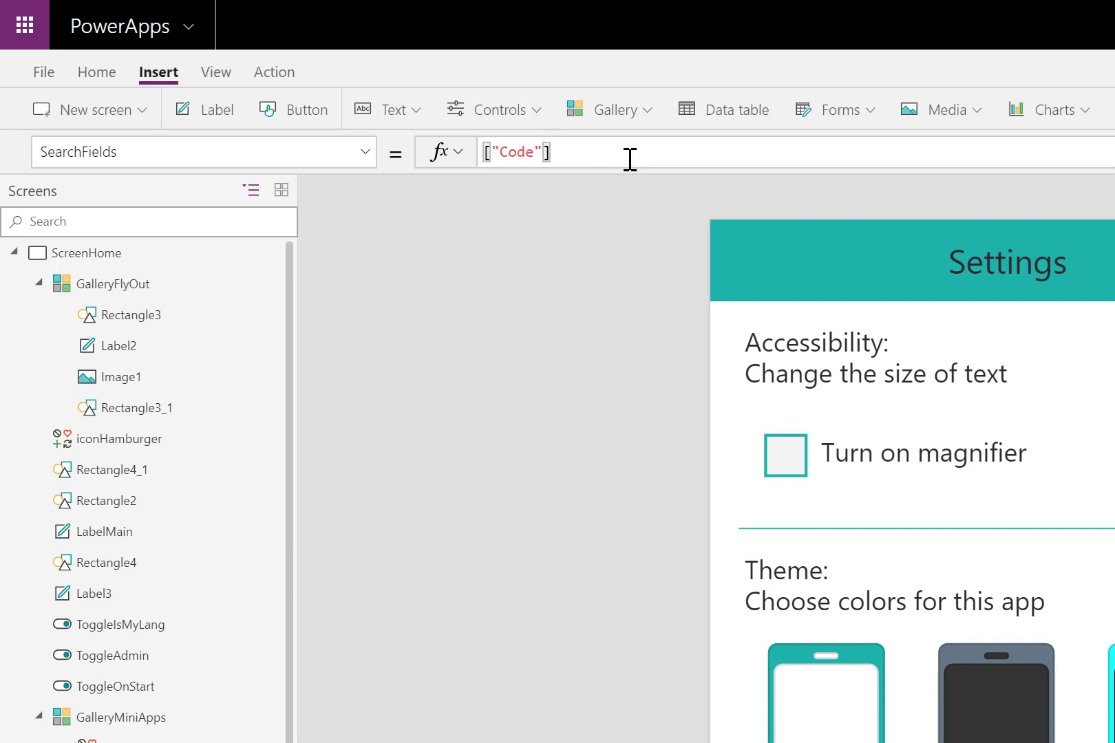
text(,"")
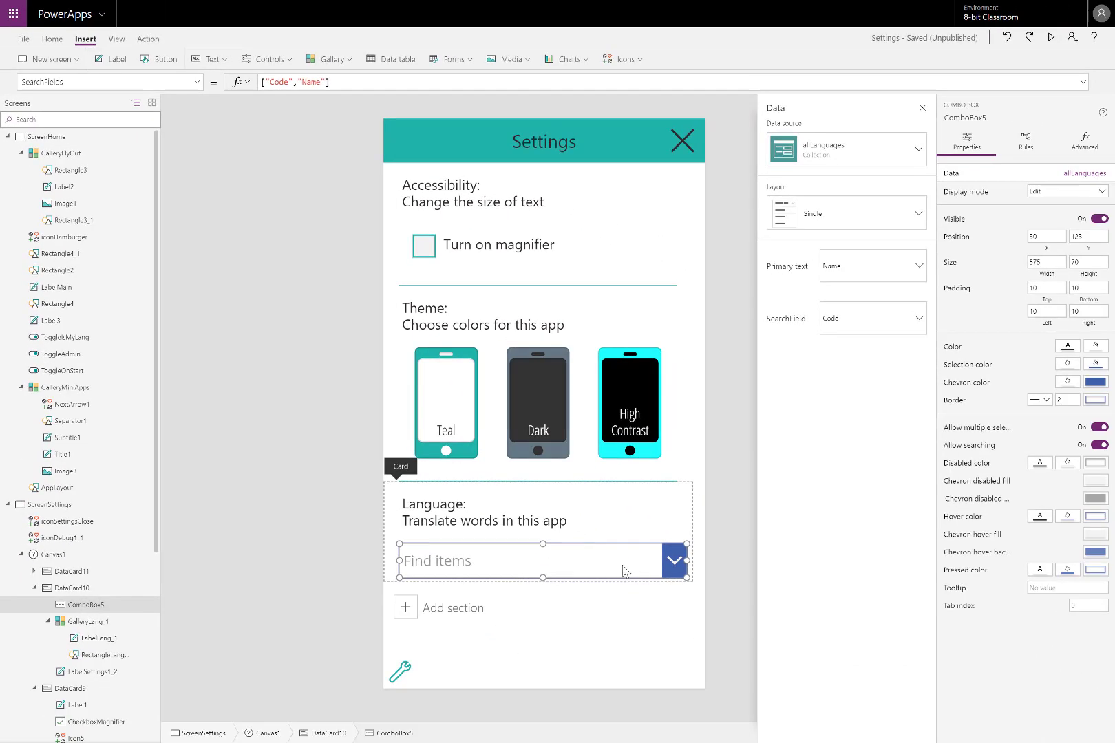
text(eng)
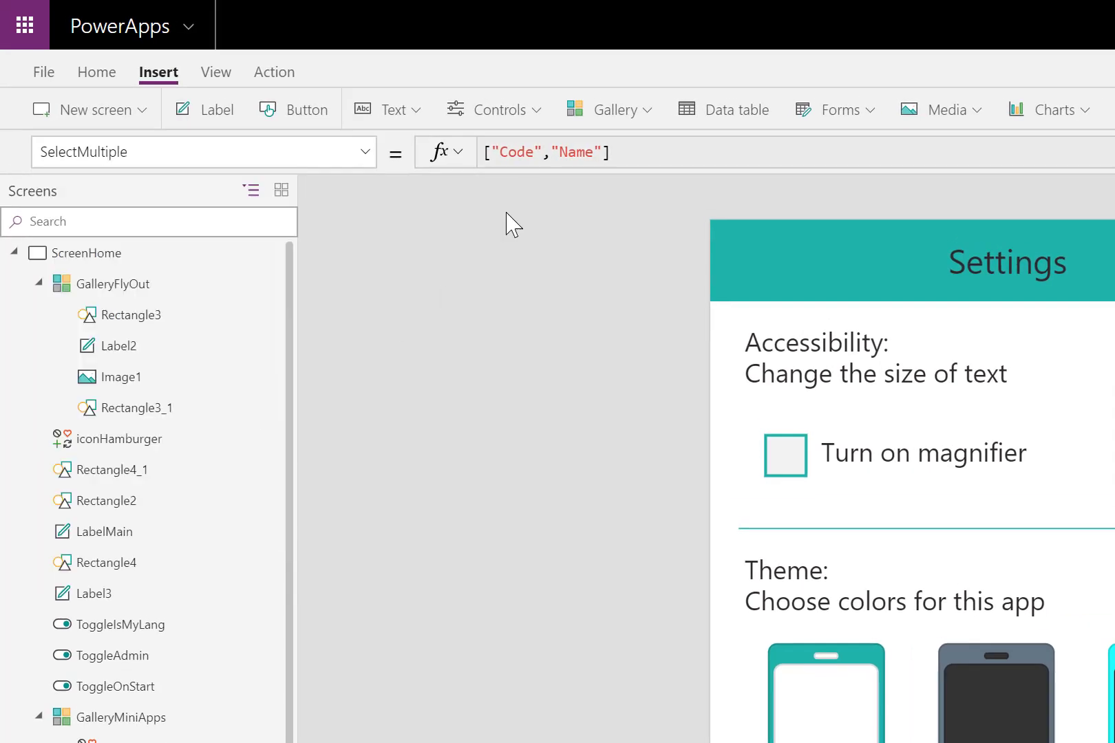
- Set SelectMultiple to false so only one language can be chosen
text(true)
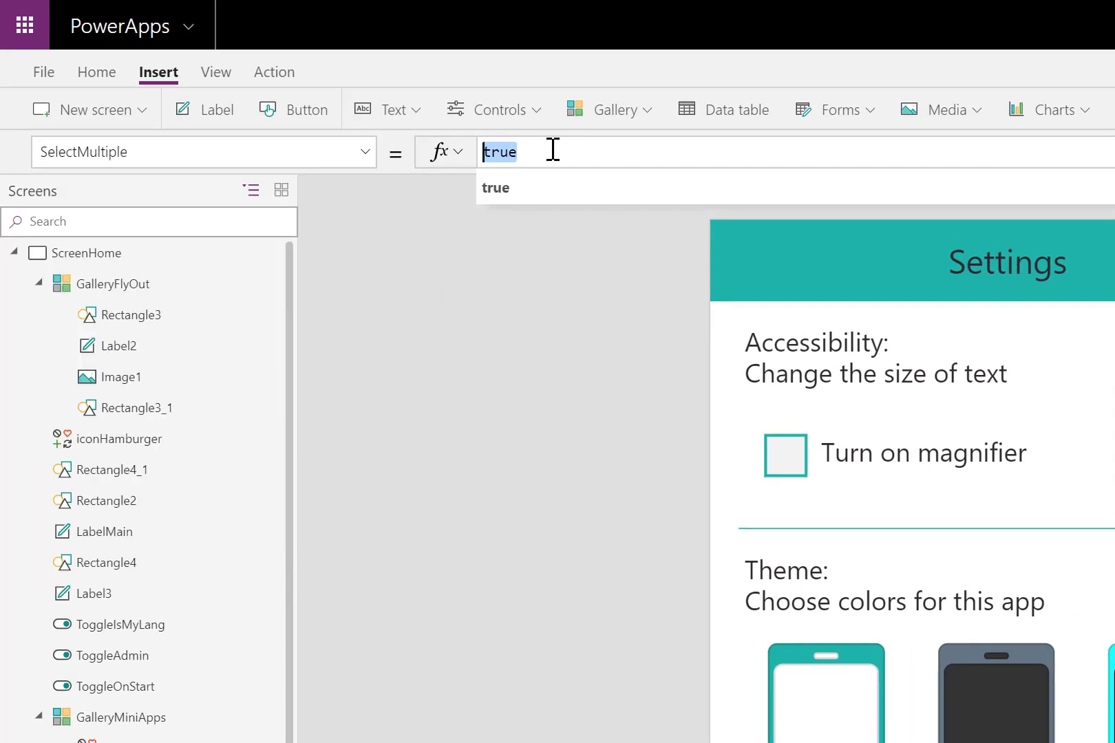
text(false)
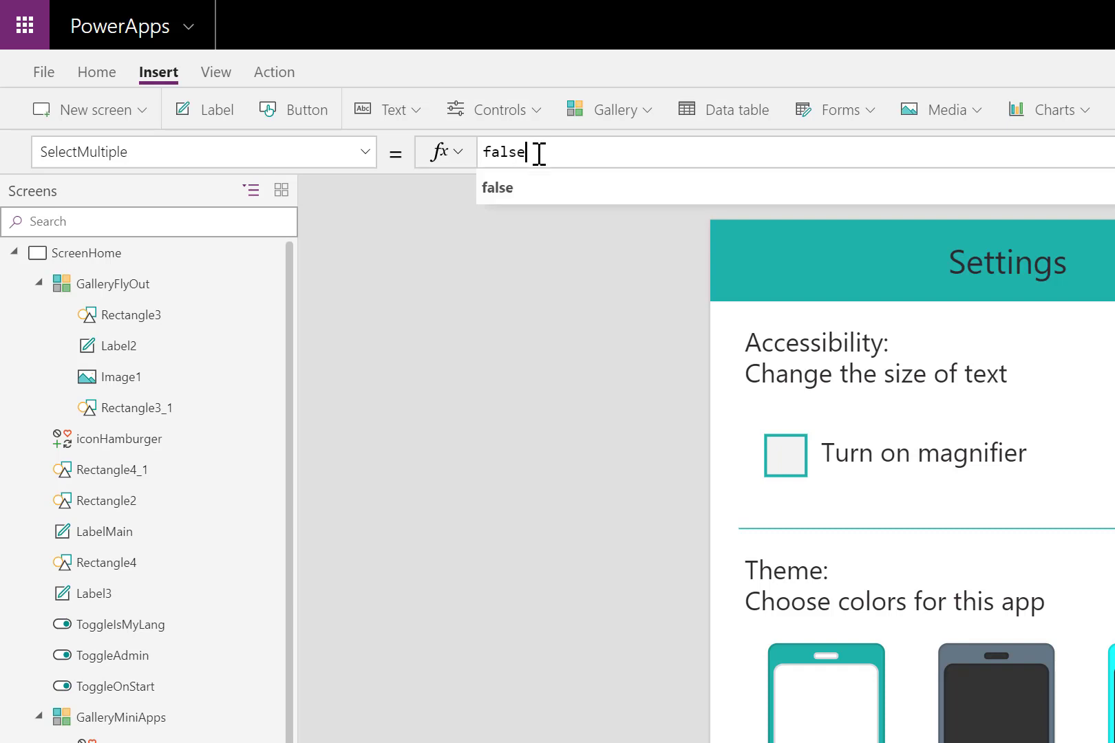
click(364, 152)
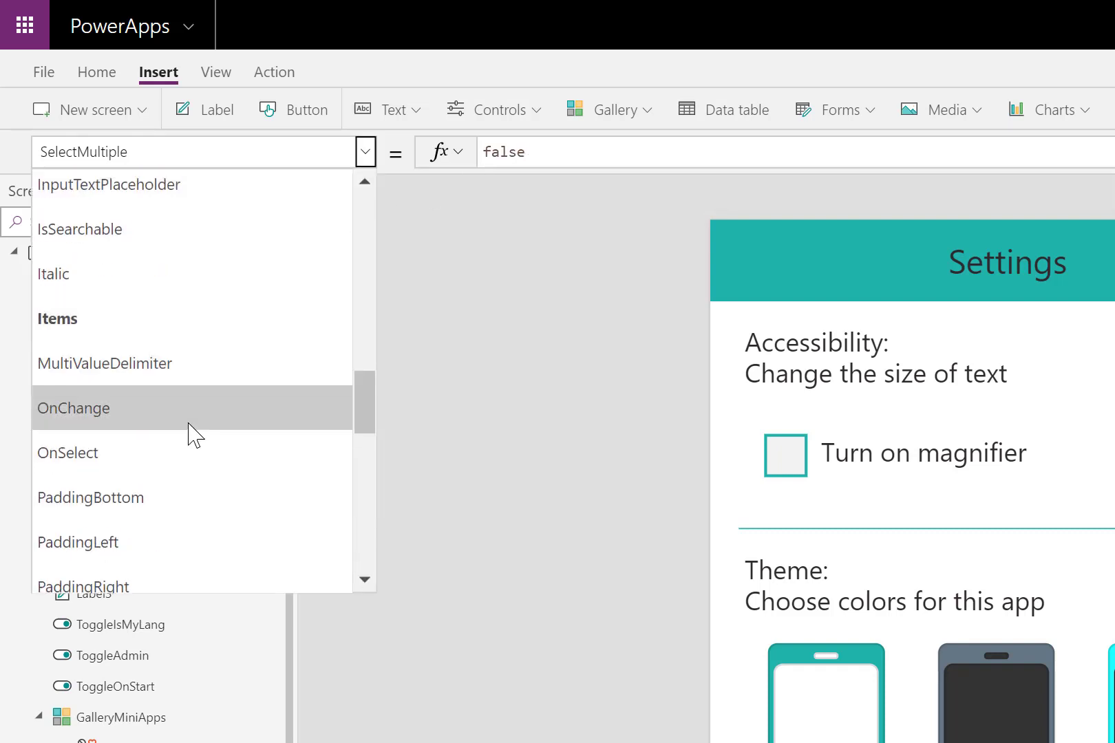
click(73, 408)
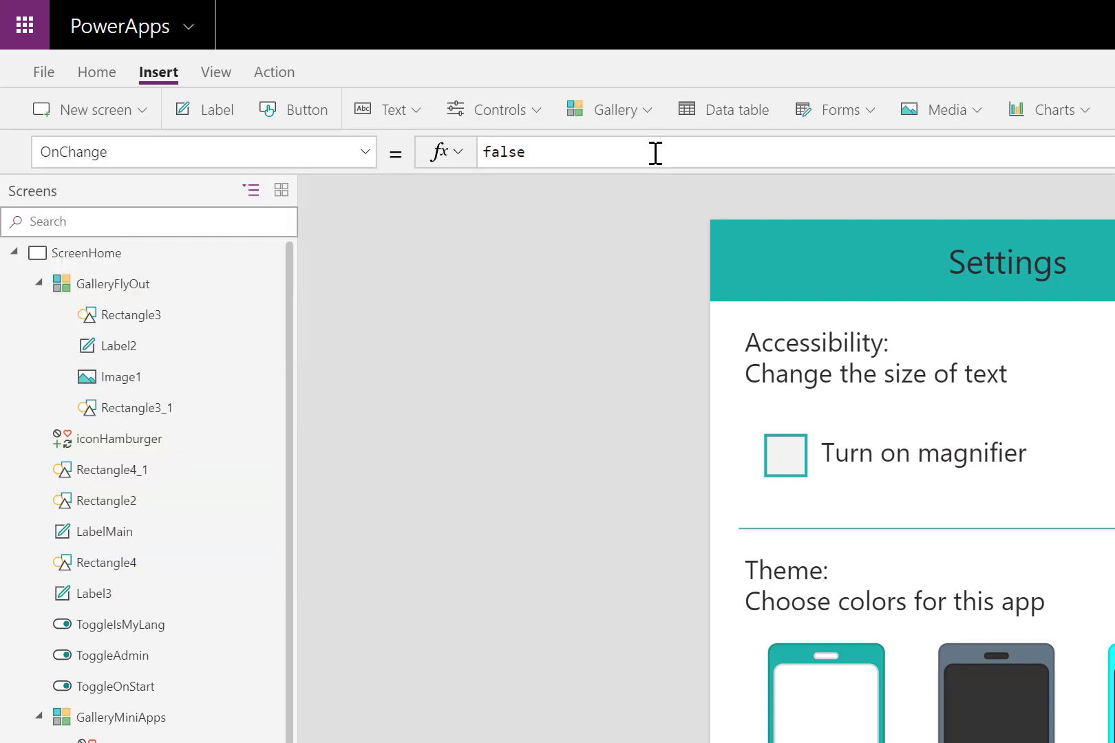
- Replace the OnChange formula with Set(lang, ComboBox5.Selected)
double_click(504, 153)
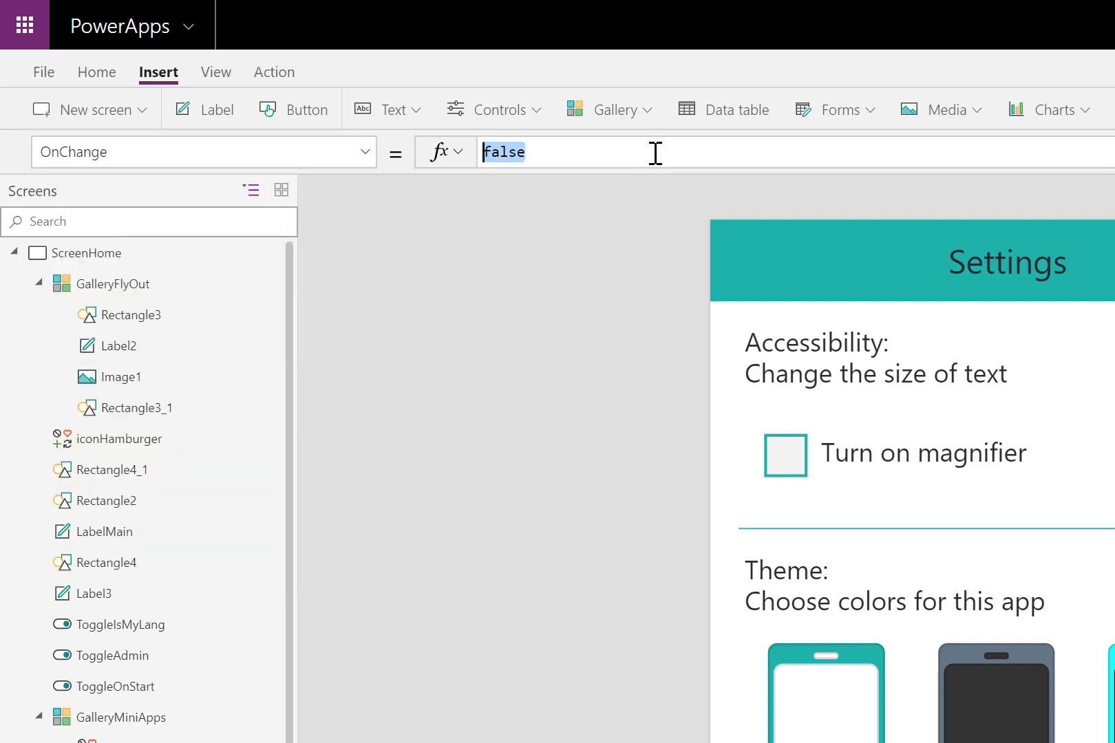
text(Set(lang,)
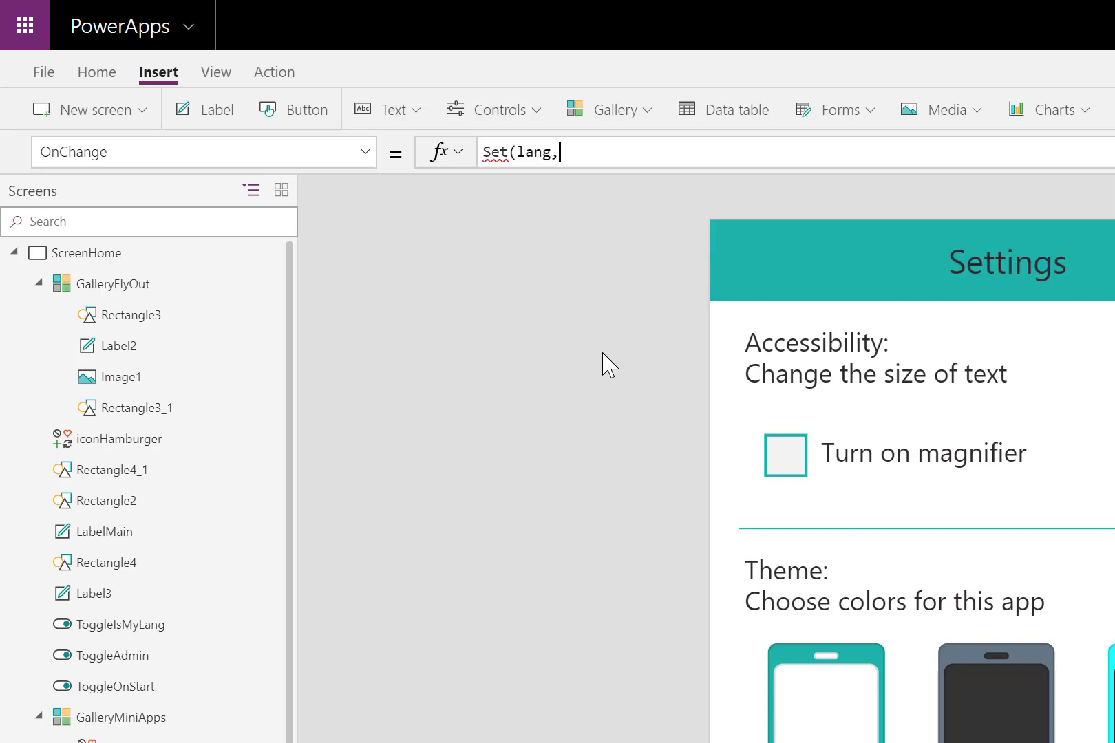
text(Com)
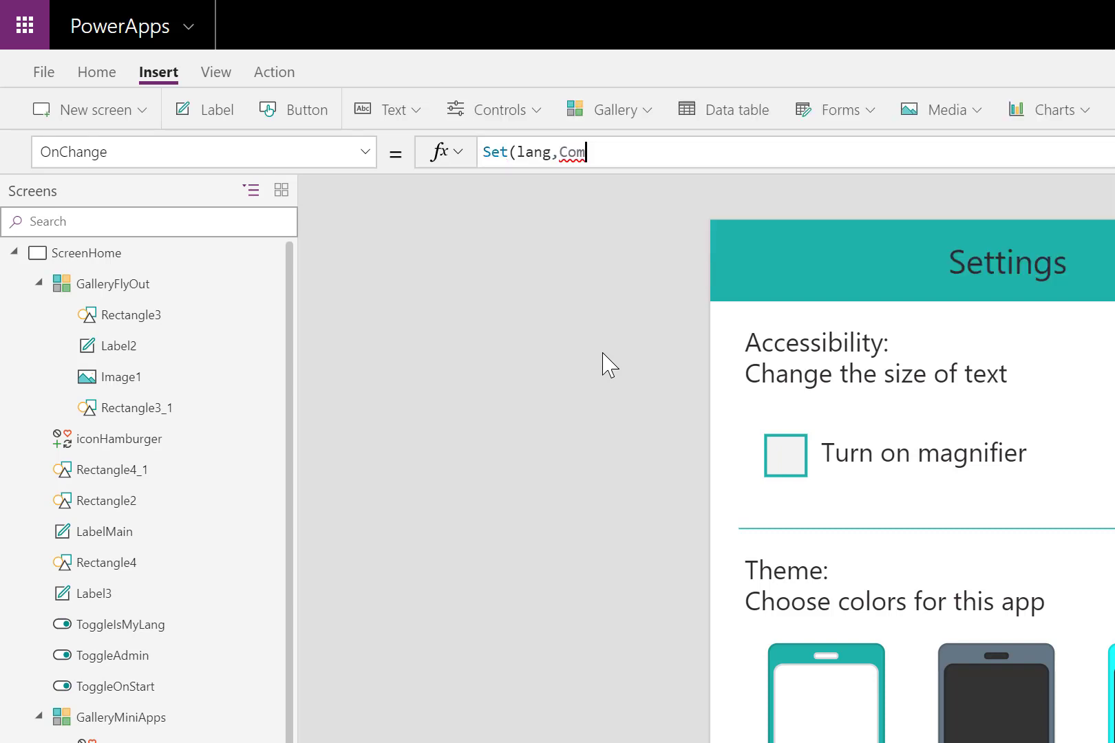
text(bobox5.)
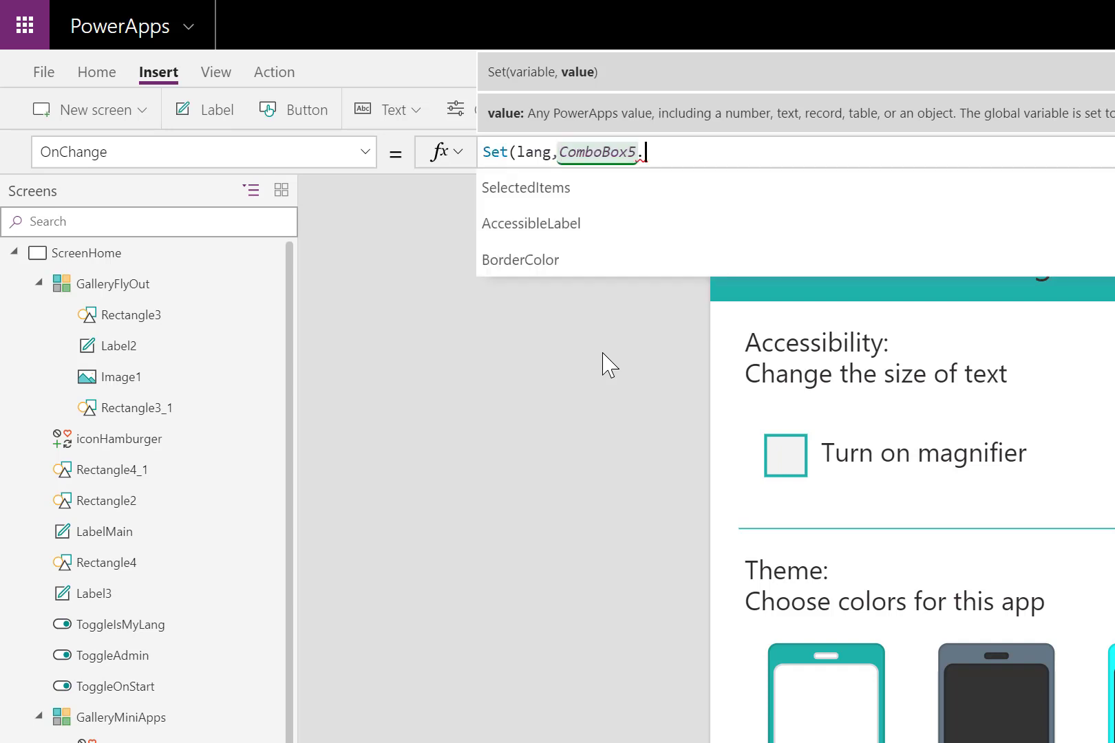
text(s)
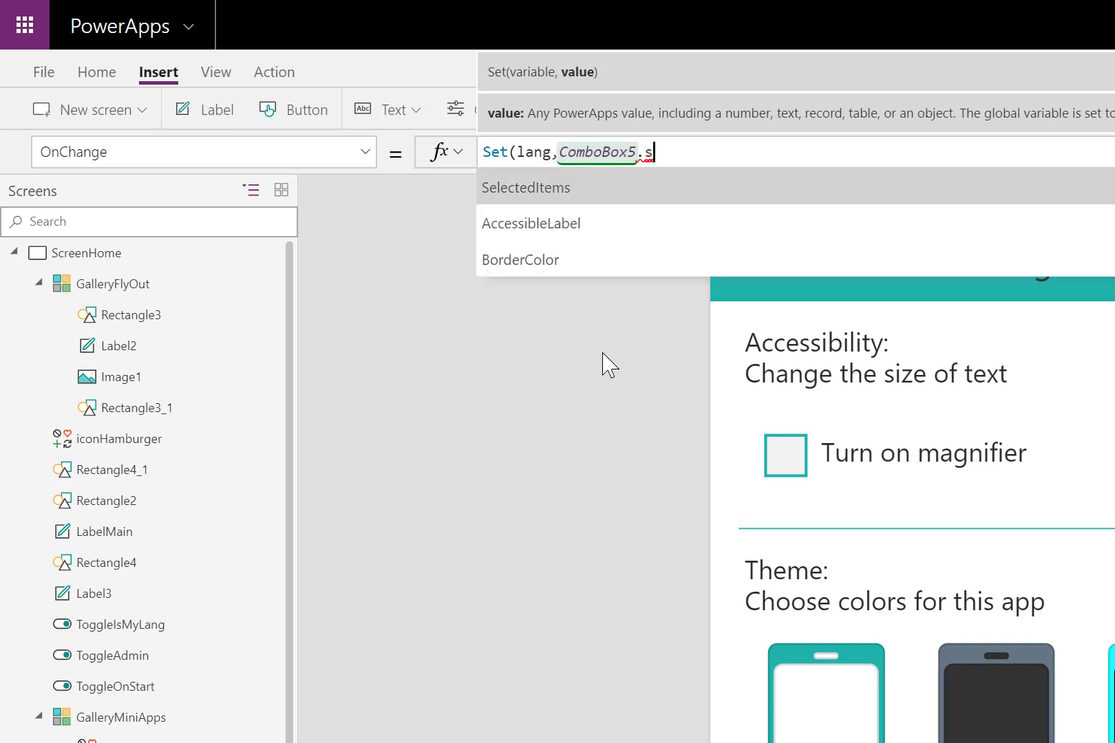
text(e)
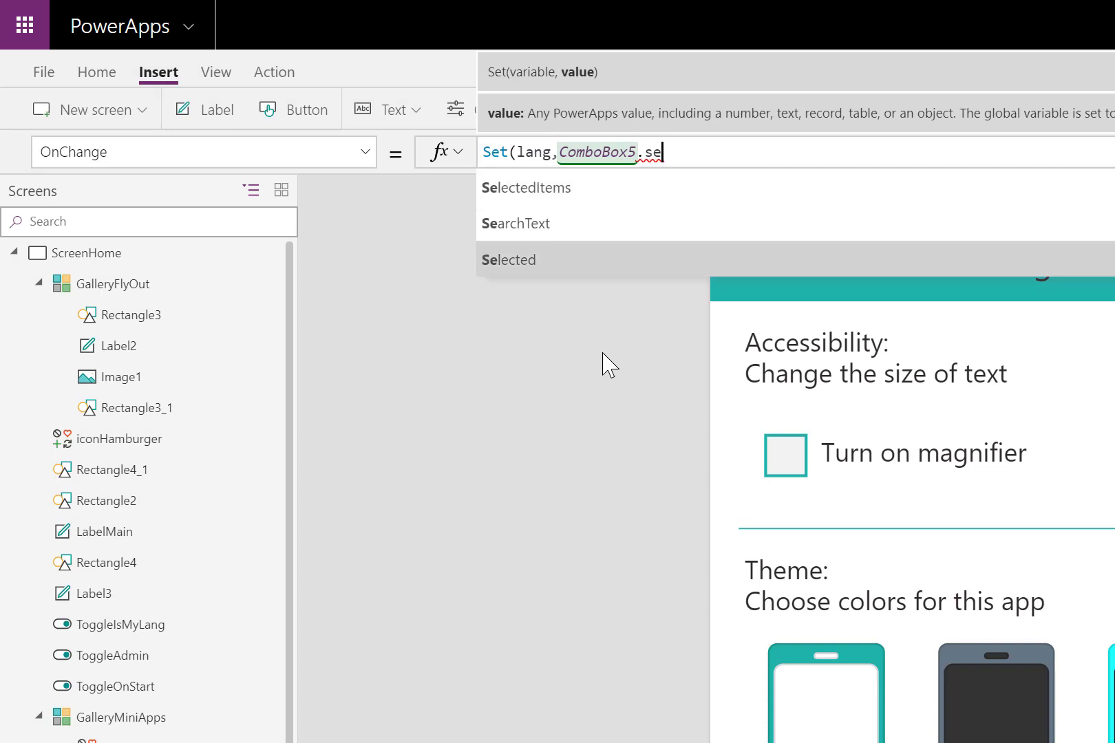
click(508, 260)
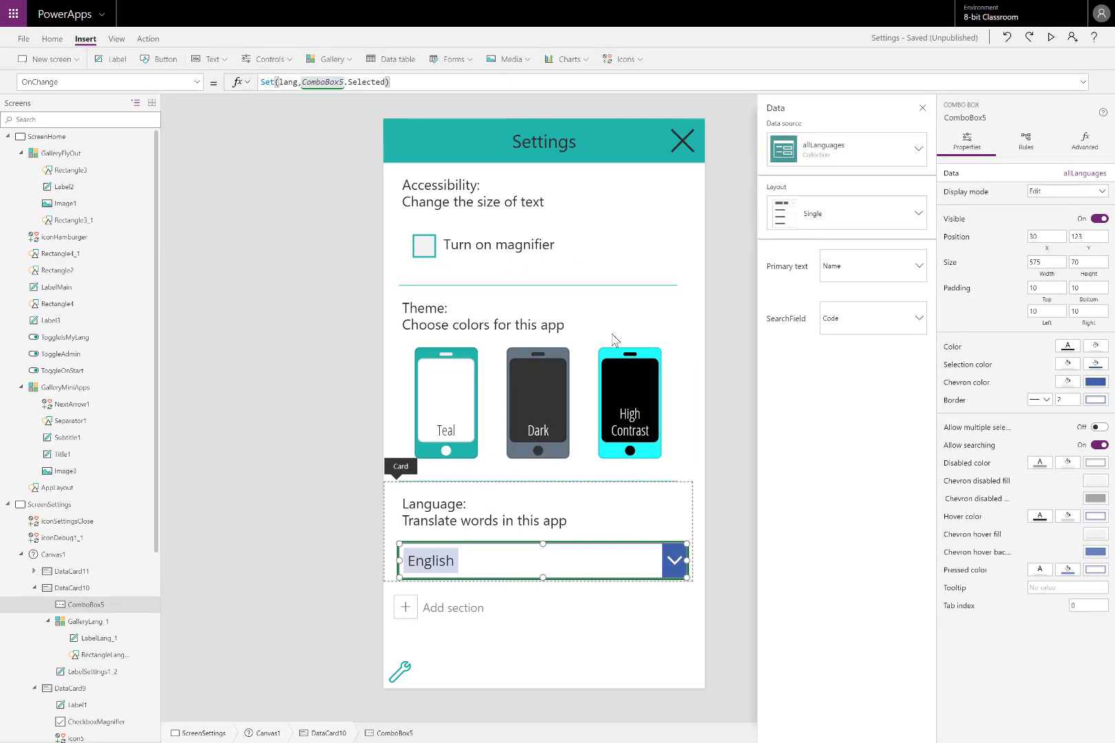
mouse_move(1050, 79)
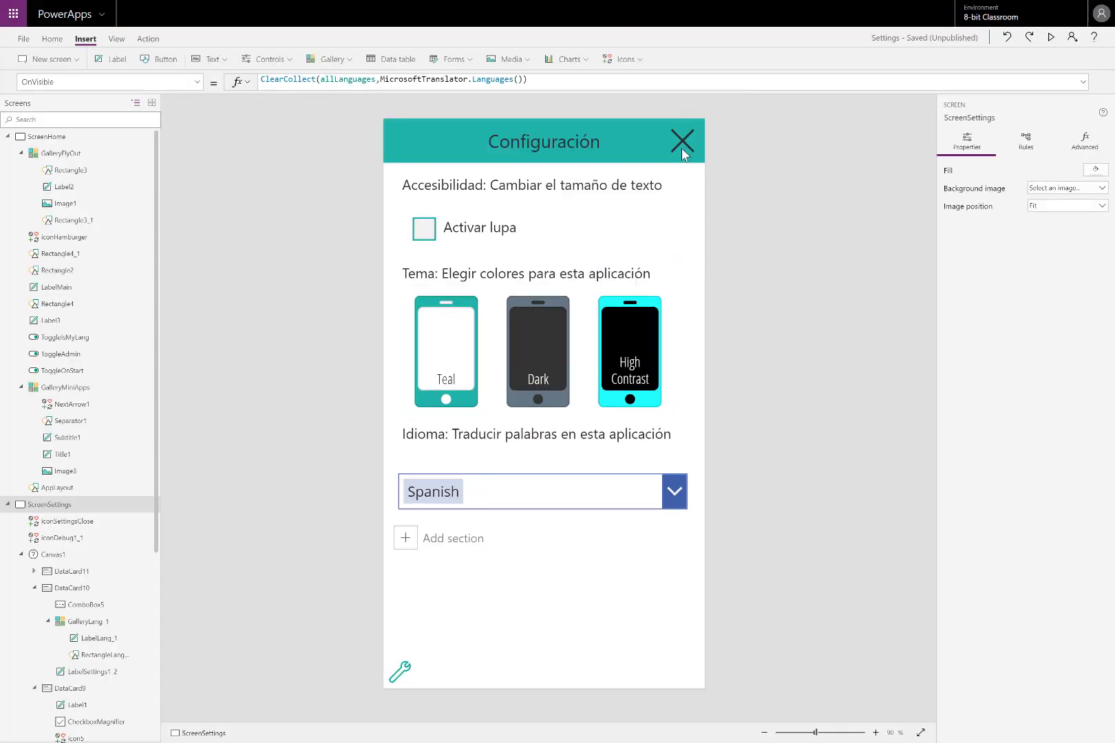
- Close the Settings screen via the X icon to return to the home screen
click(681, 141)
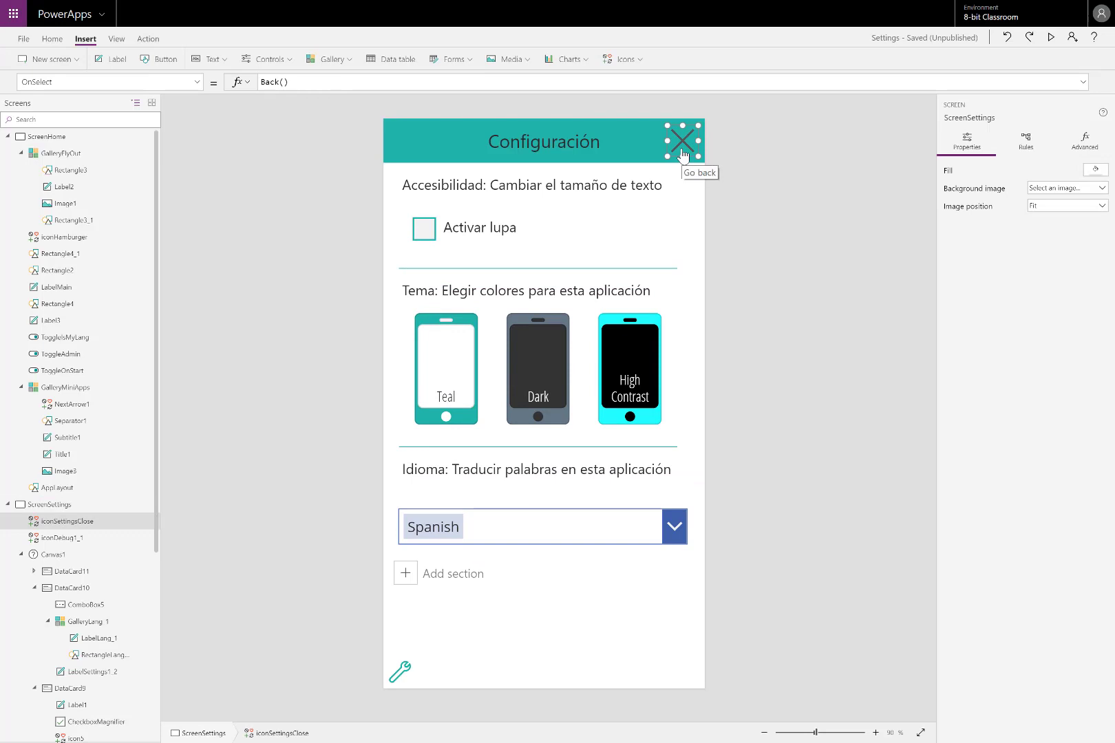
click(681, 141)
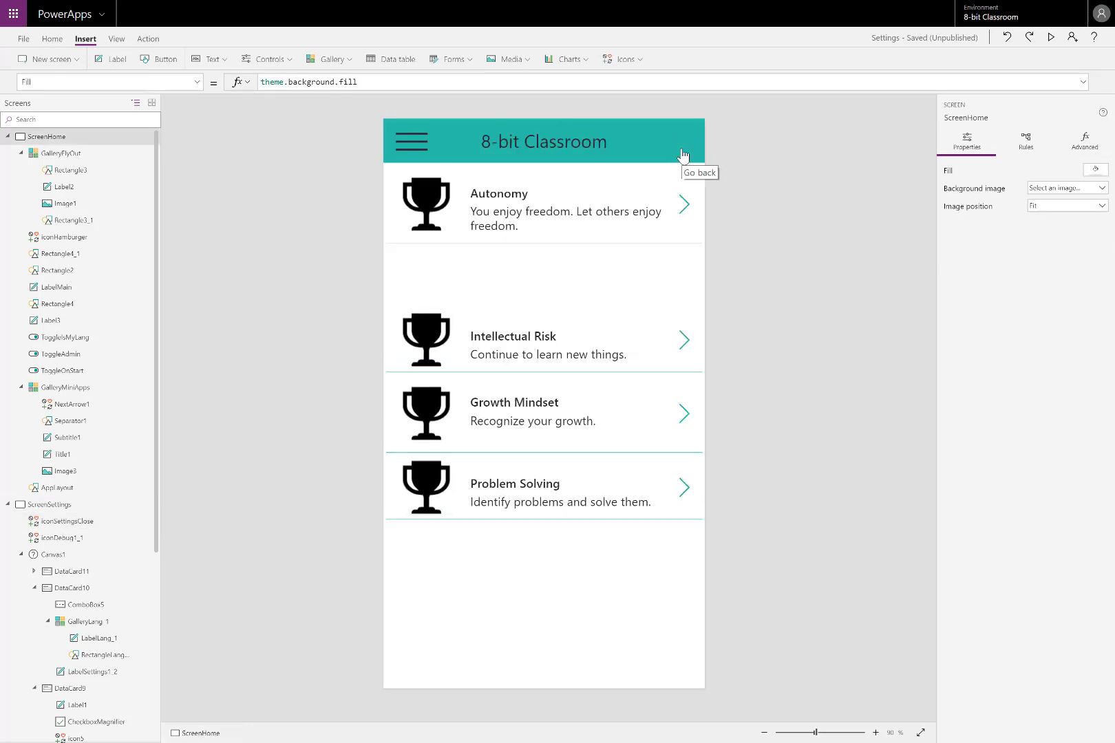
mouse_move(537, 201)
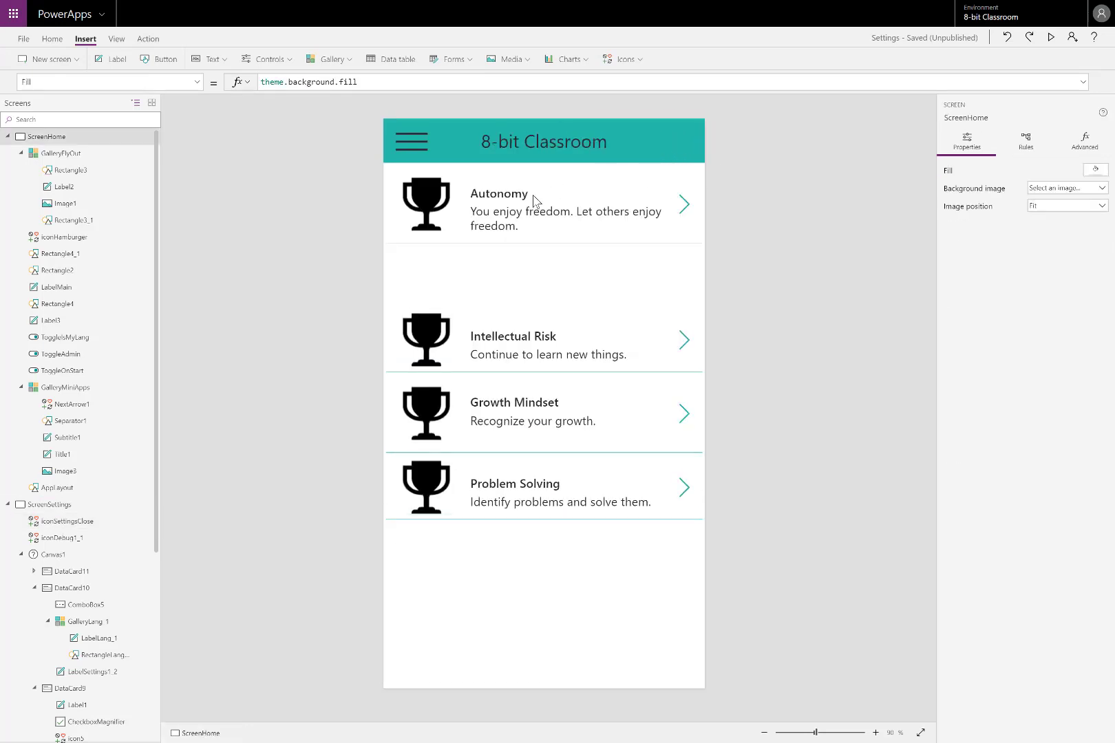
- Set Title1's Text to MicrosoftTranslator.Translate(ThisItem.label, lang.Code)
click(498, 194)
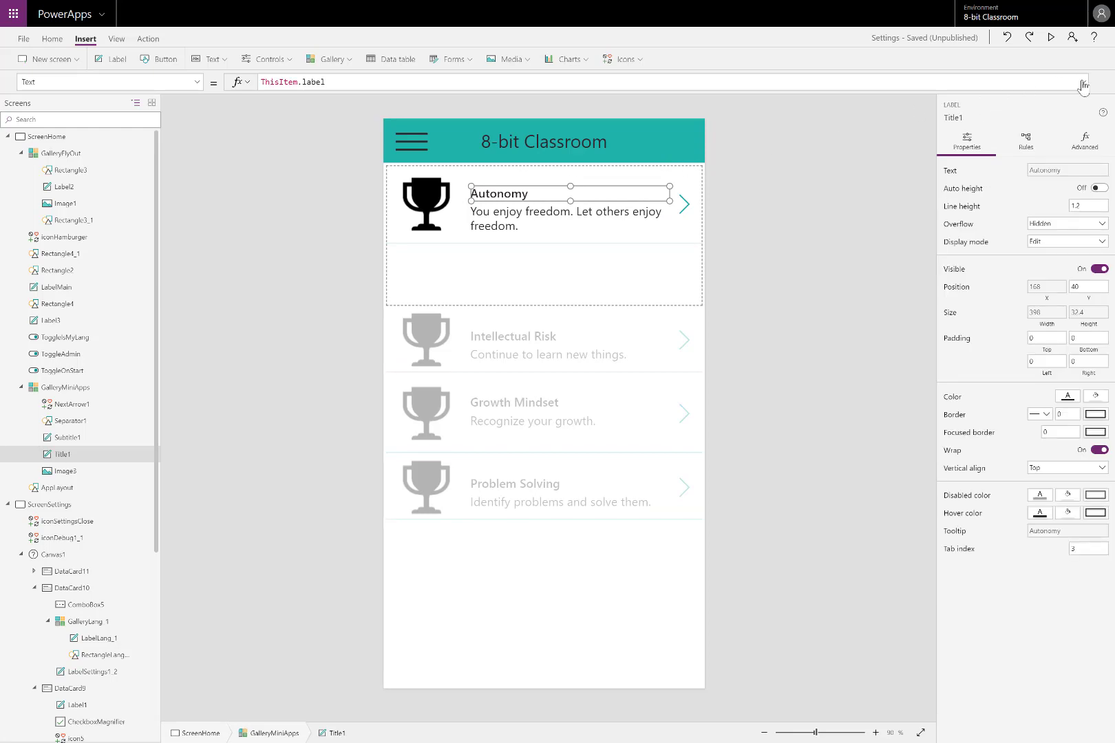
click(1082, 89)
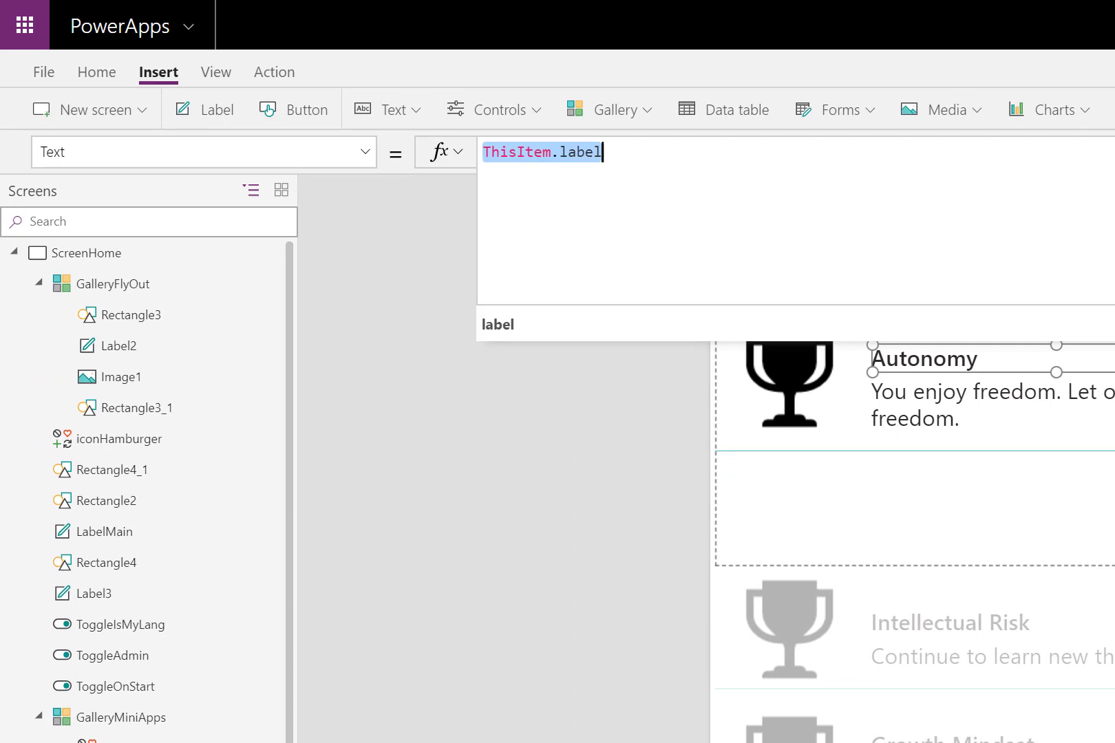
text(microo)
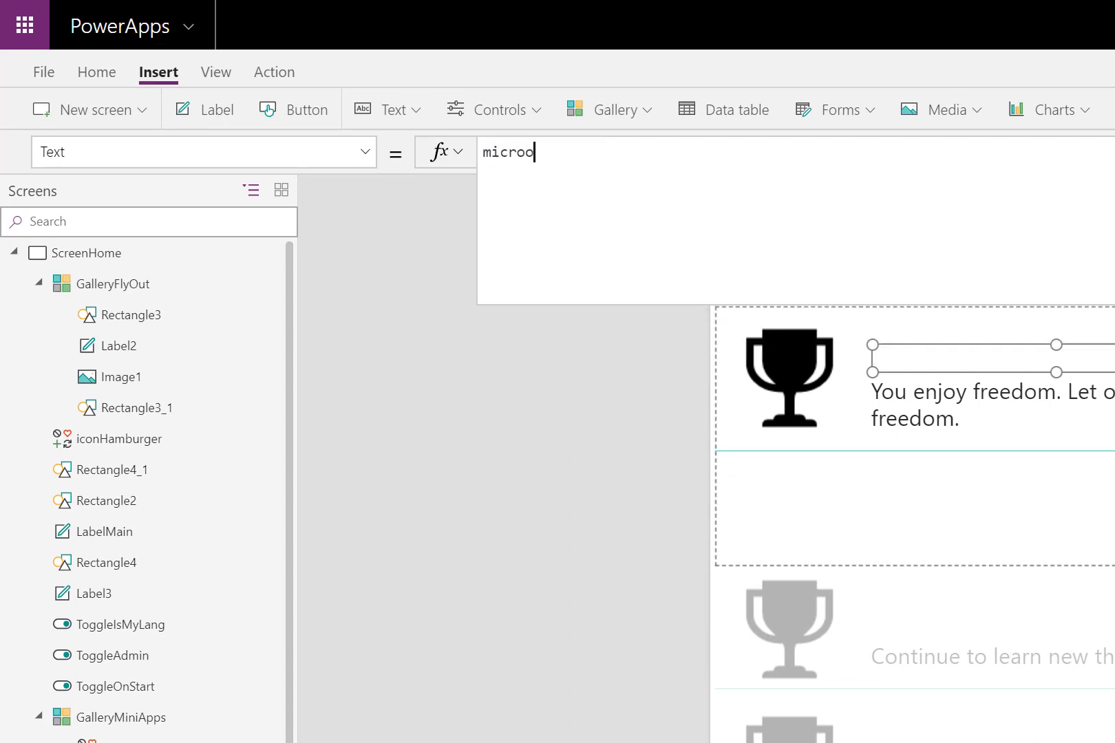
text(microsoftTranslator.Translate()
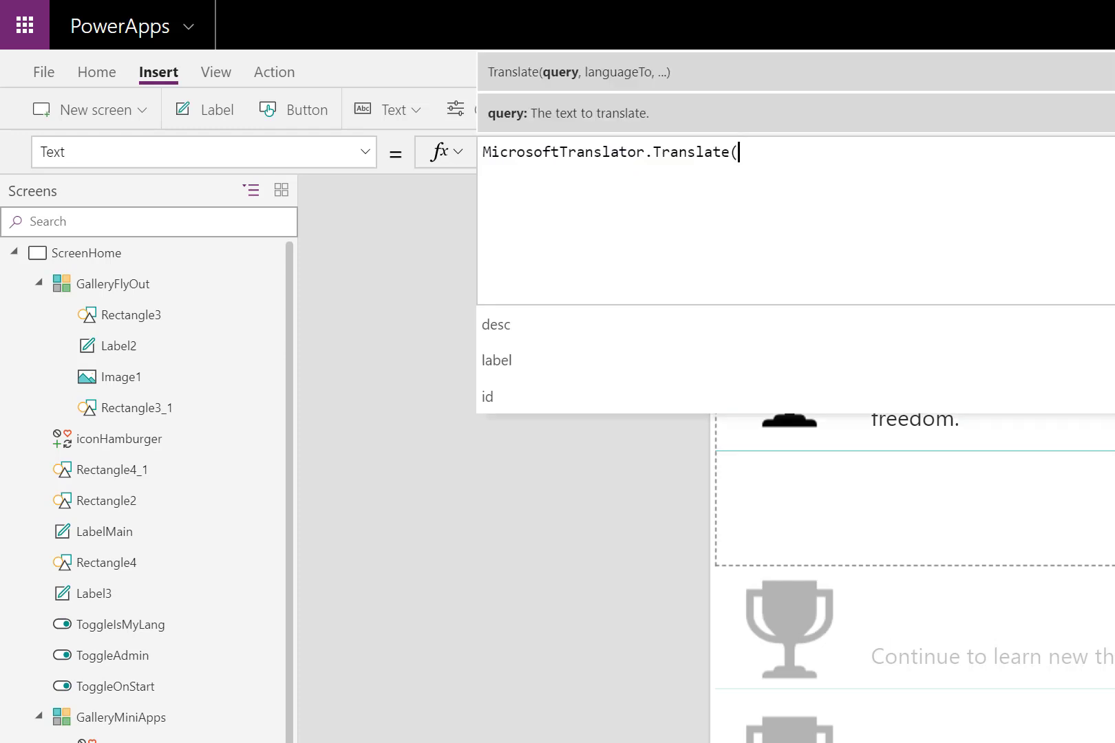
text(ThisItem.label)
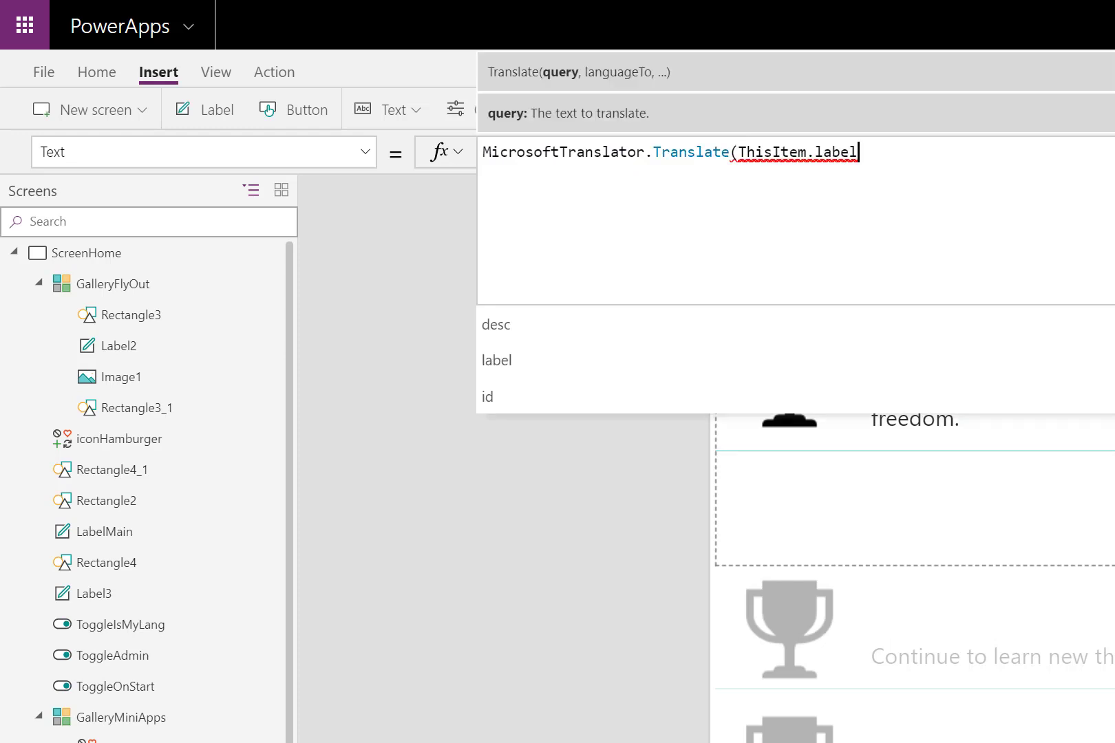
text(,)
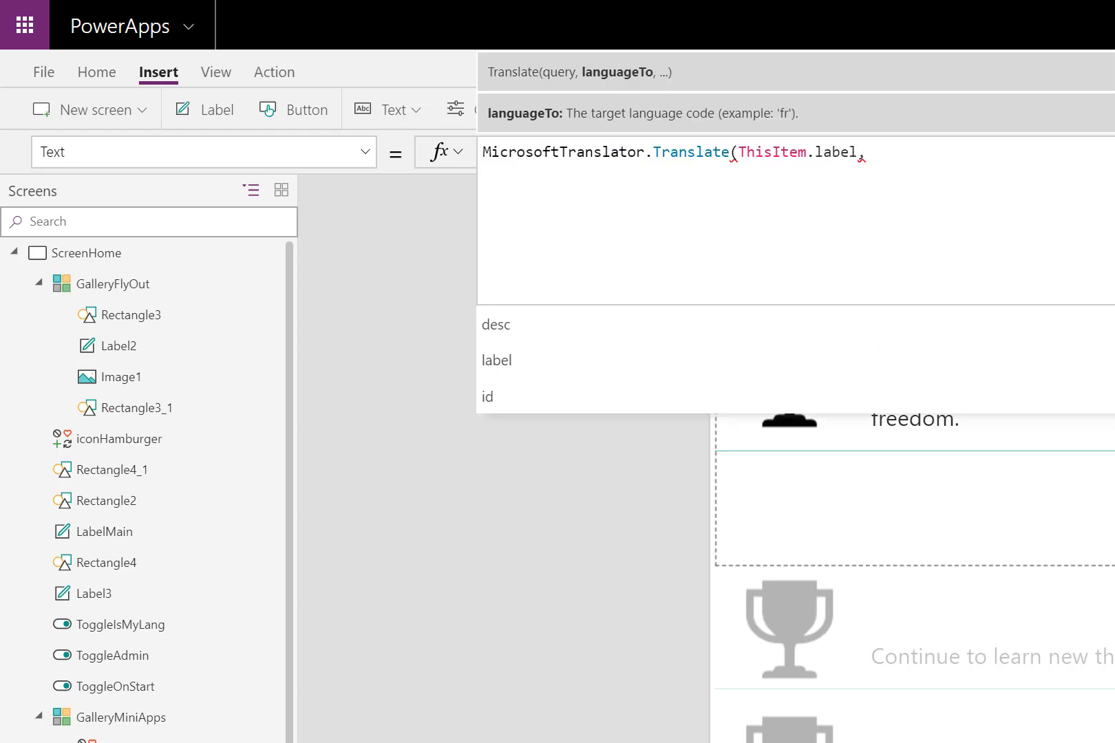
text(,lan)
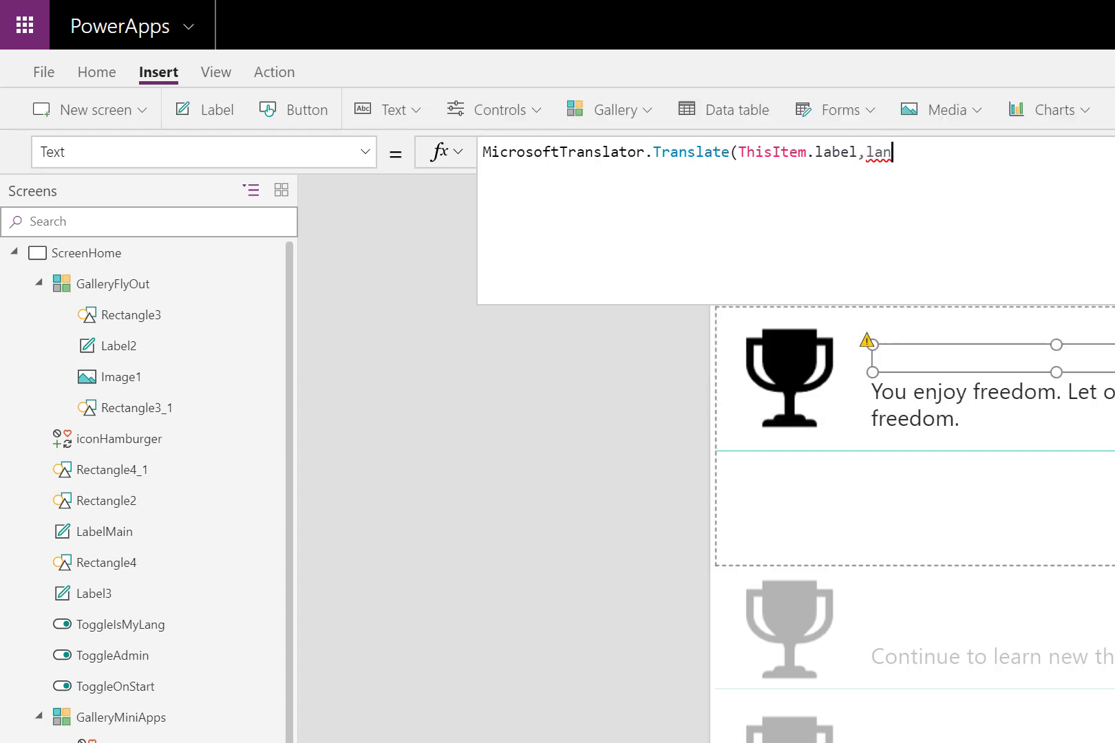
text(g.Code))
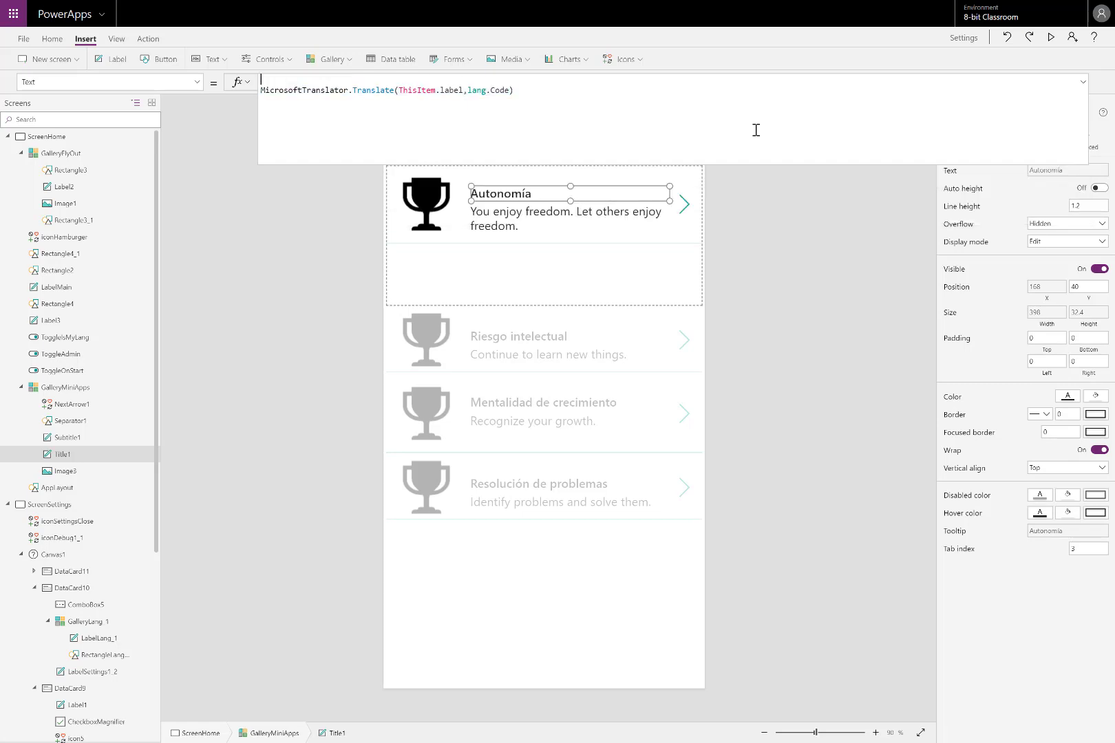
- Wrap the title formula in If(lang.Code="en", ThisItem.label, ...) and select it all for copying
text(If()
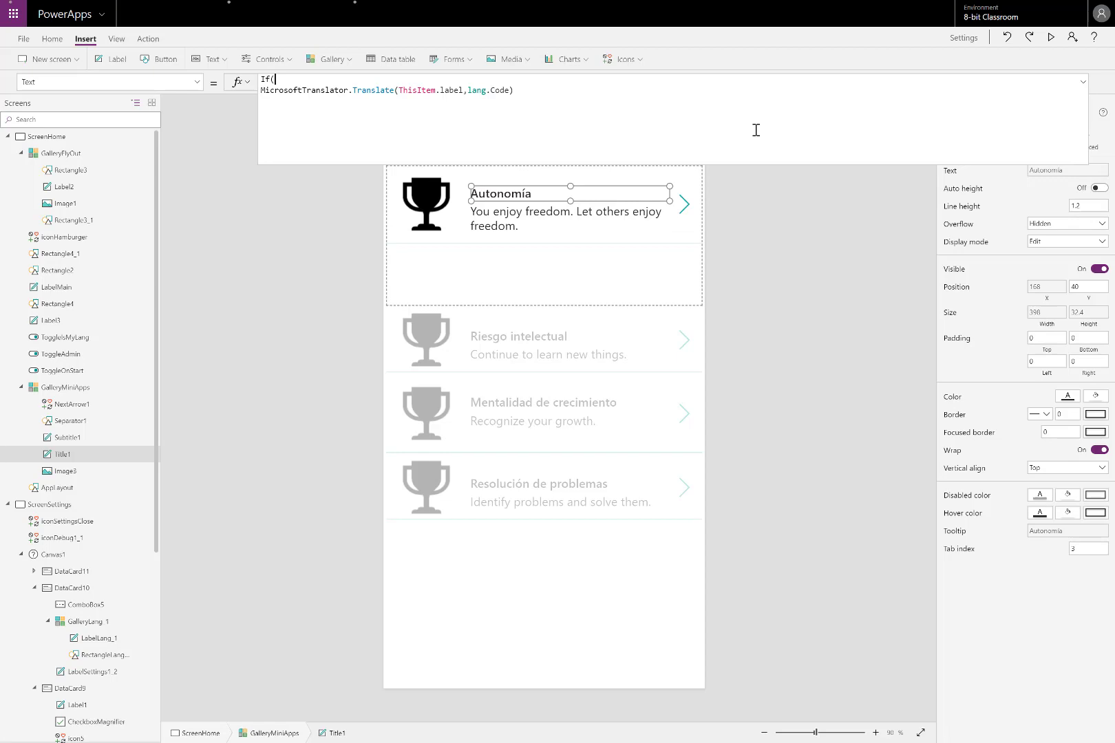
text(lang)
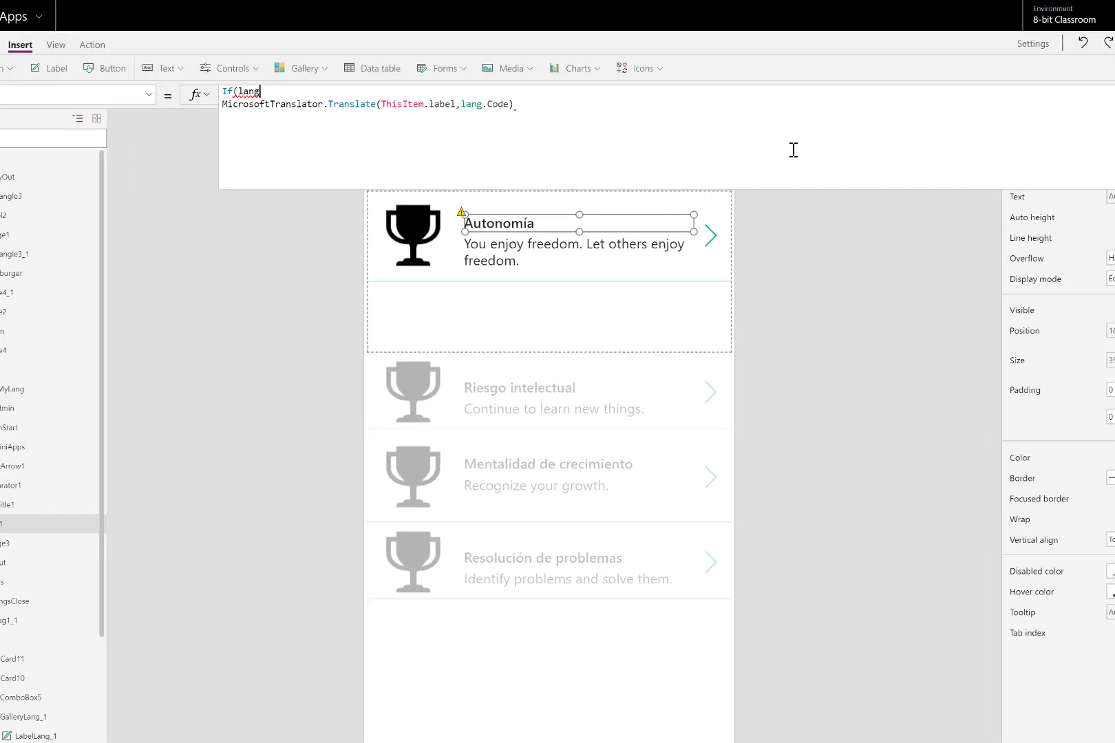
text(.Cod)
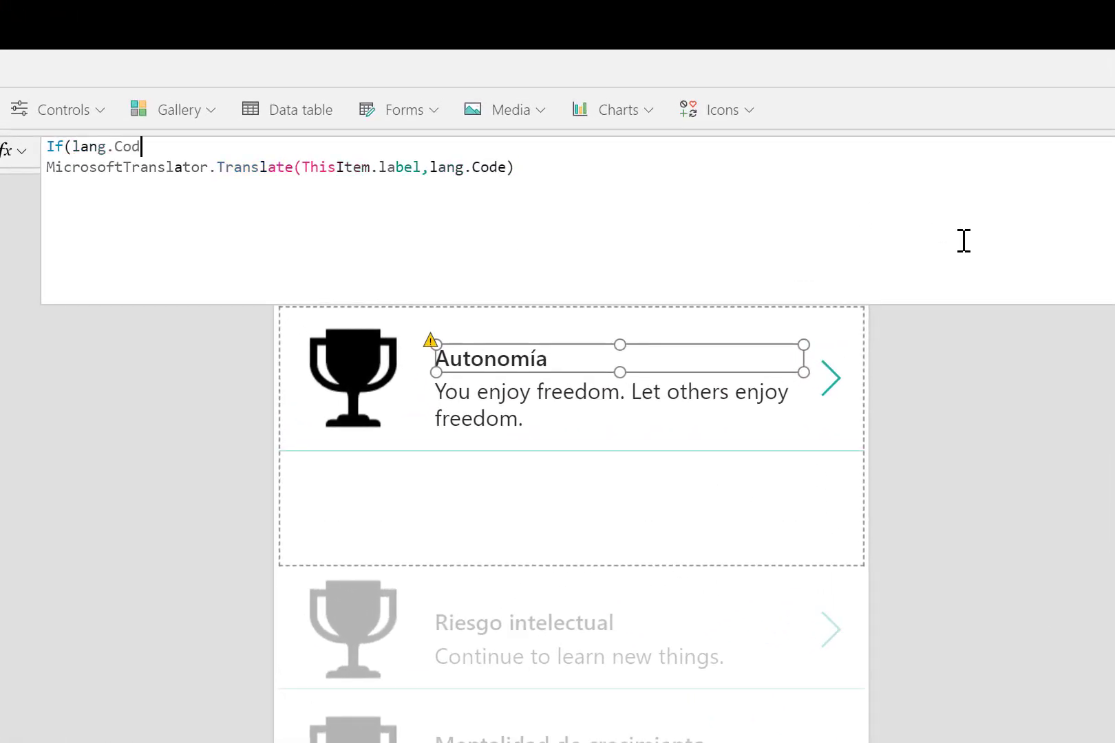
text(e="")
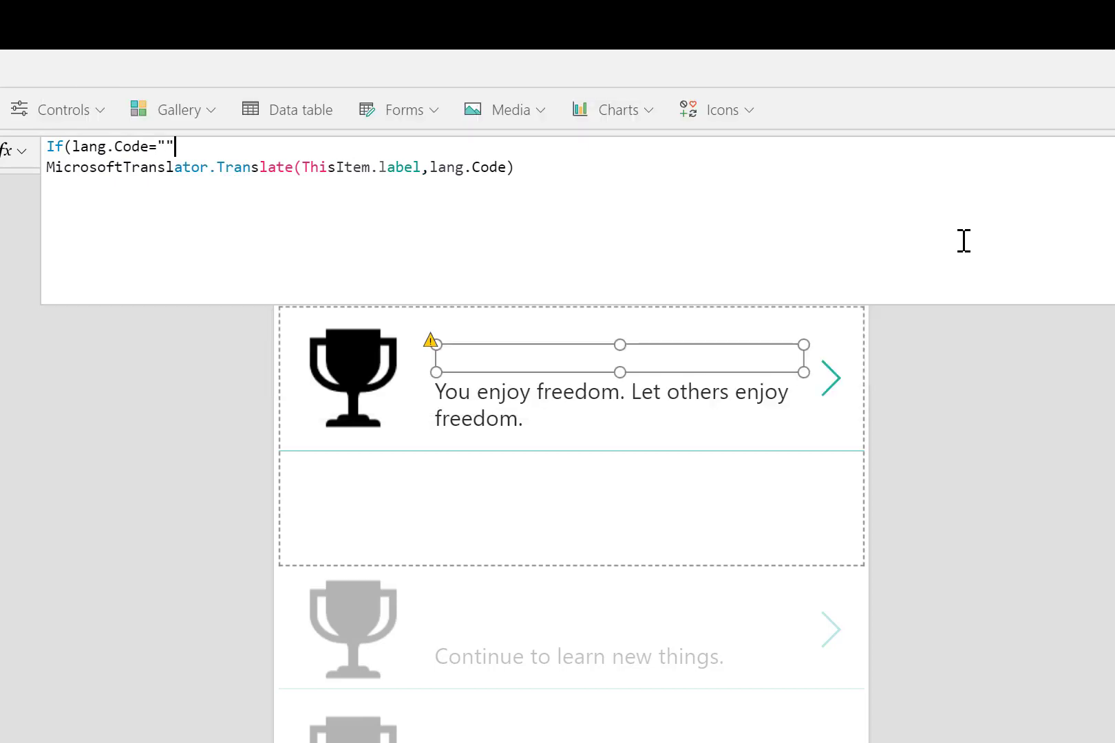
text(en)
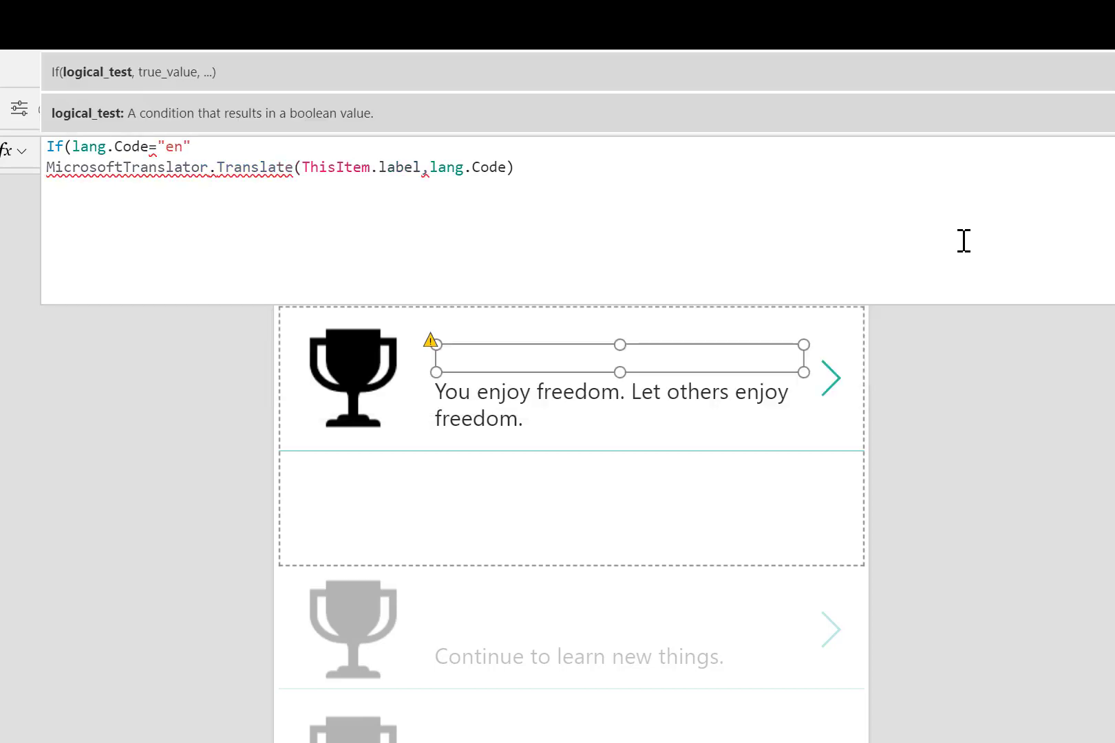
text(,)
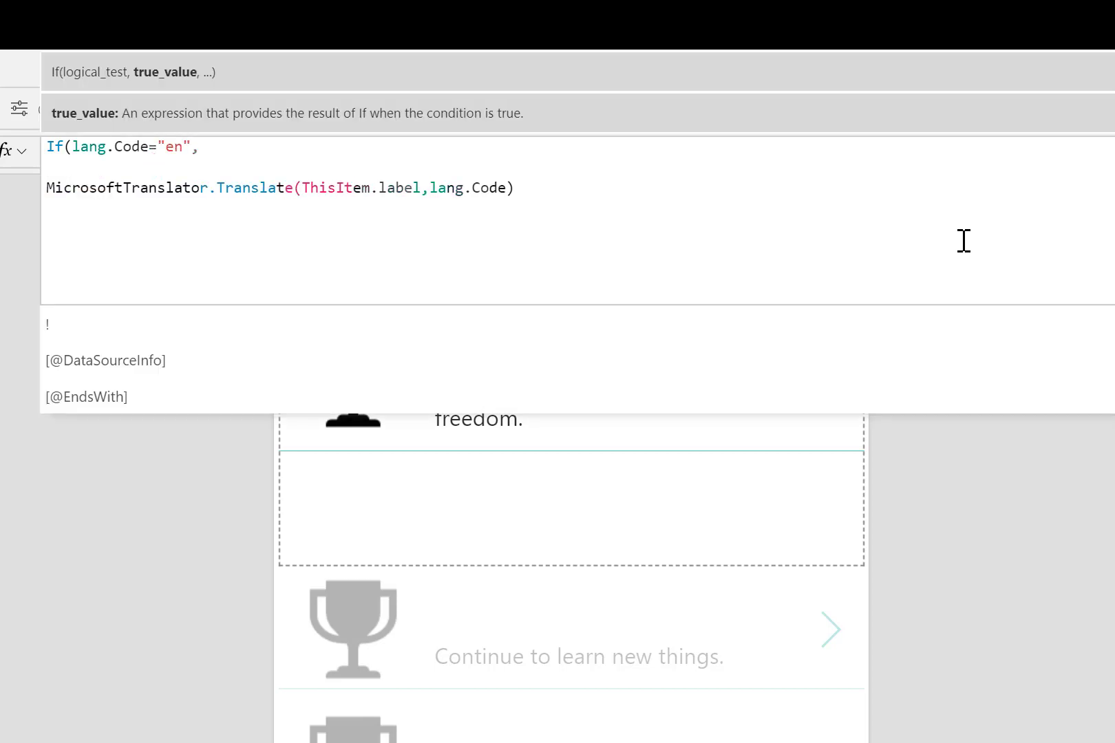
text(ThisItem)
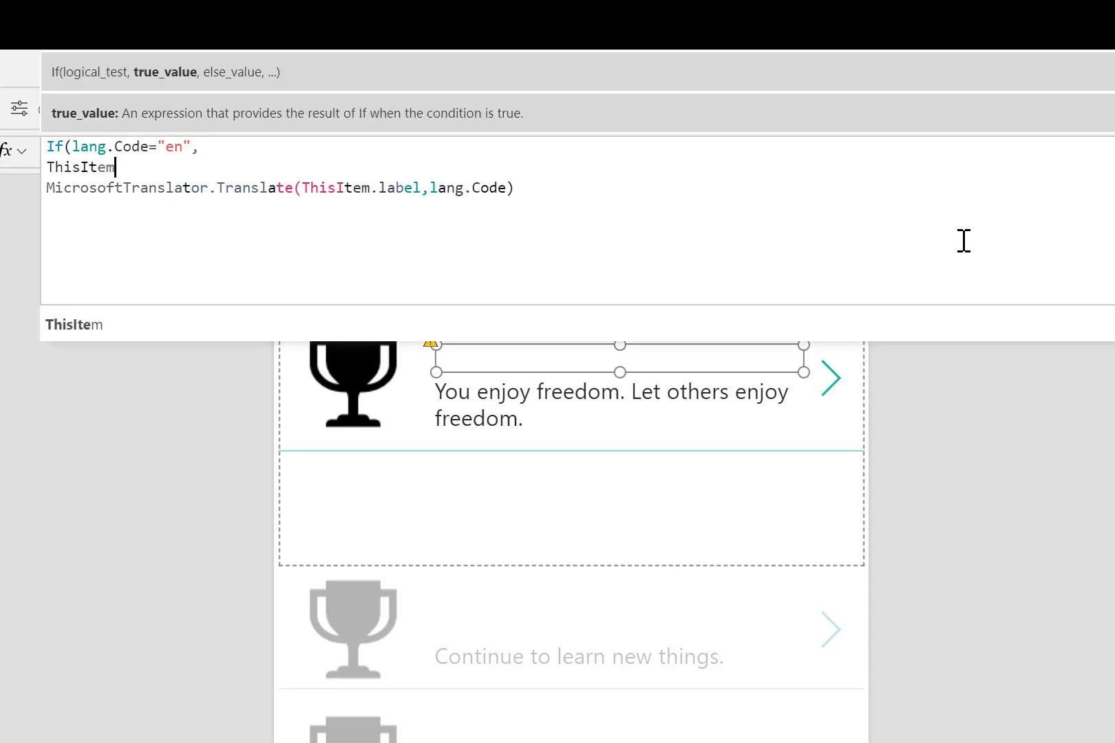
text(.label,)
text())
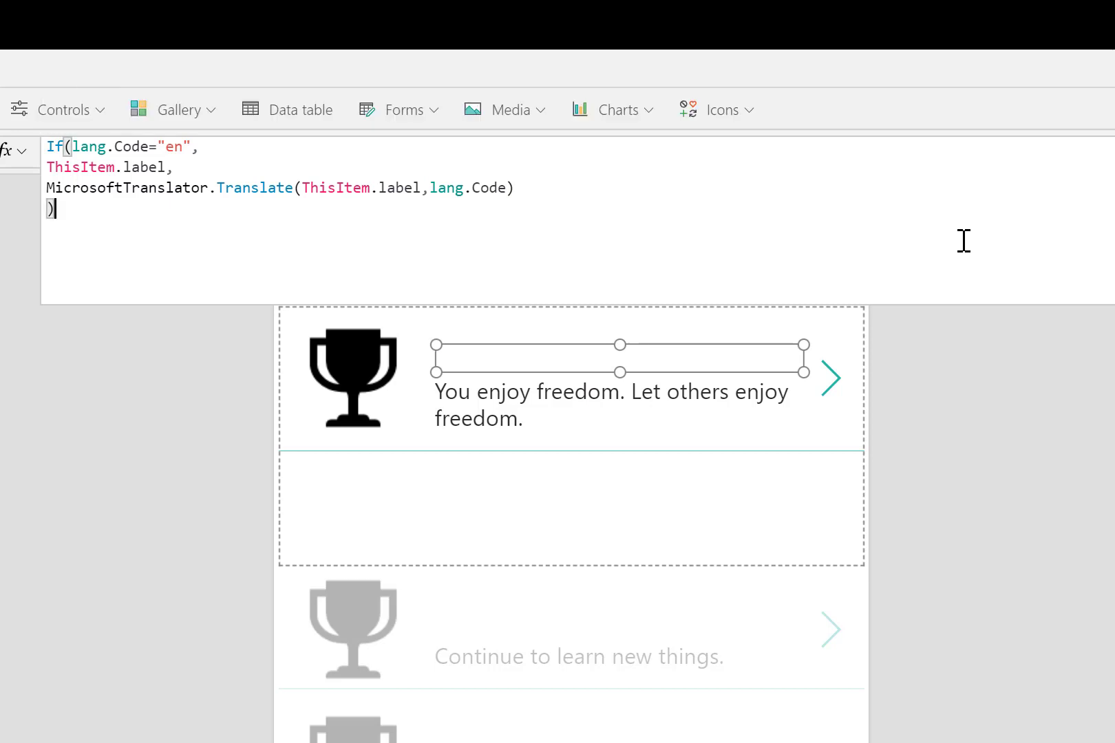
key(ctrl+a)
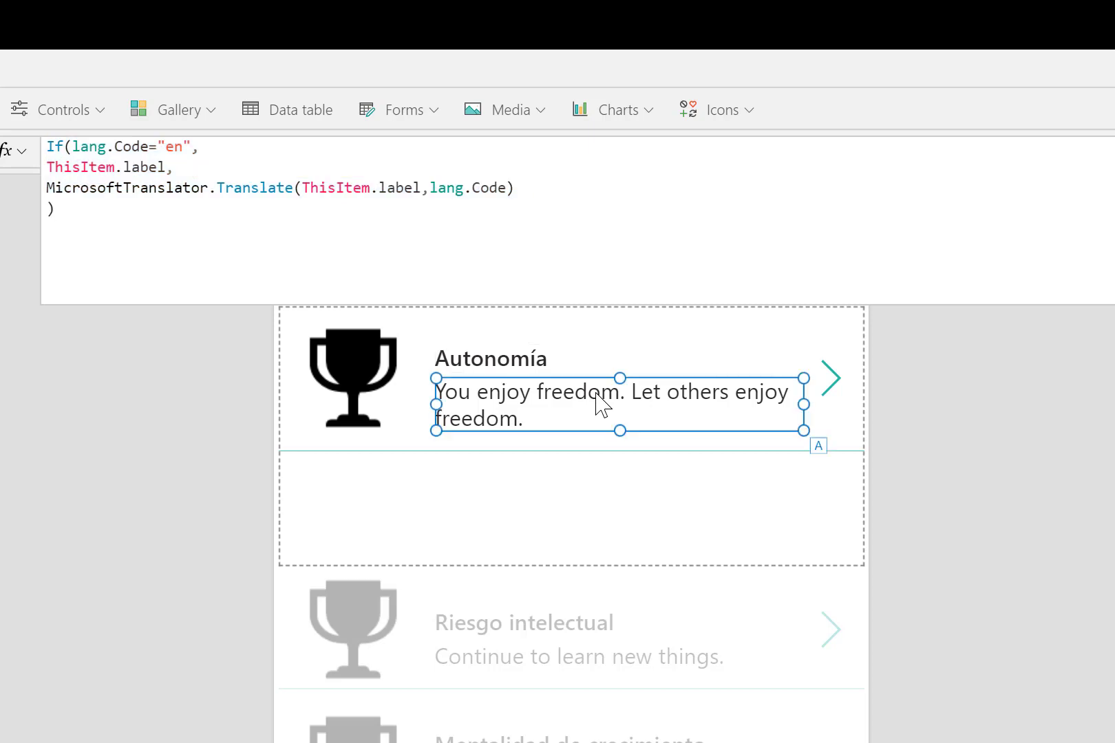
- Apply the same If formula to the Subtitle label using ThisItem.desc, showing descriptions in Spanish
text(ThisItem.desc)
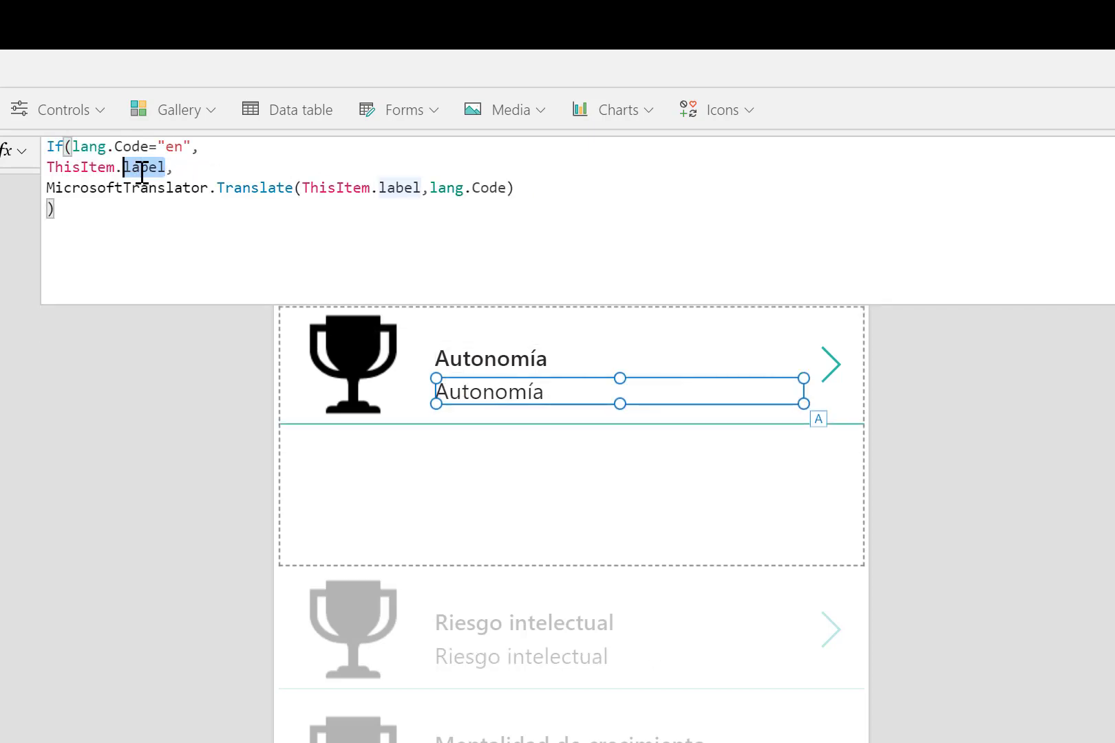
text(desc)
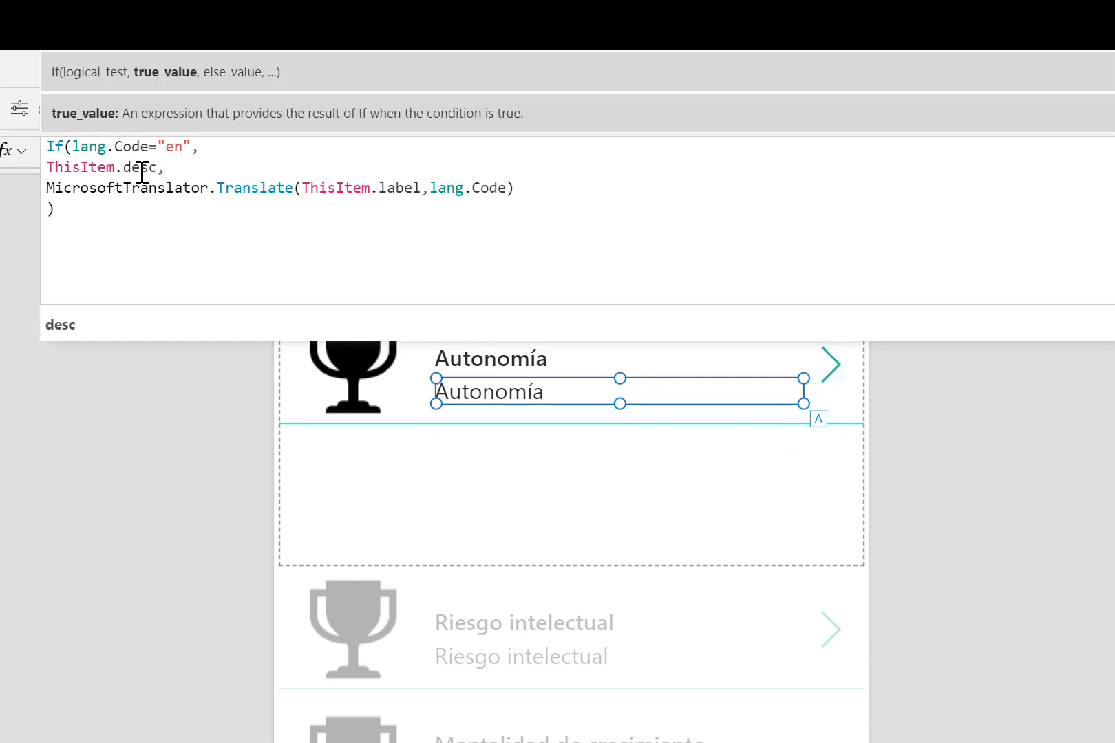
double_click(142, 168)
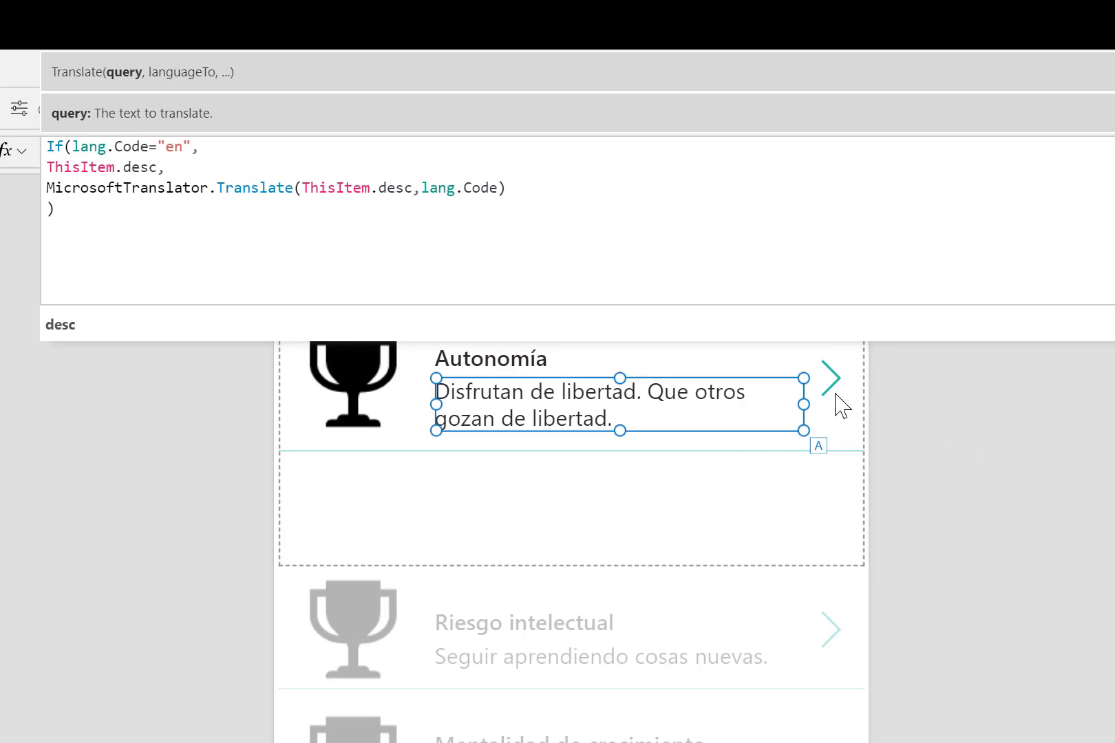
click(829, 377)
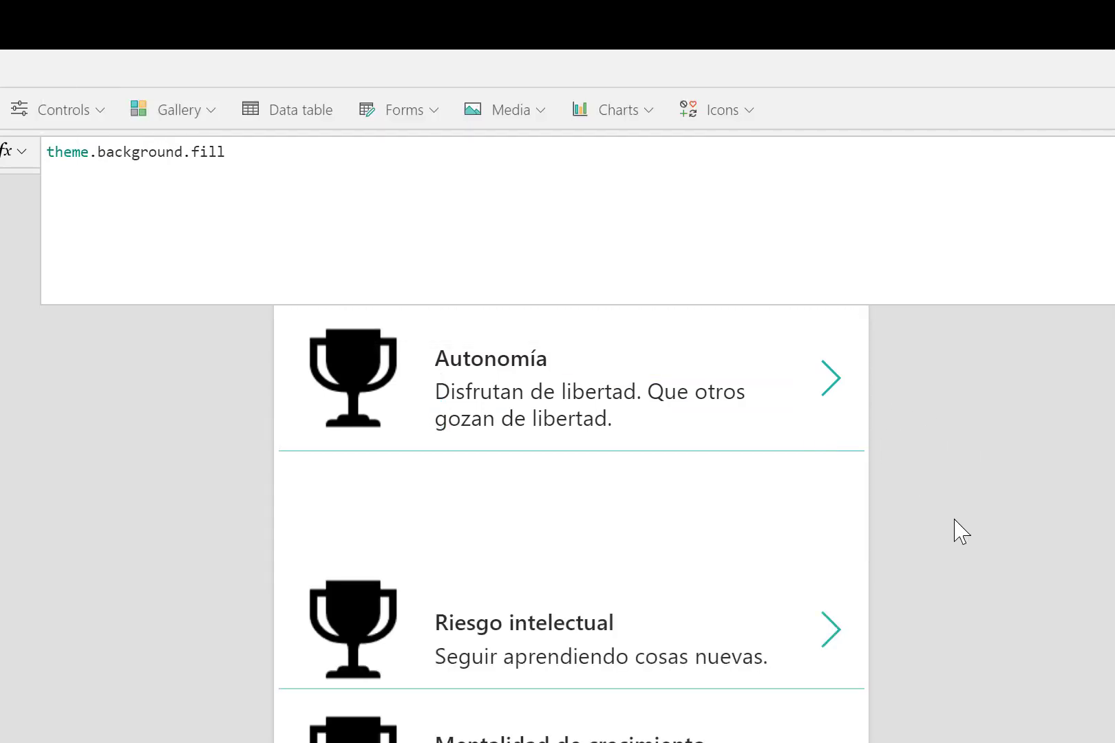
mouse_move(903, 460)
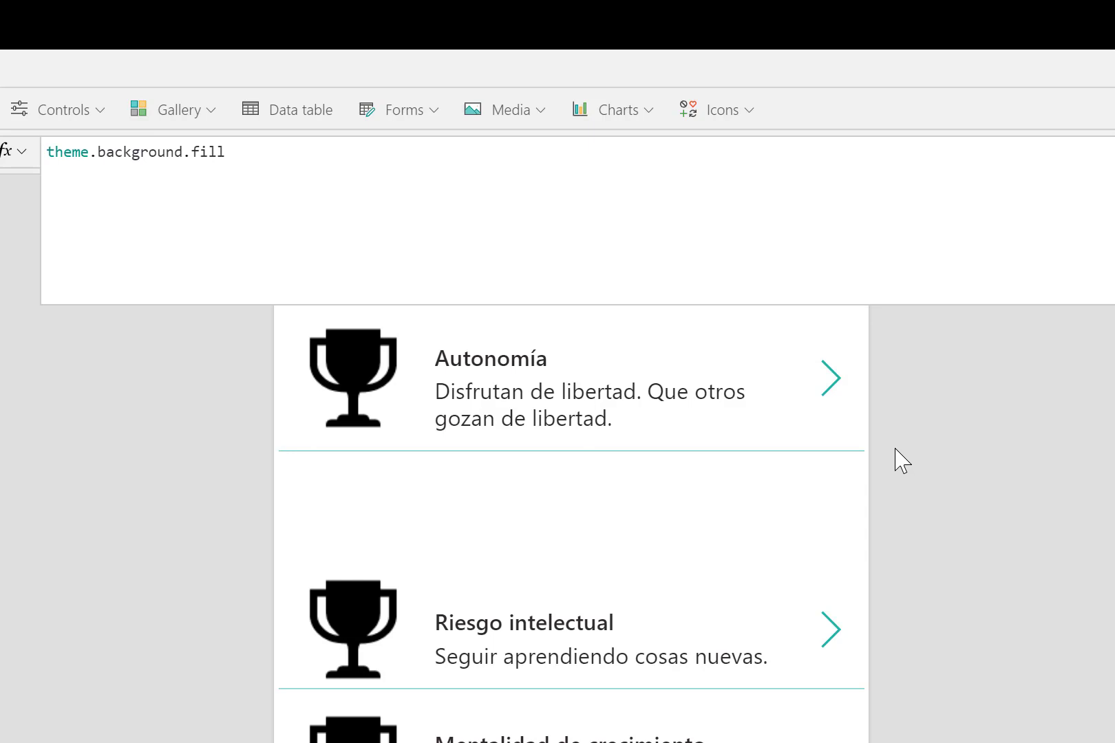
mouse_move(833, 384)
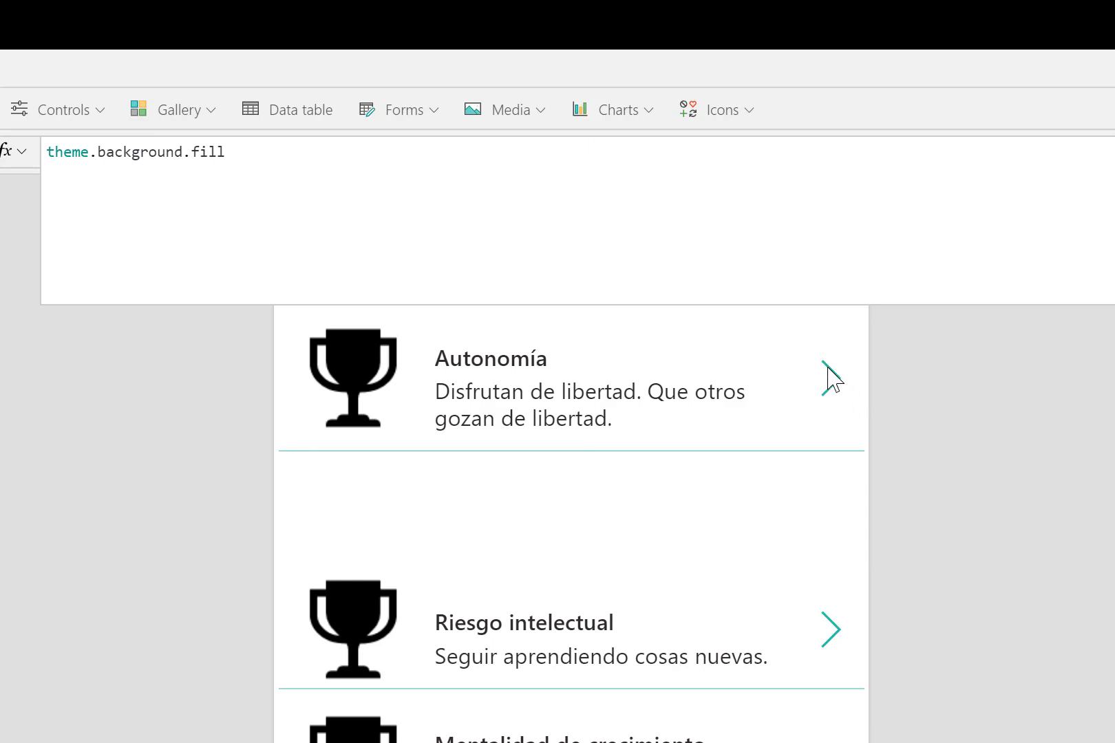
click(831, 377)
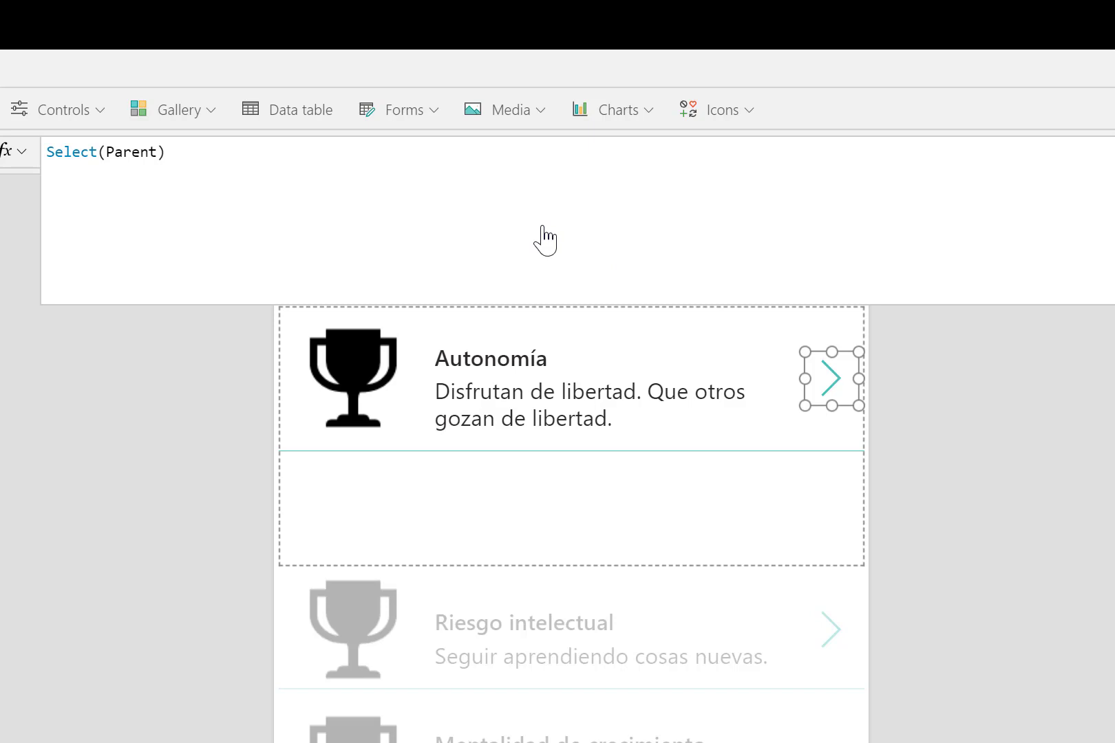
- Add Set(message_full, Title1.Text & ":" & Subtitle1.Text) after Select(Parent) in OnSelect
text(;)
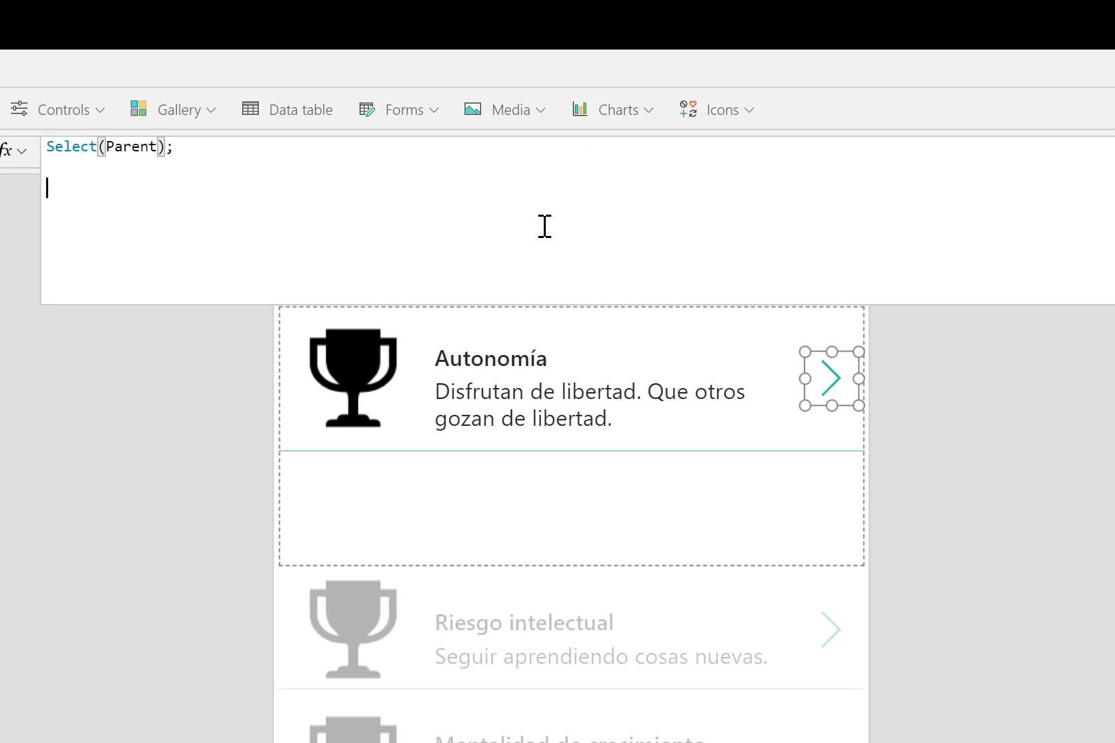
text(Set()
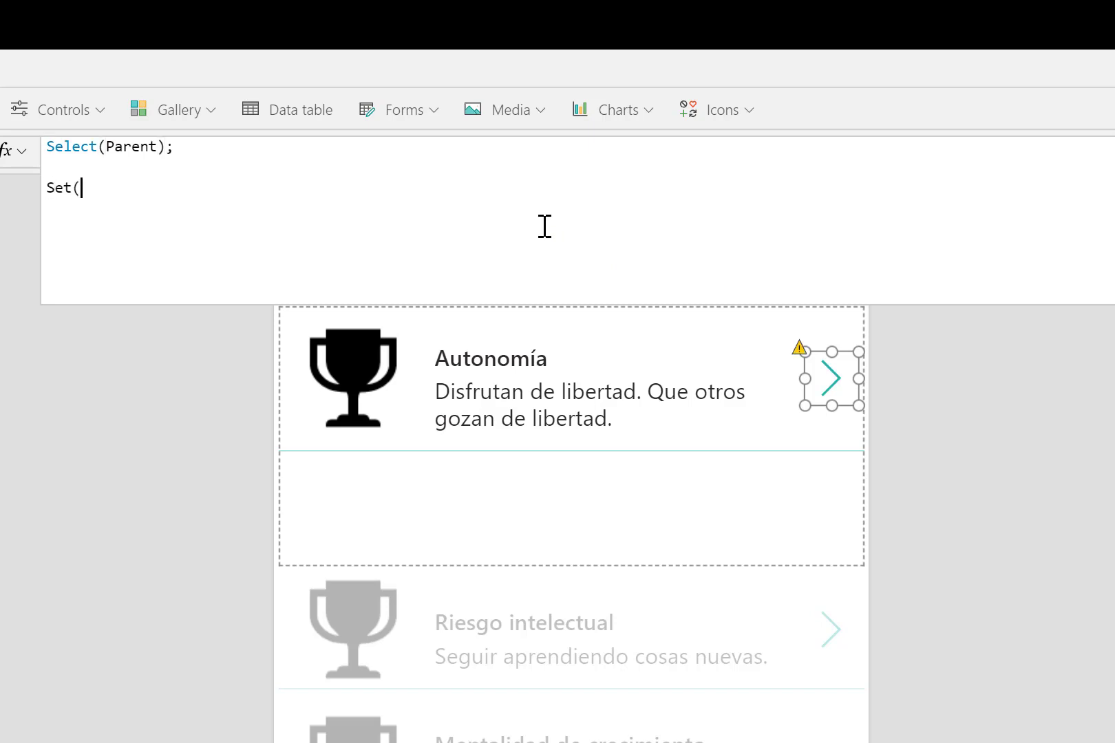
text(message_full,)
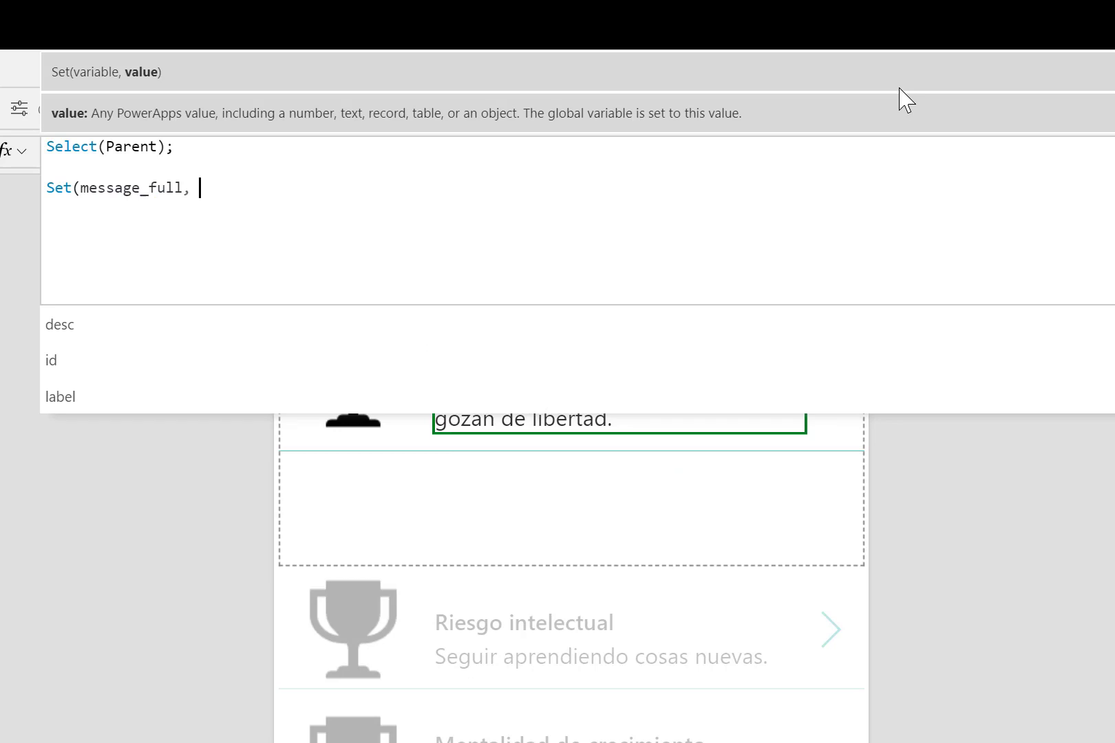
text(Title1.Text)
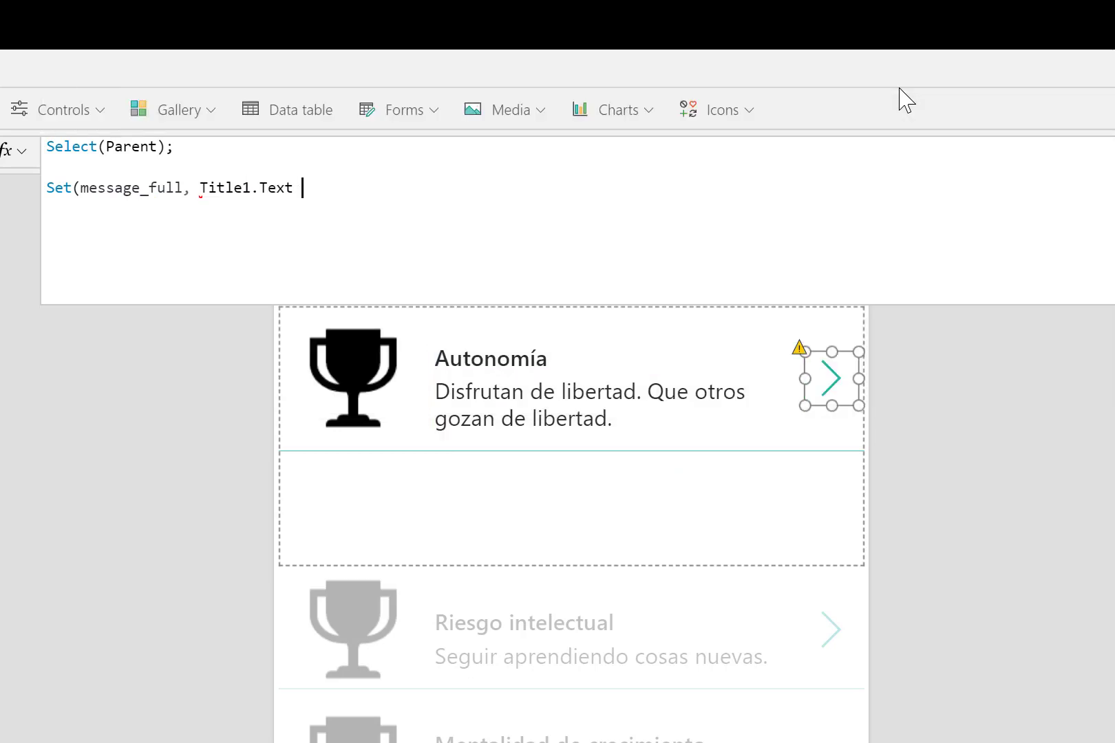
text(& ":")
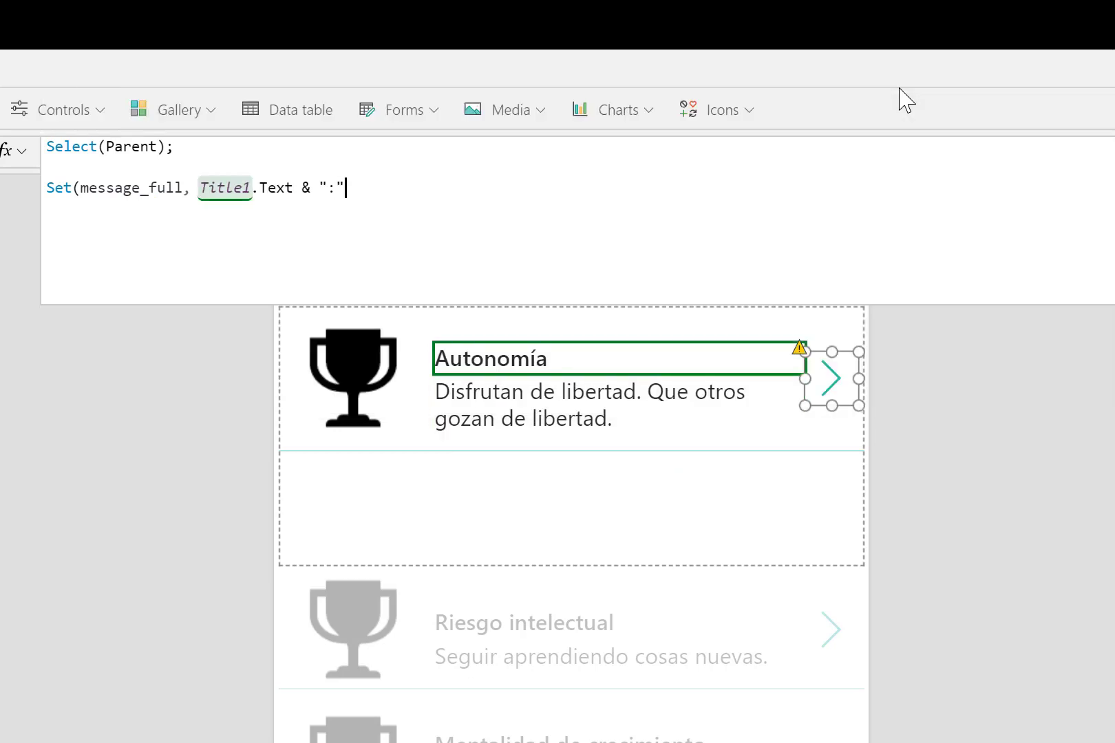
text(& T)
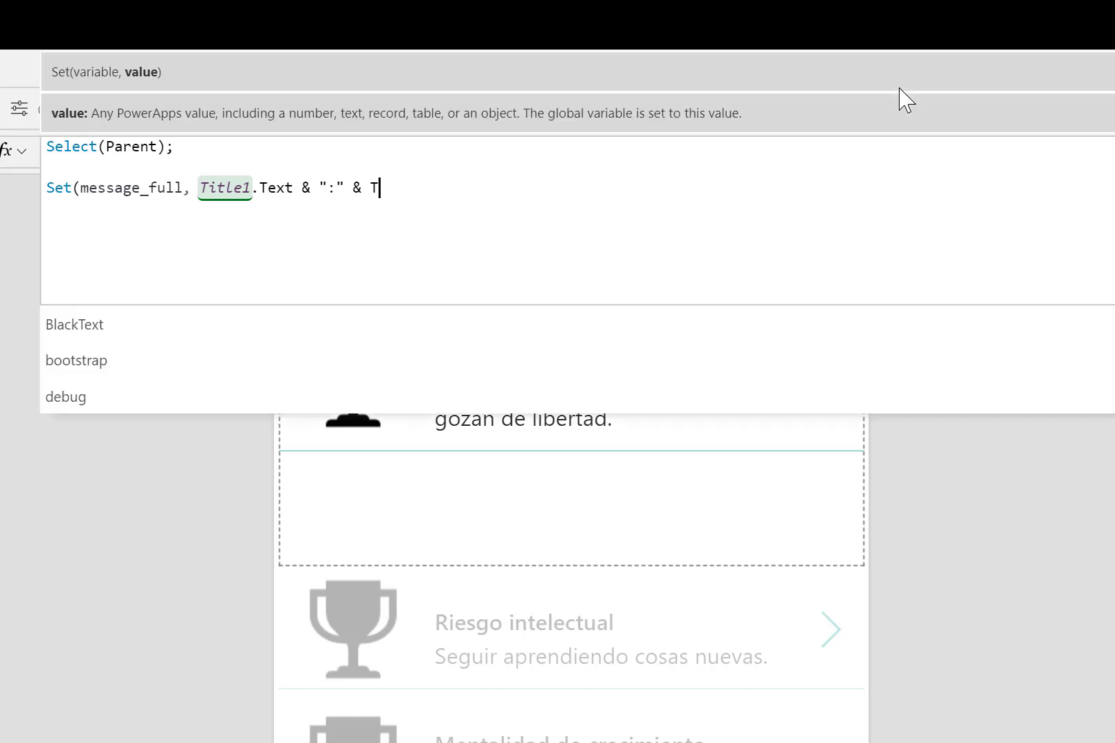
text(Subtitle1.Text)
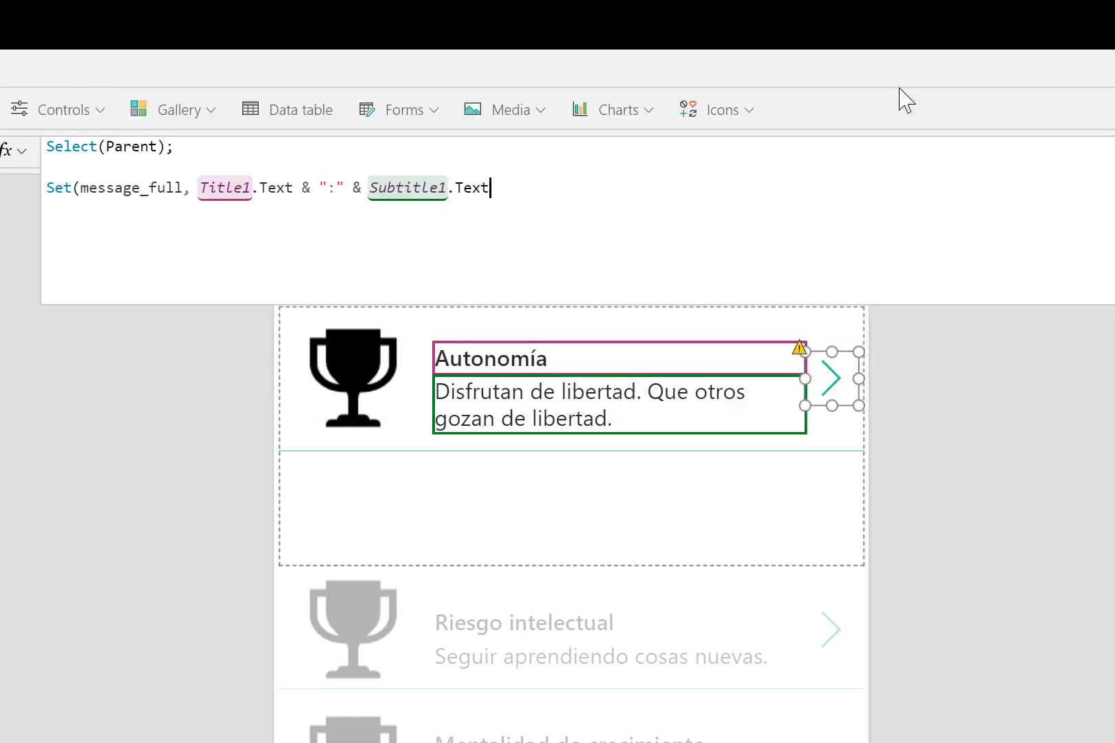
text();)
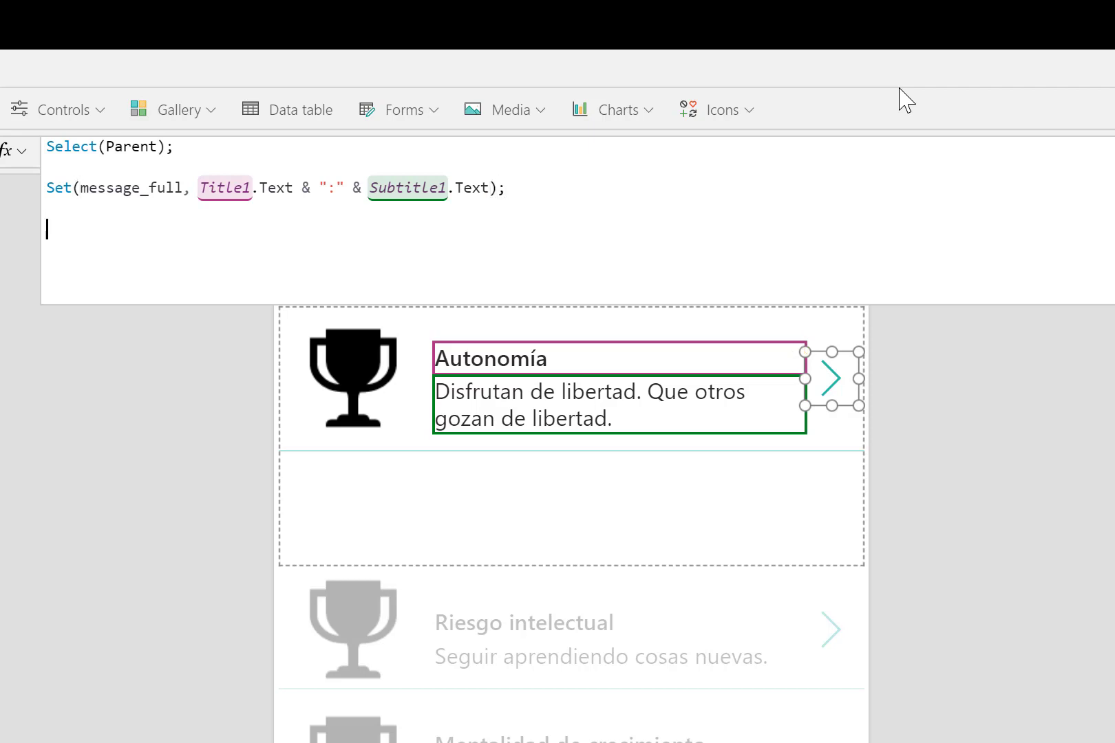
text(Set)
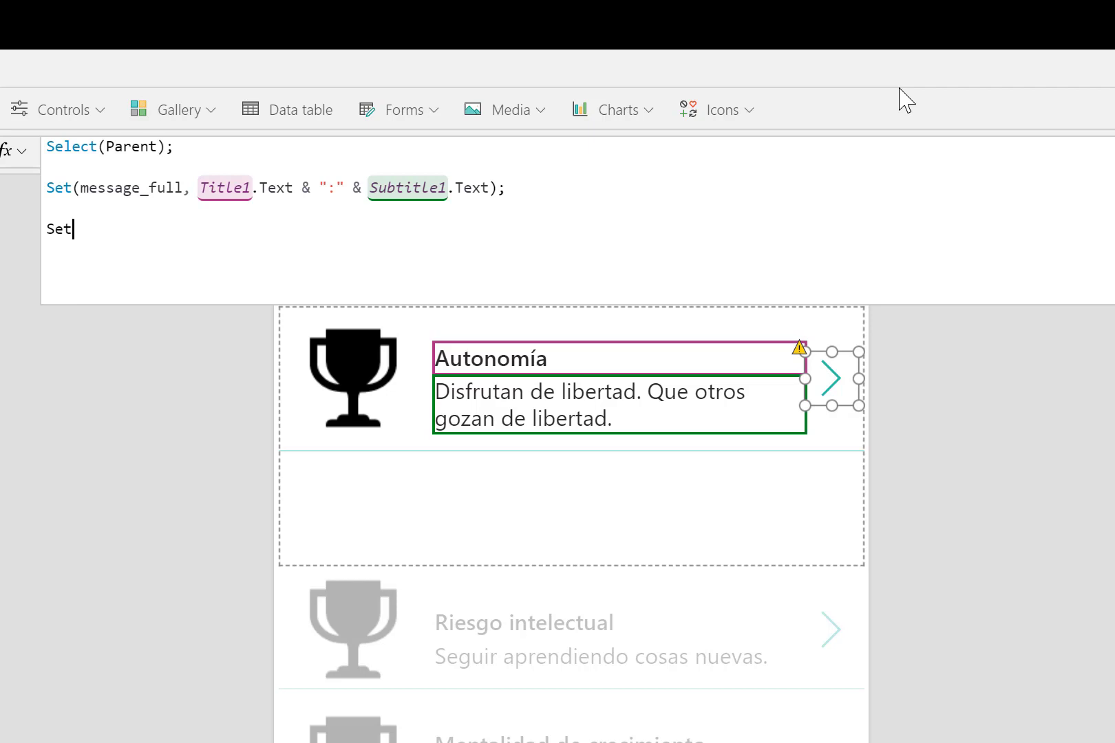
- Set message_audio to MicrosoftTranslator.TextToSpeech(message_full, lang.Code) in the OnSelect formula
text((message_audio, Micr)
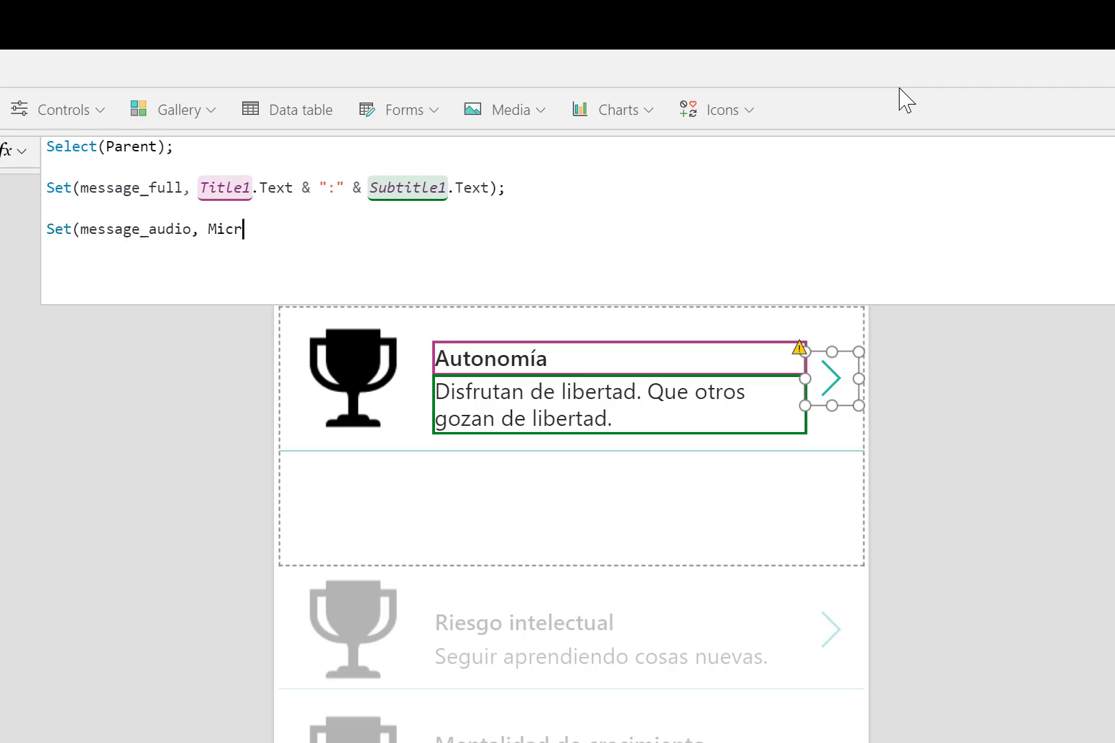
text(osoftt)
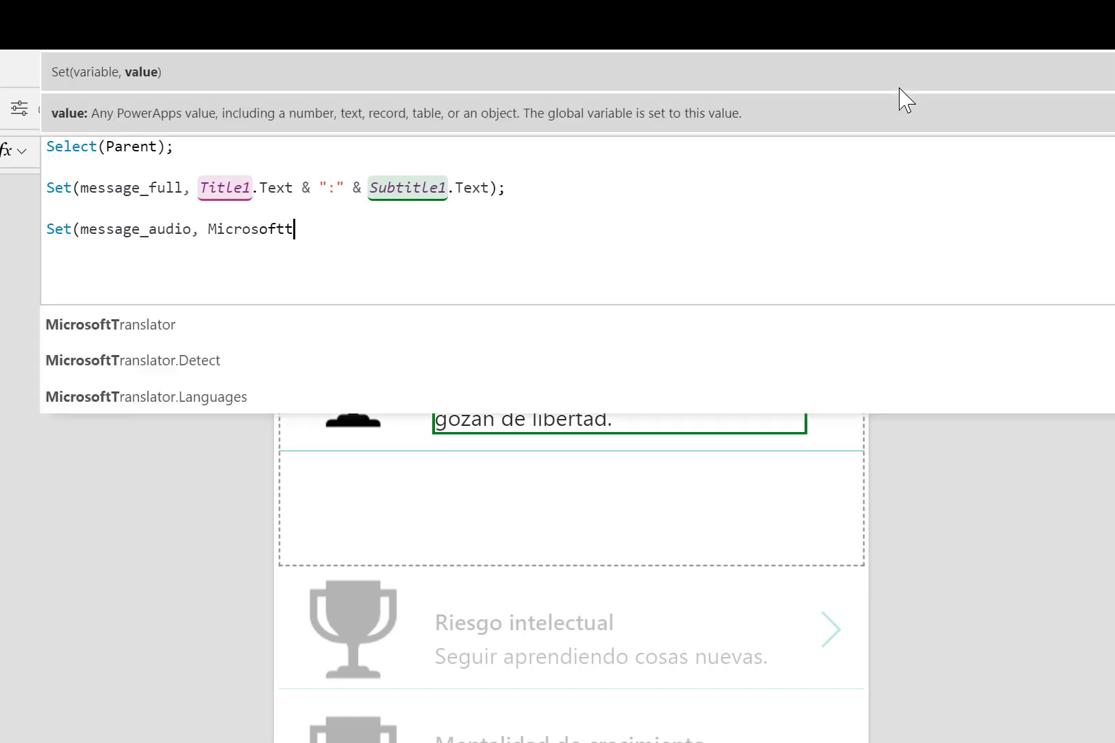
click(110, 325)
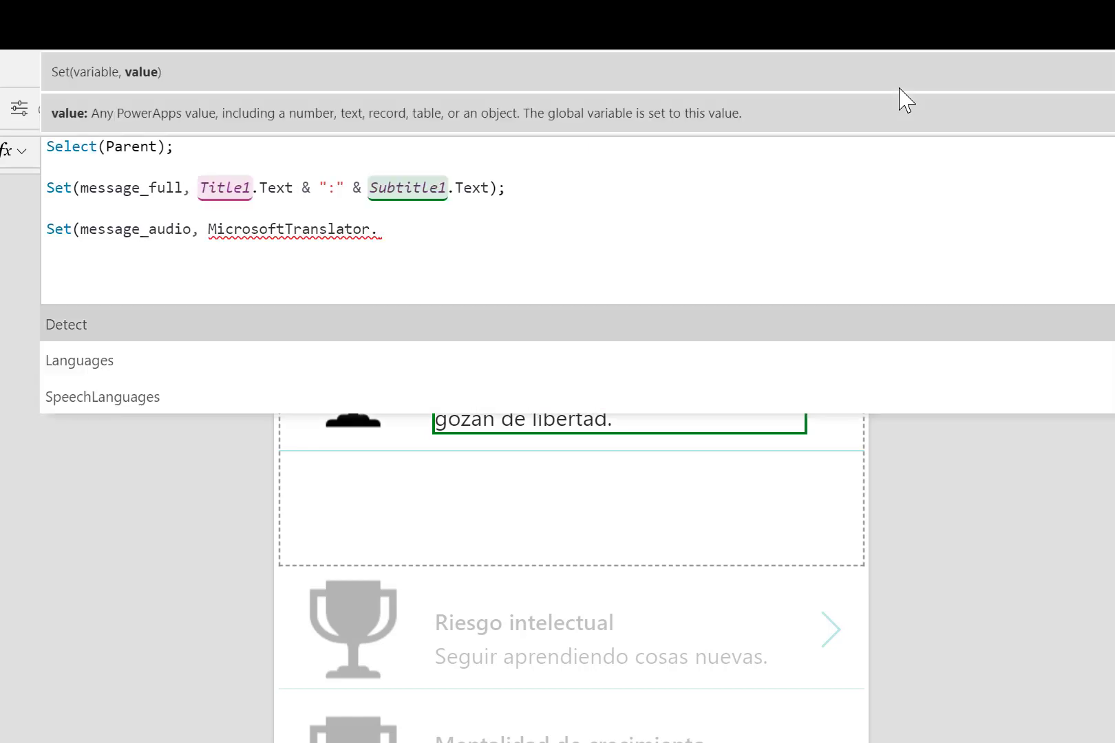
scroll(down, 3)
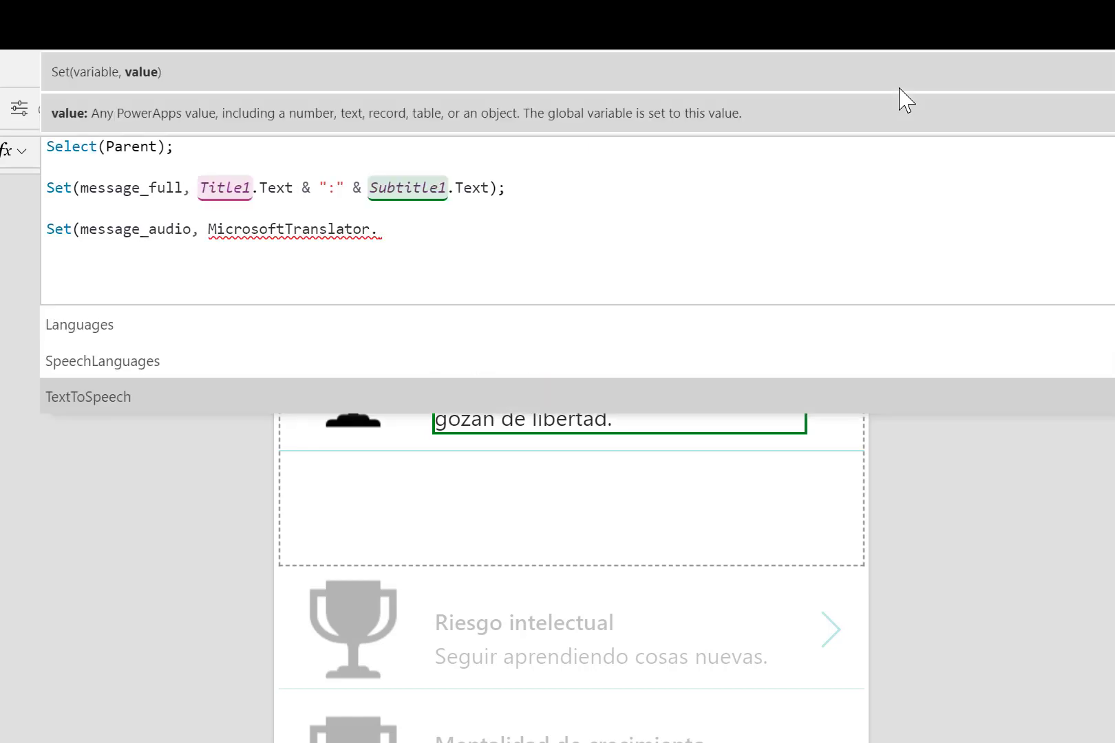
click(88, 397)
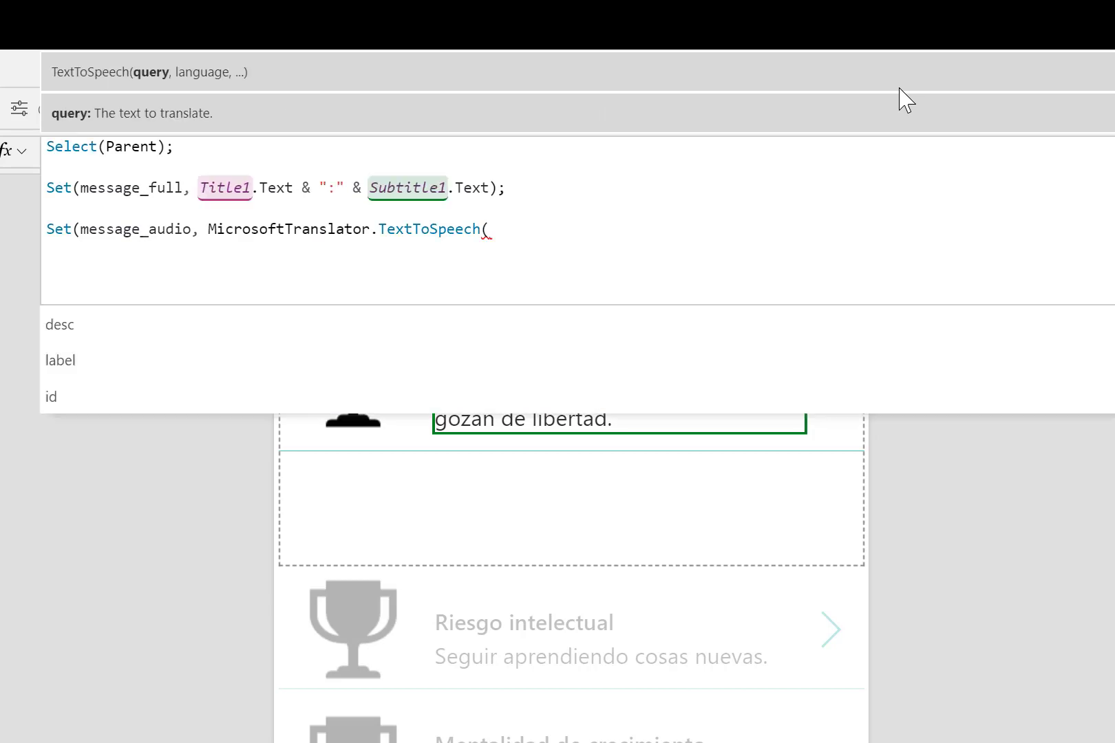
text(message_f)
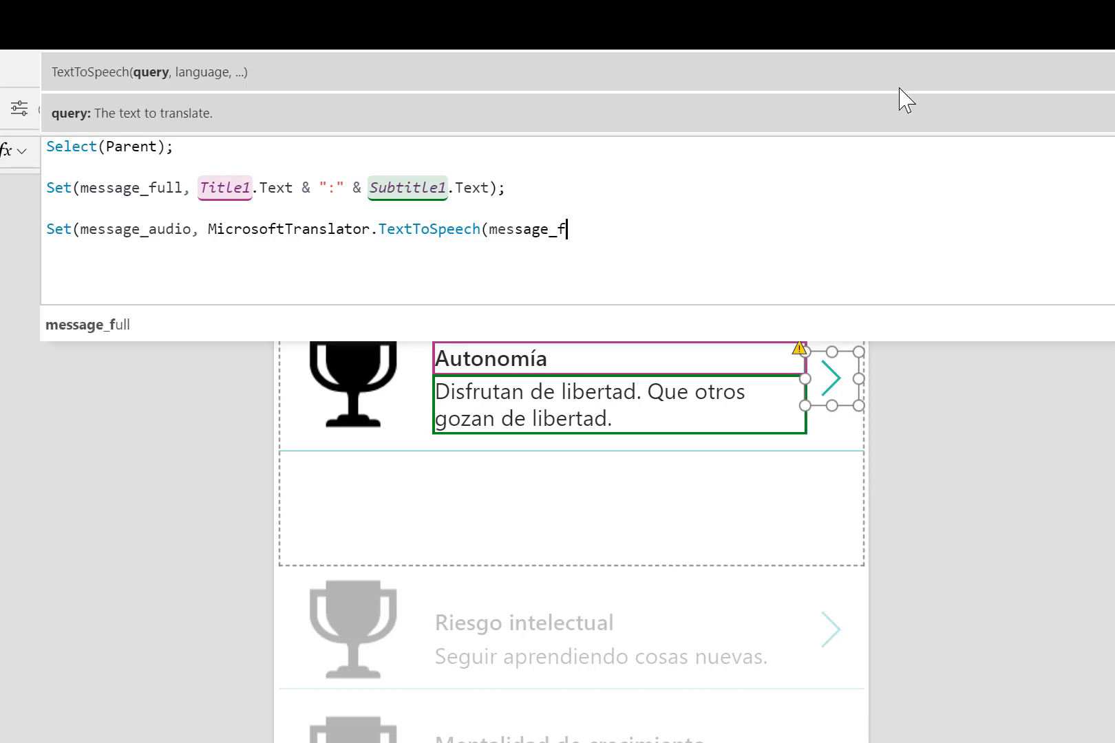
text(ull)
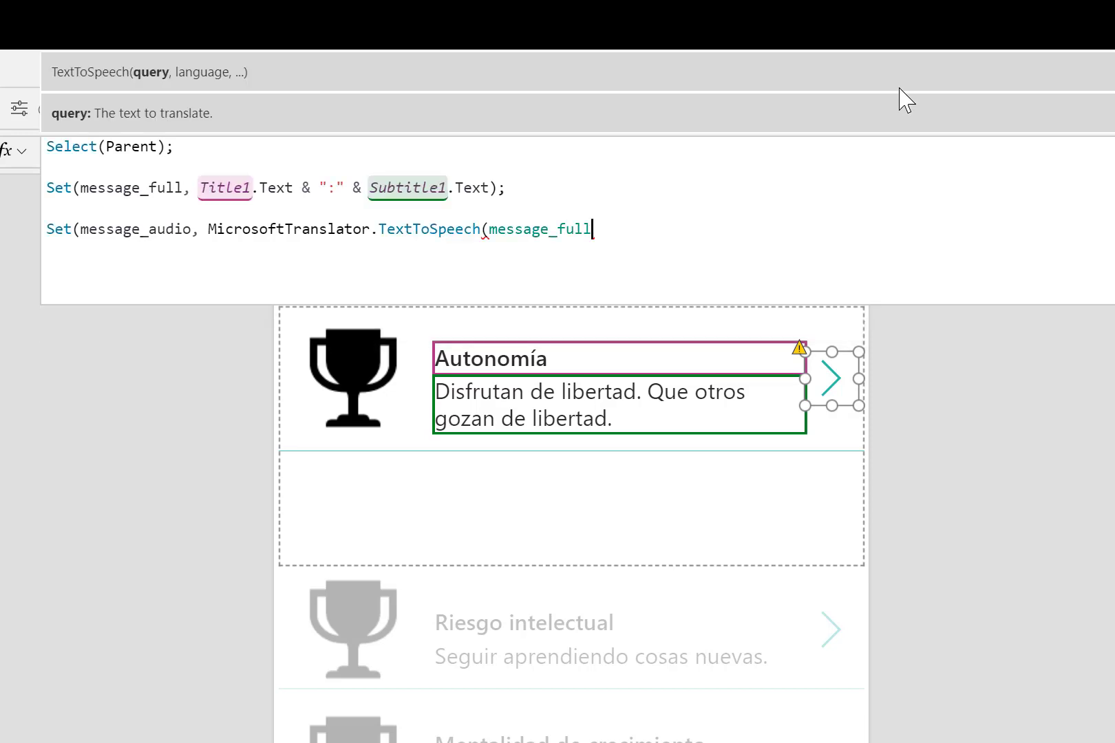
text(,lang)
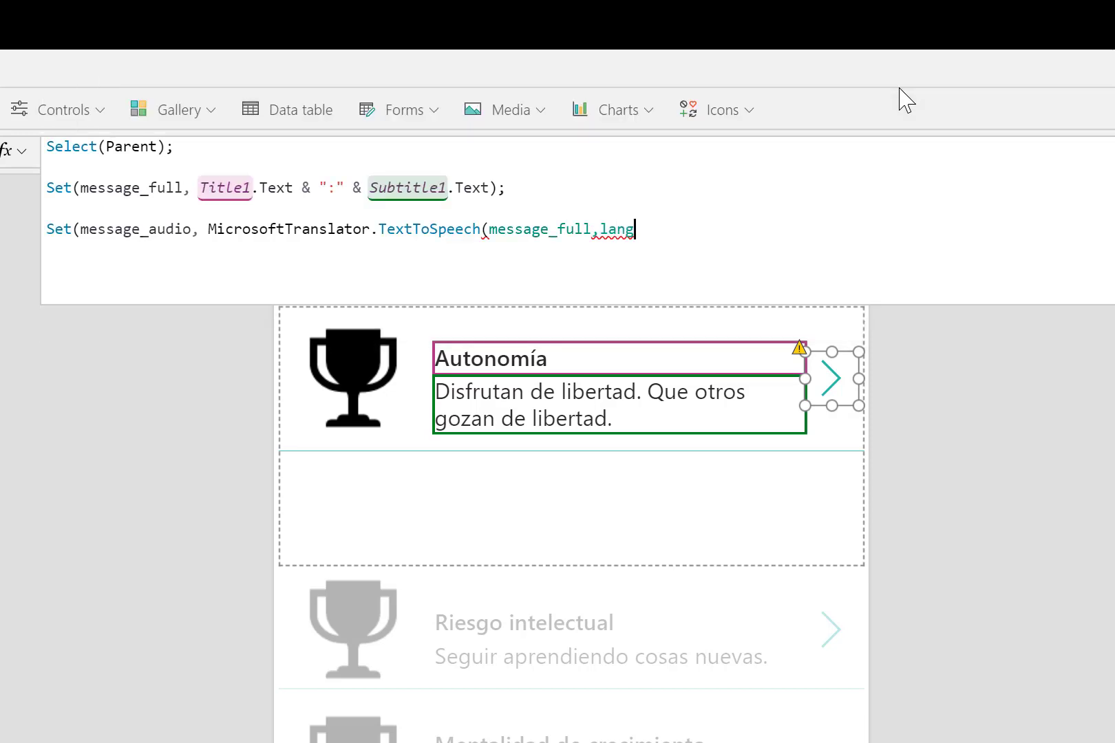
text(lang)
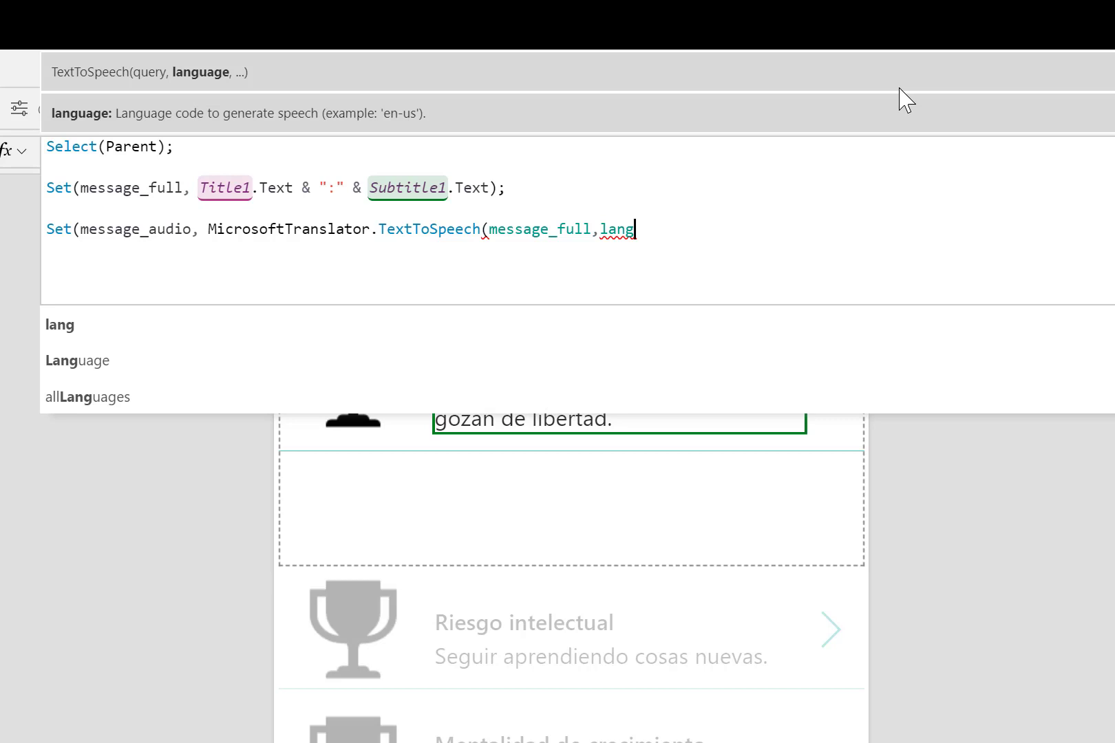
text(.C)
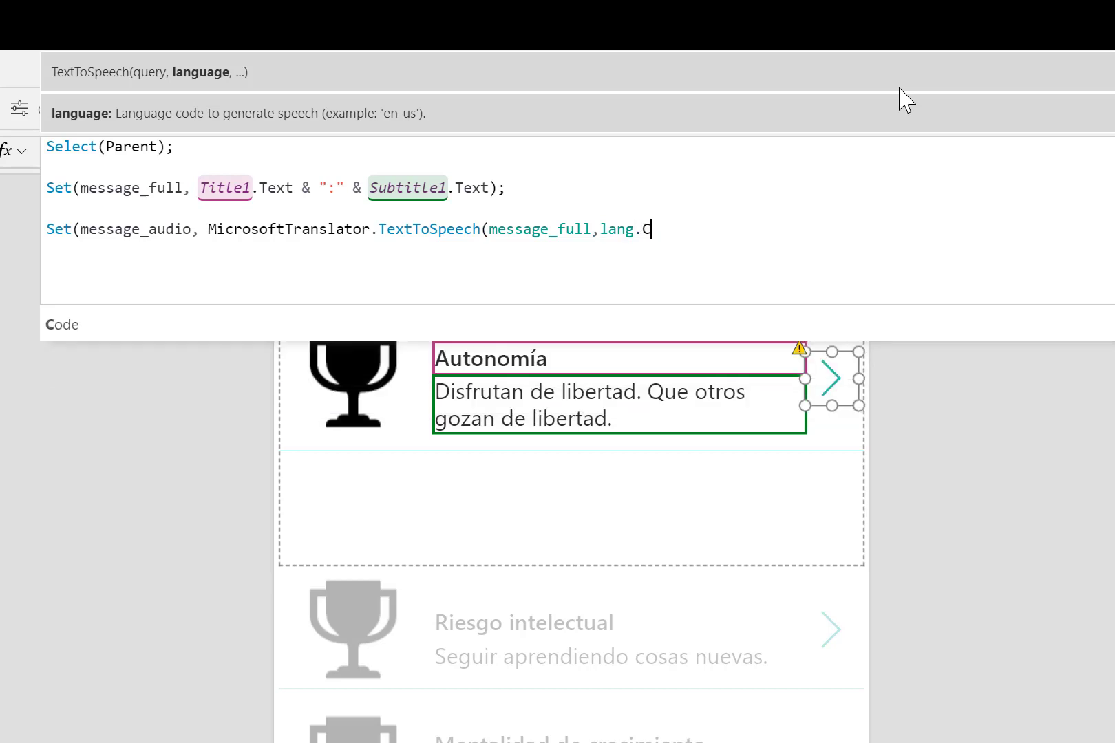
text(ode));)
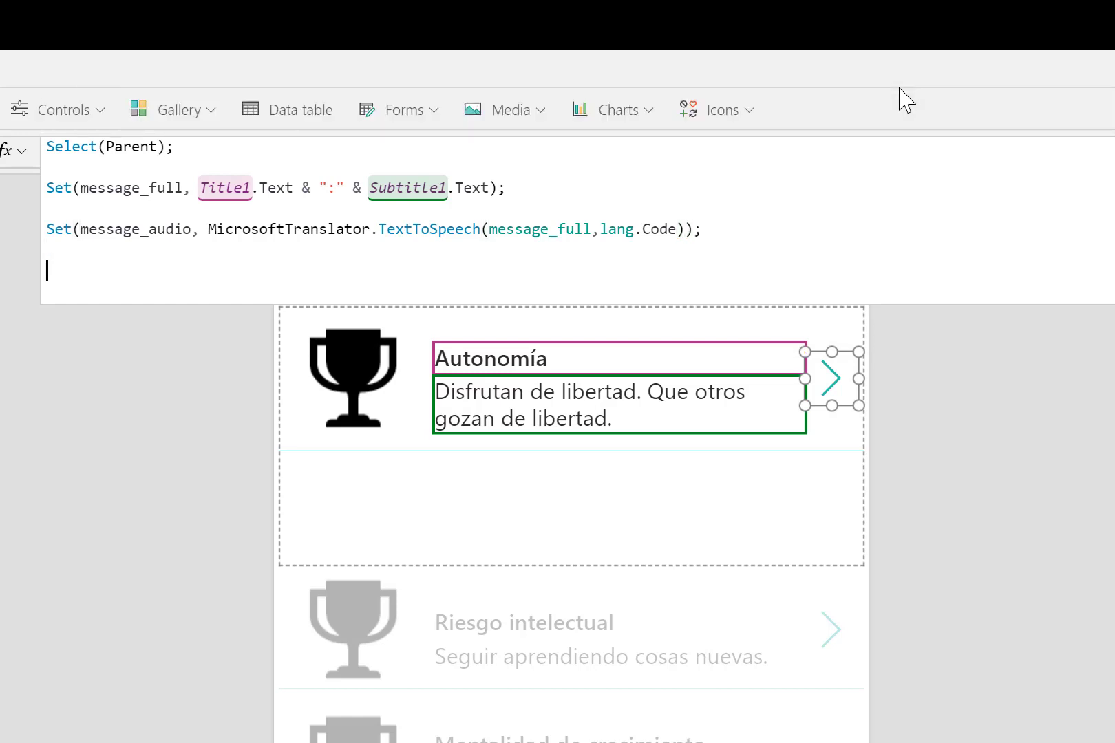
- Add Set(playAudio, true) after the text-to-speech call
text(Set(play)
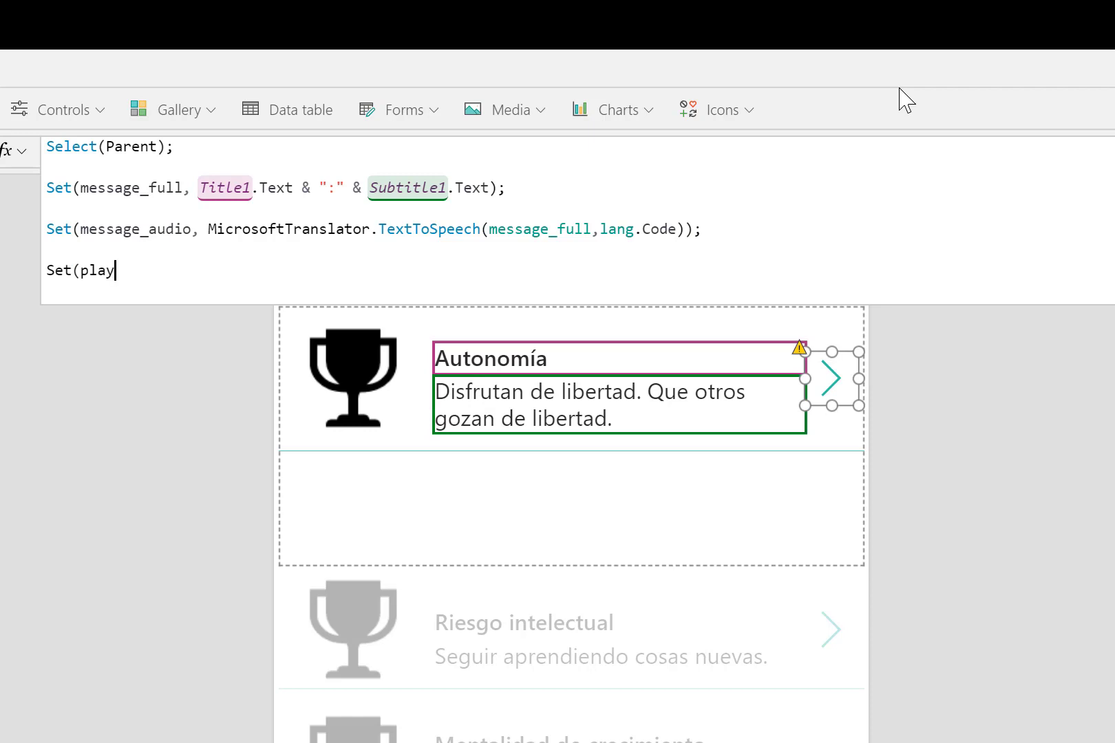
text(Audio)
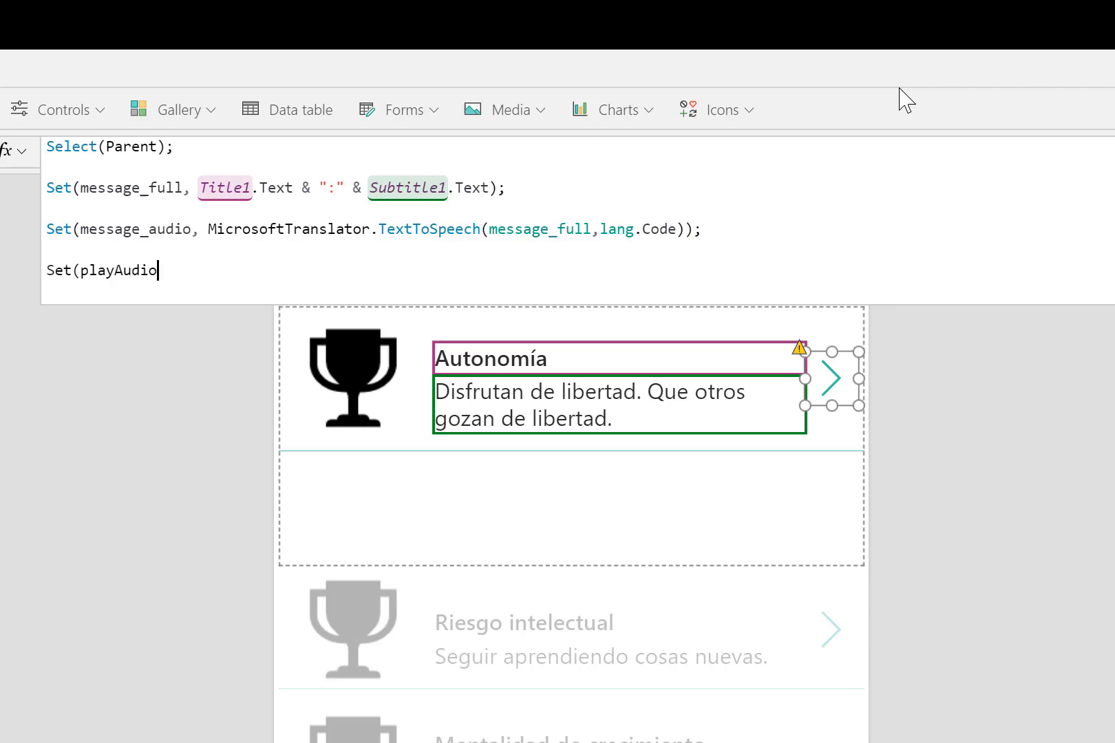
text(,true))
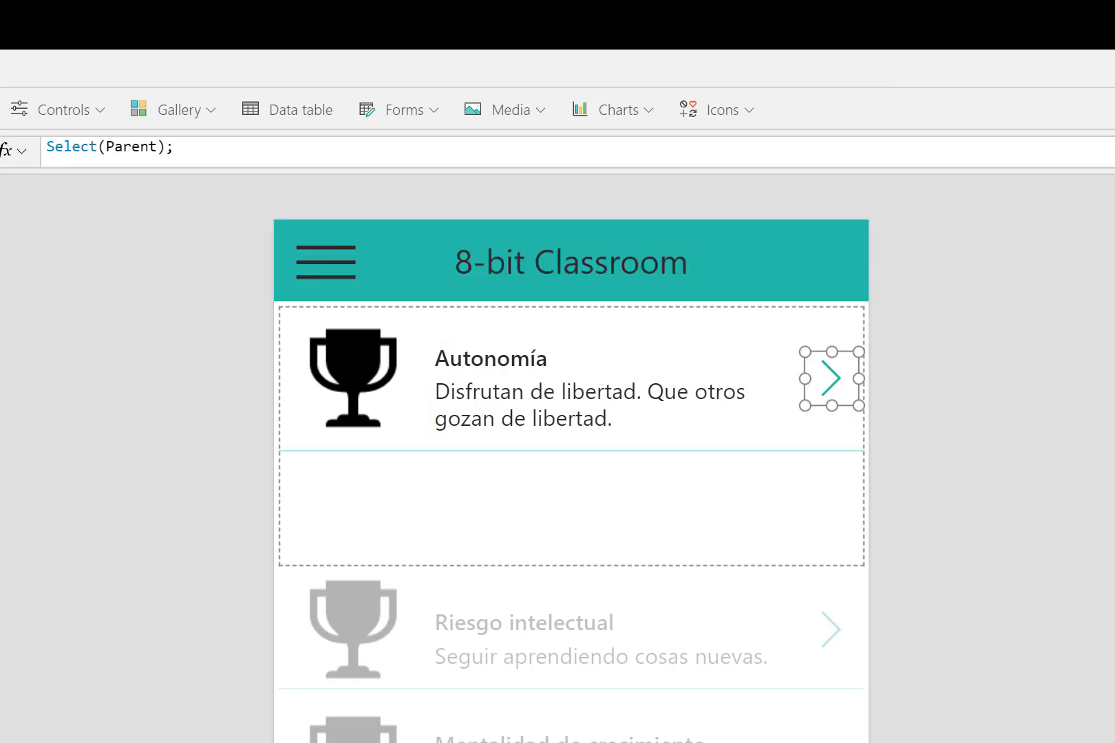
- Select the audio player to begin pointing its Media at message_audio
click(505, 110)
text(mess)
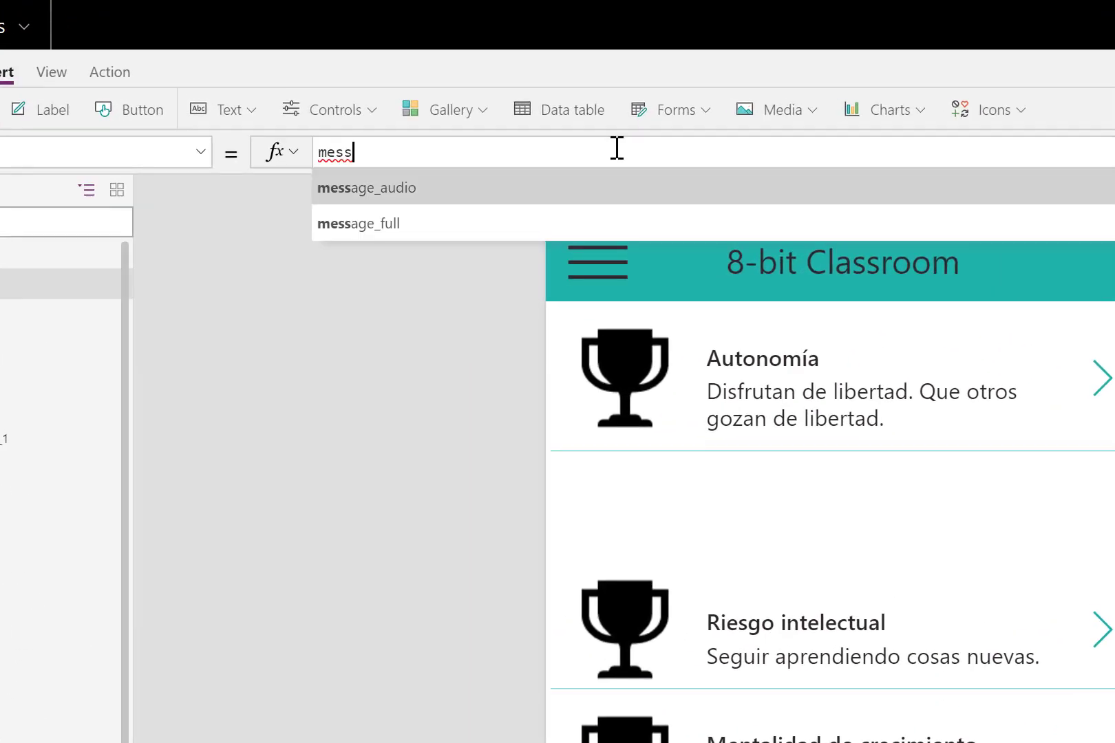
- Set the audio player's Media to message_audio and its Start to playAudio
click(367, 187)
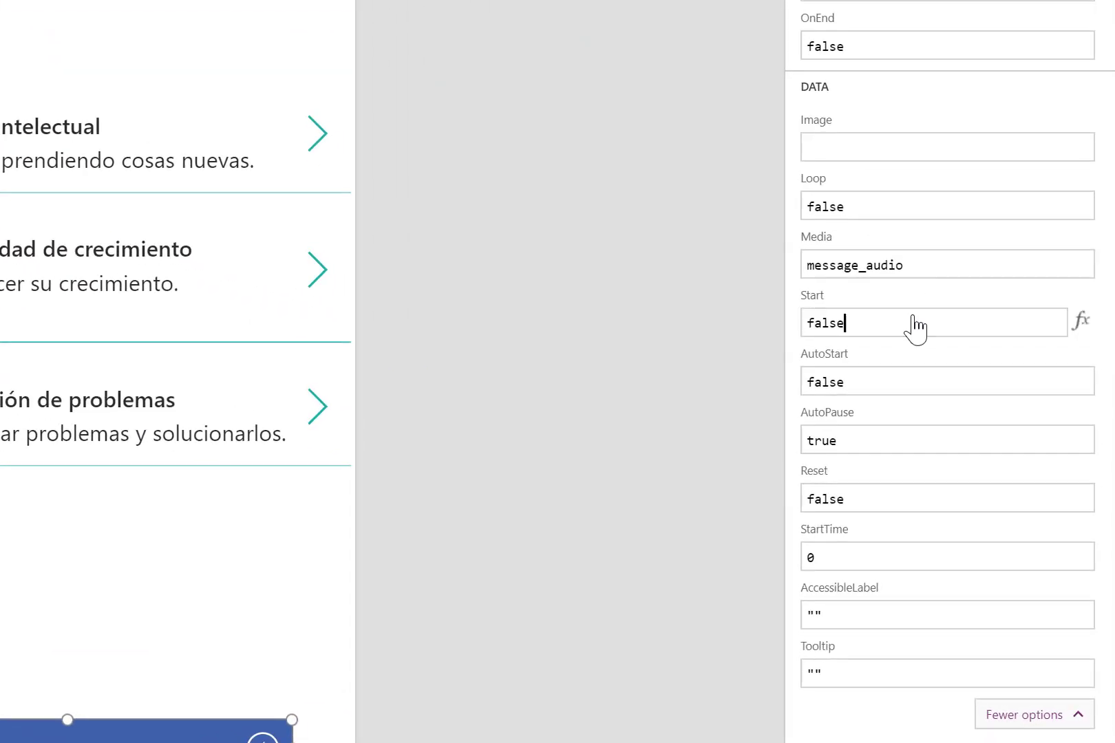
text(play)
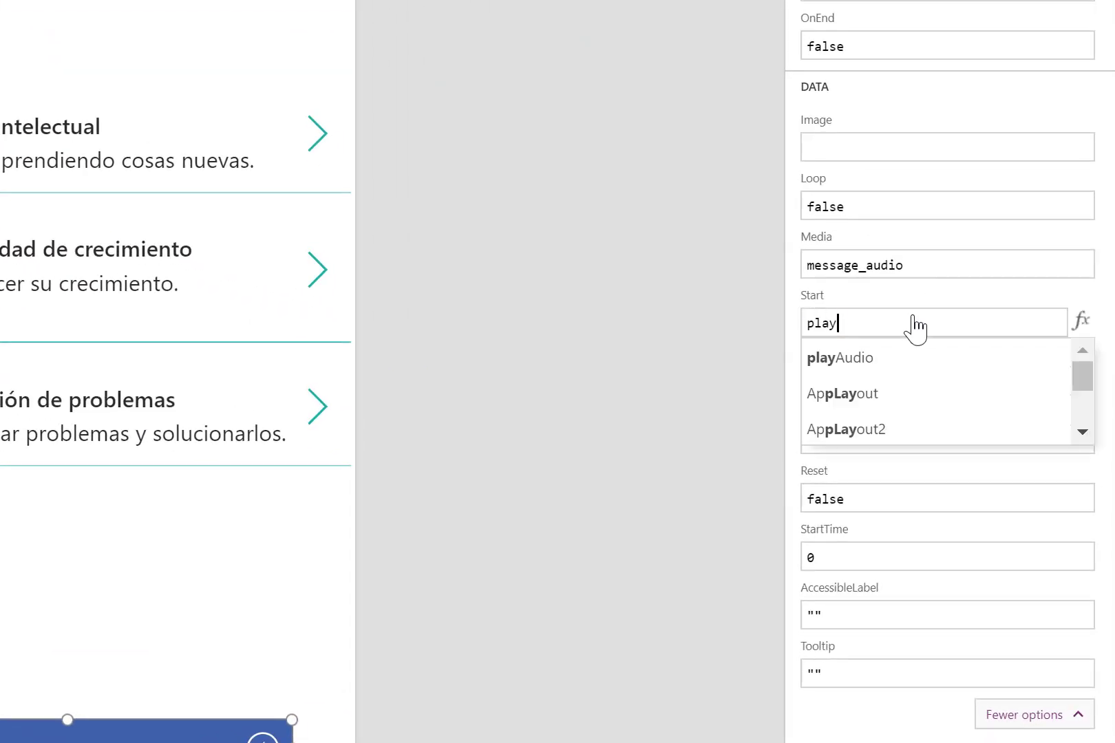
click(840, 358)
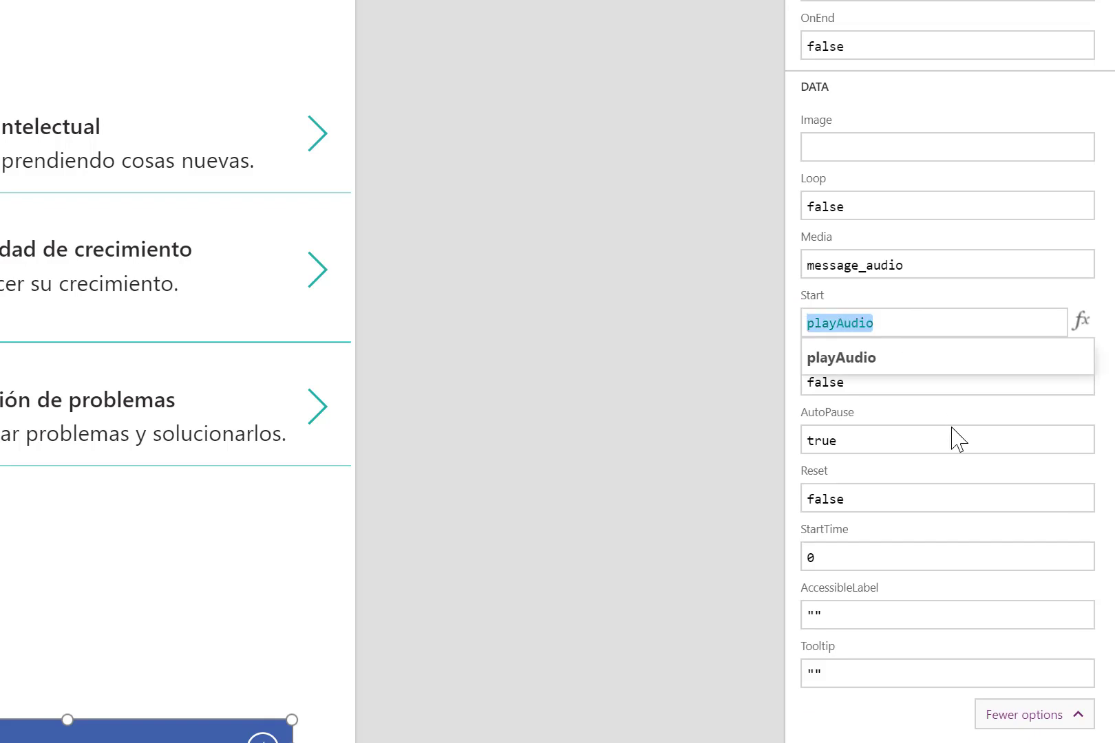
mouse_move(947, 508)
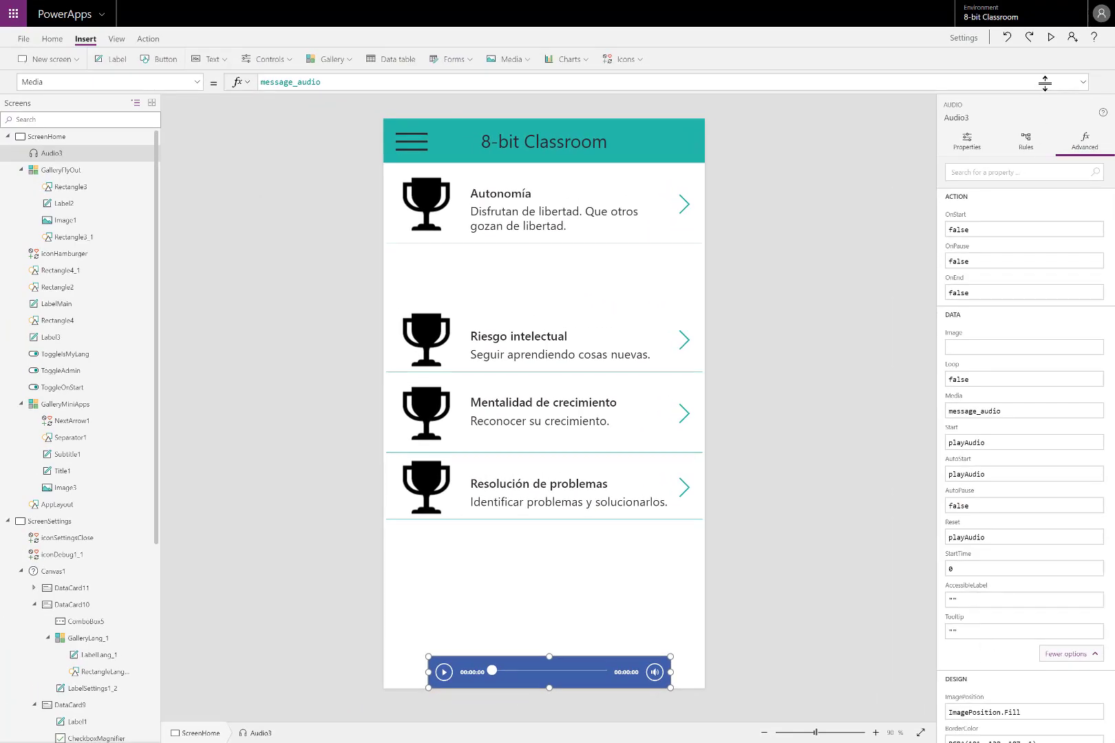
click(1051, 35)
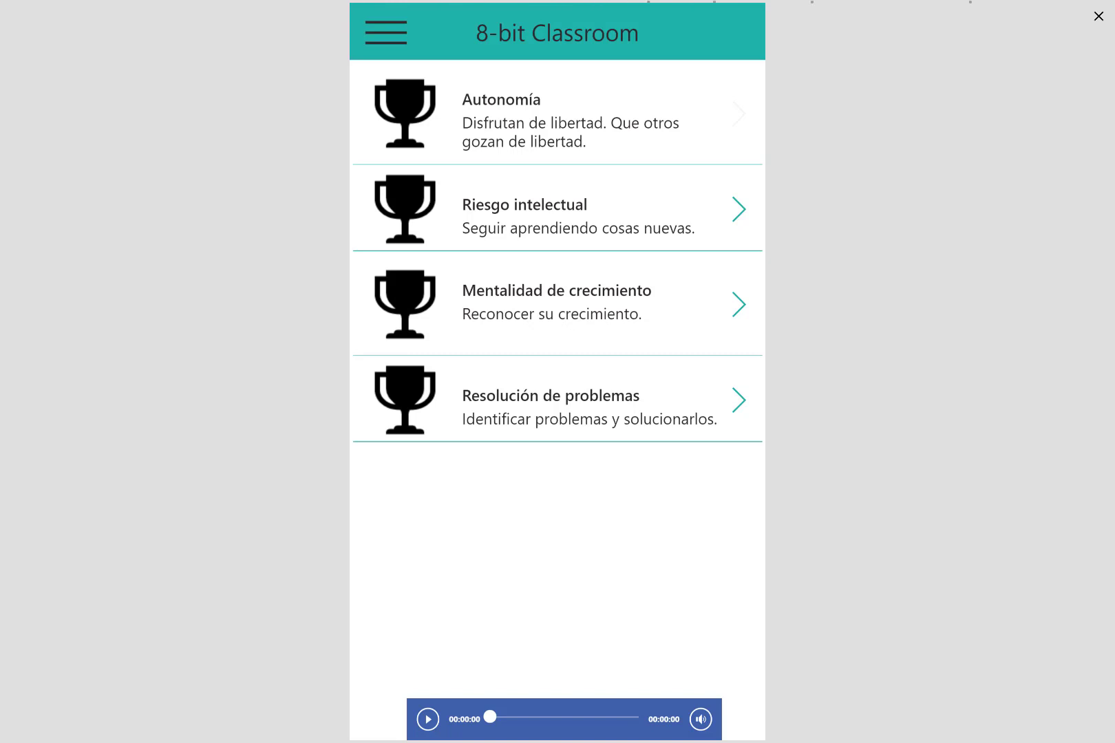
click(427, 719)
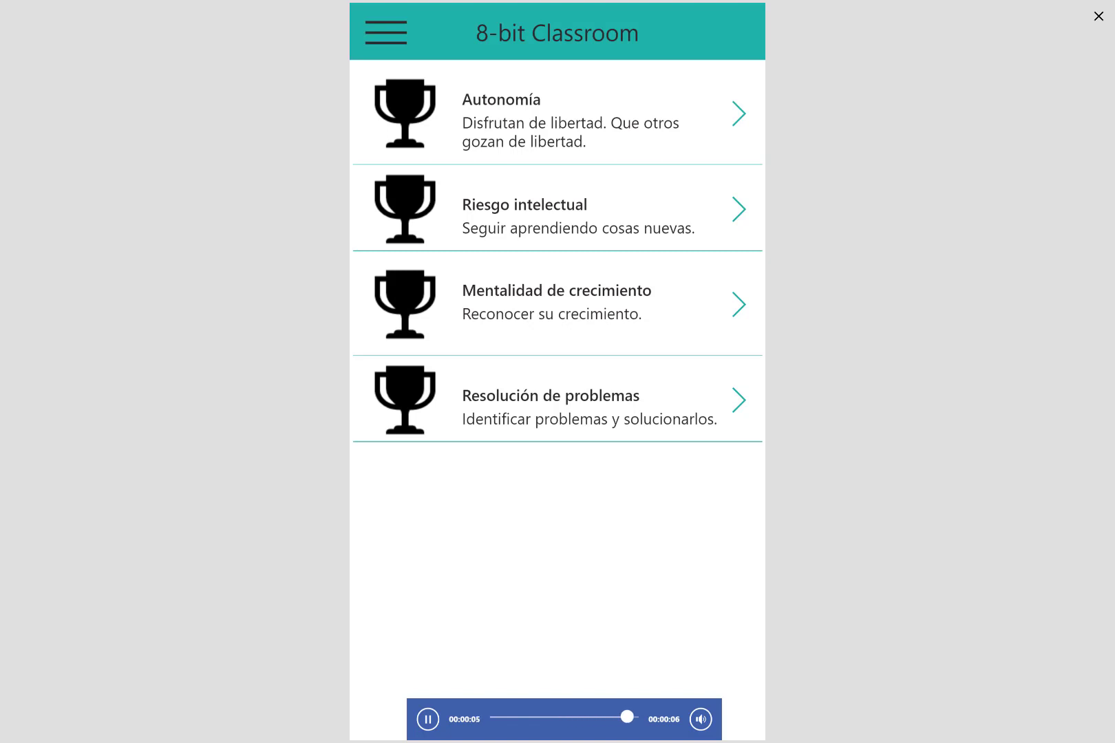
click(427, 718)
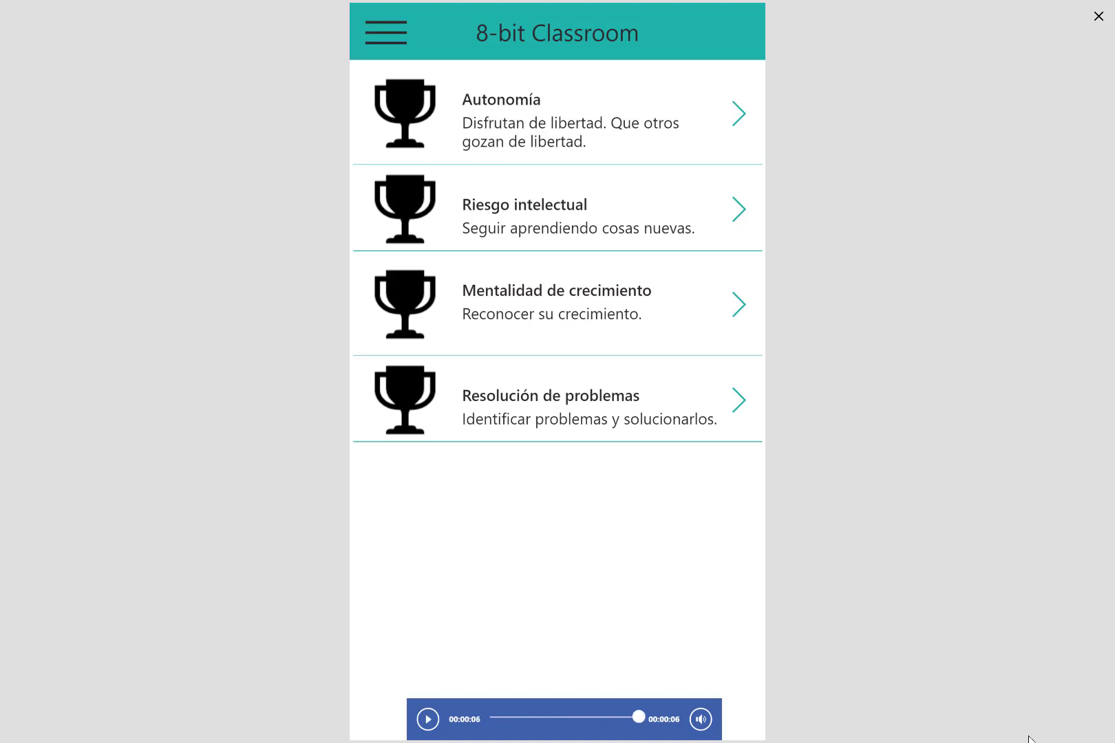
click(1098, 15)
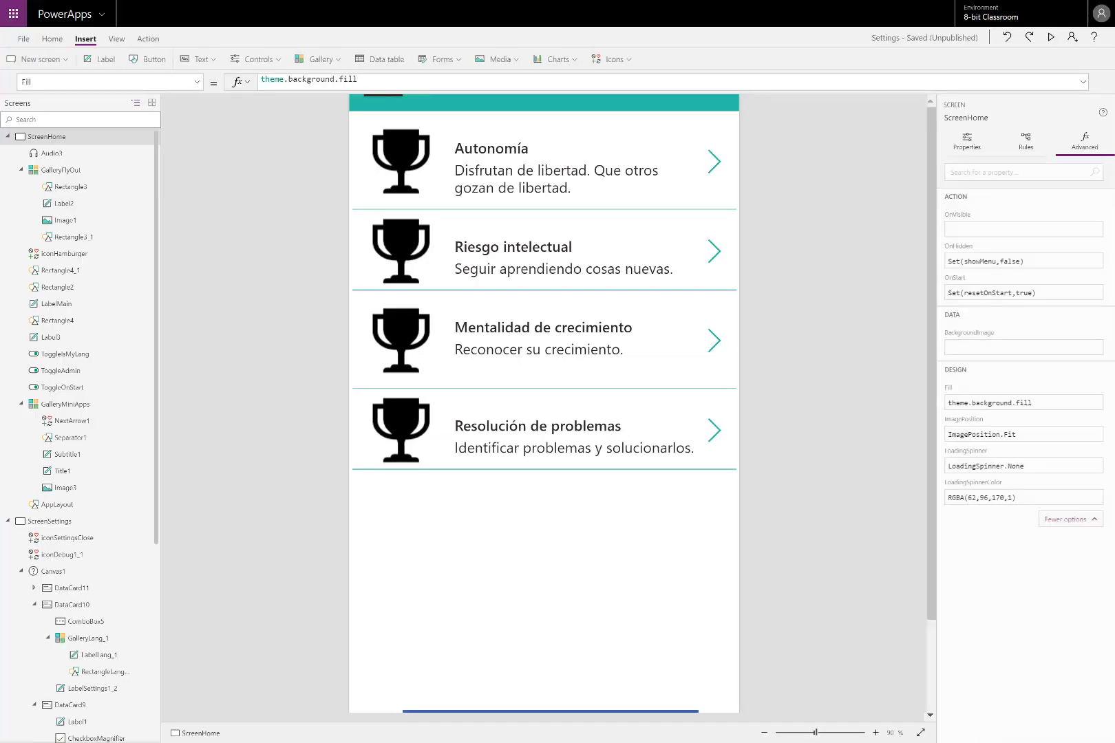